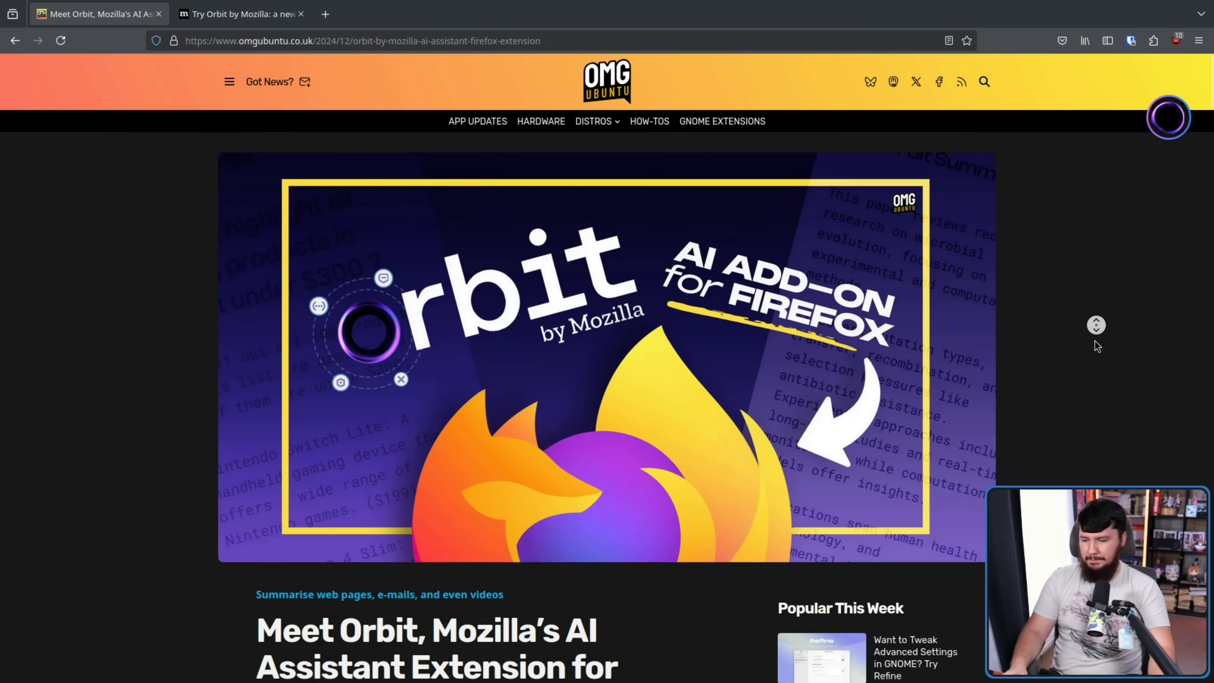
- Look over the Mozilla Connect post, then bring up the Orbit by Mozilla site and the Forbes Talks video tabs
scroll("down", 3)
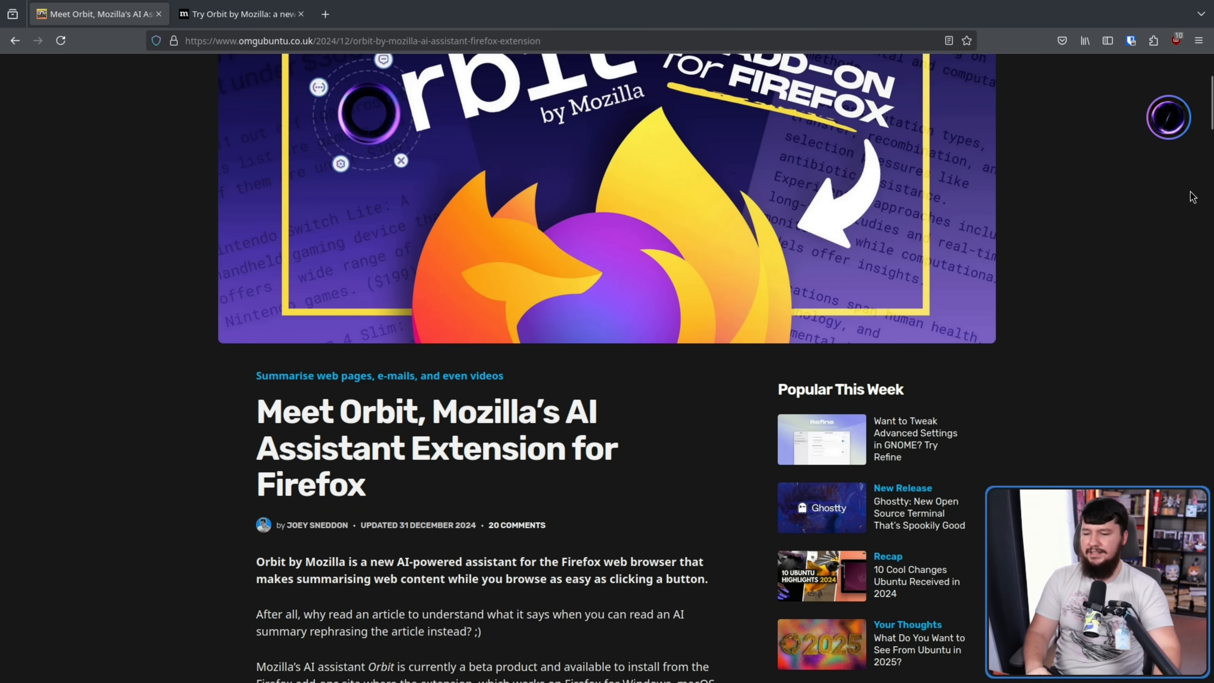
mouse_move(1143, 255)
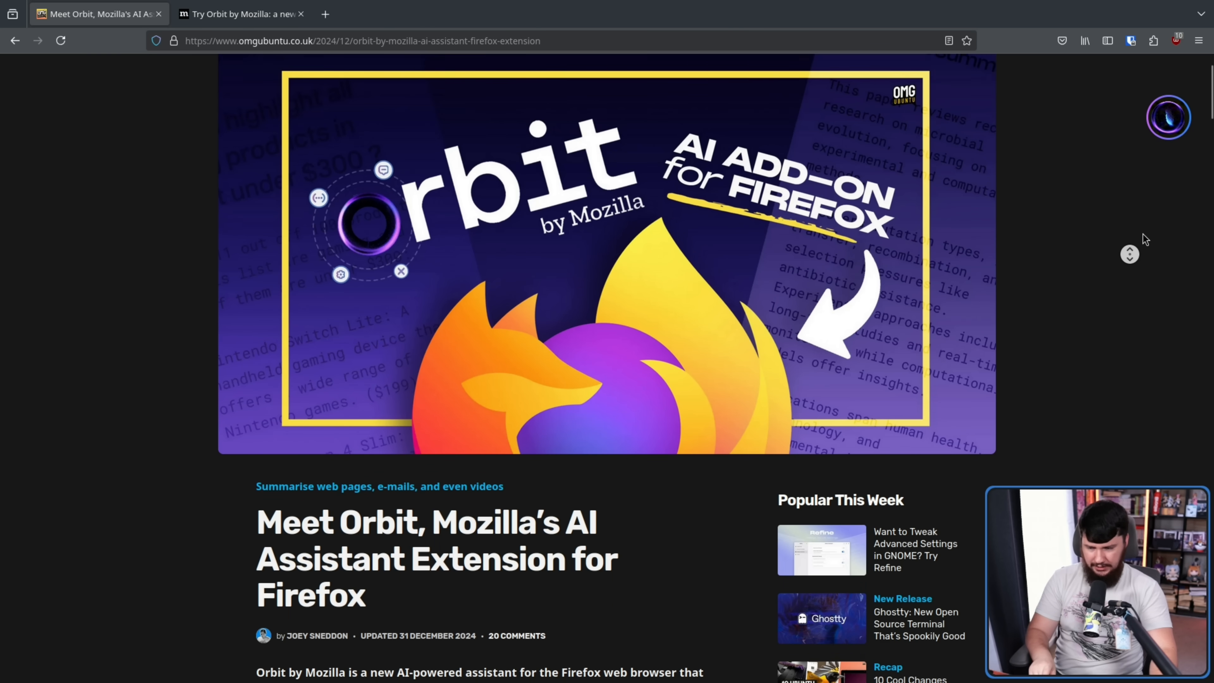
left_click(237, 14)
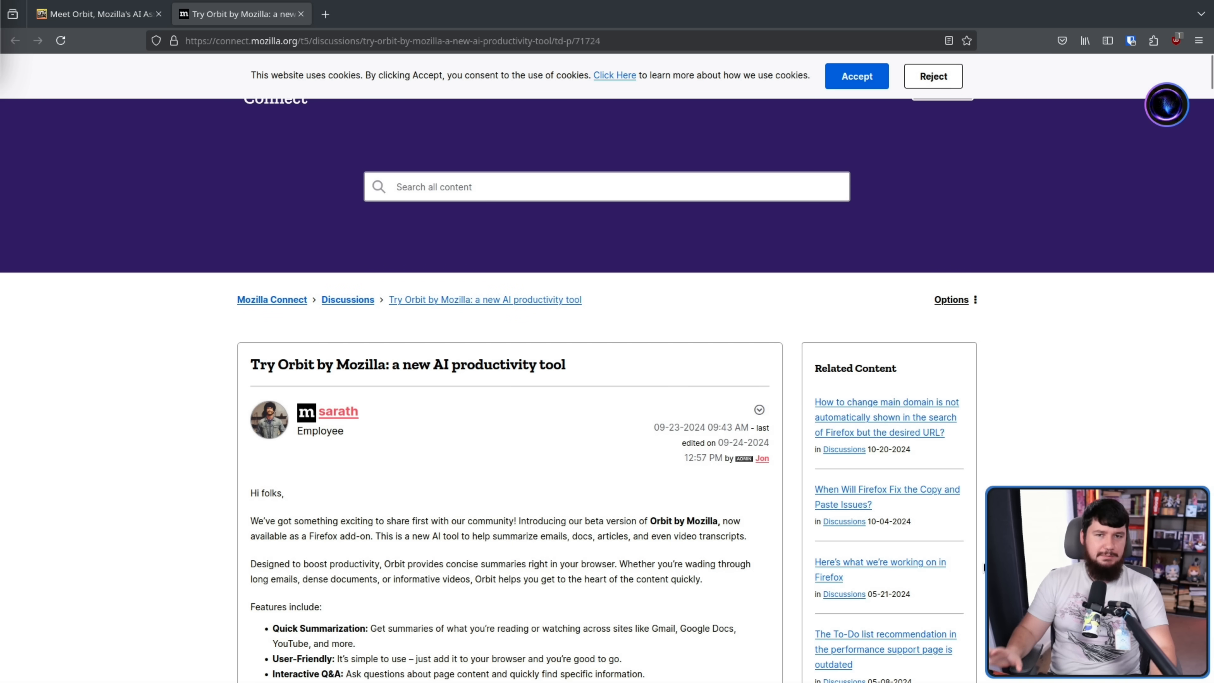
mouse_move(967, 554)
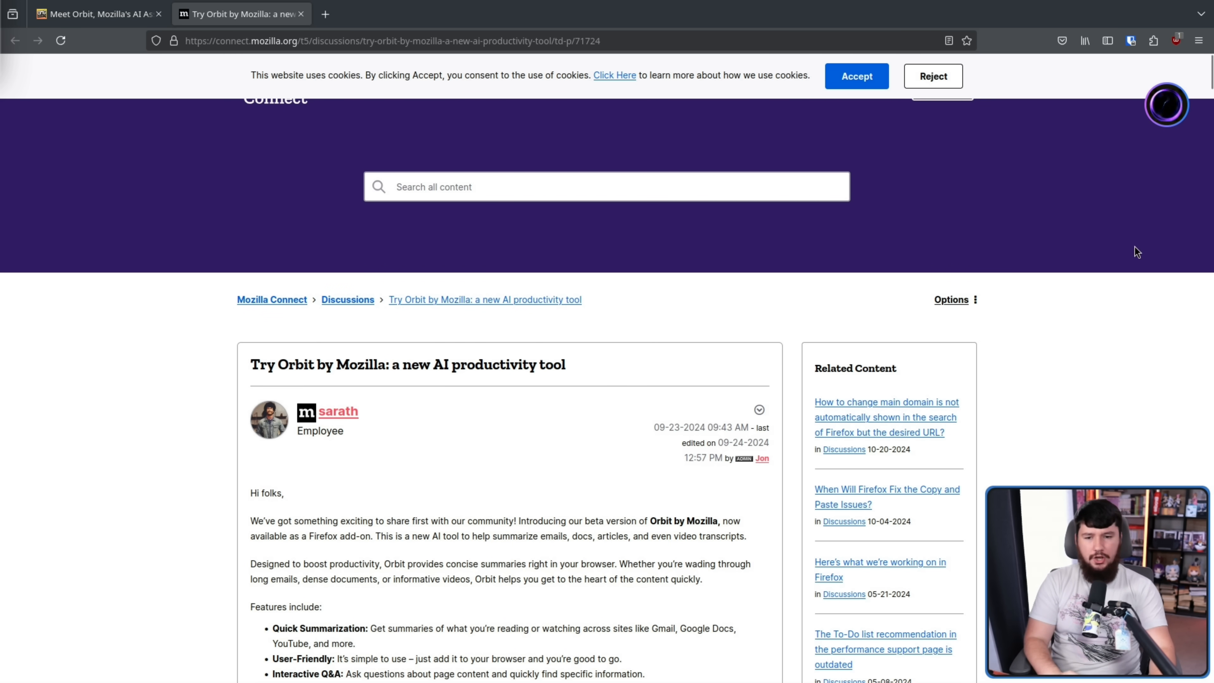
left_click(95, 13)
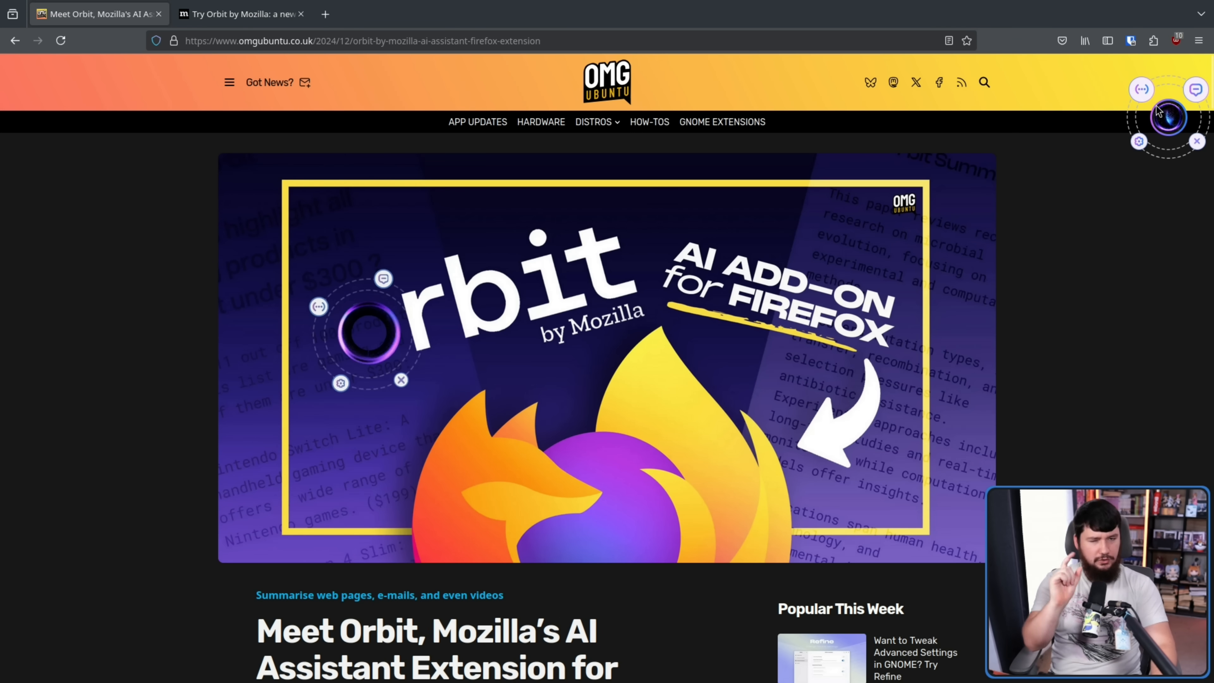
left_click(241, 14)
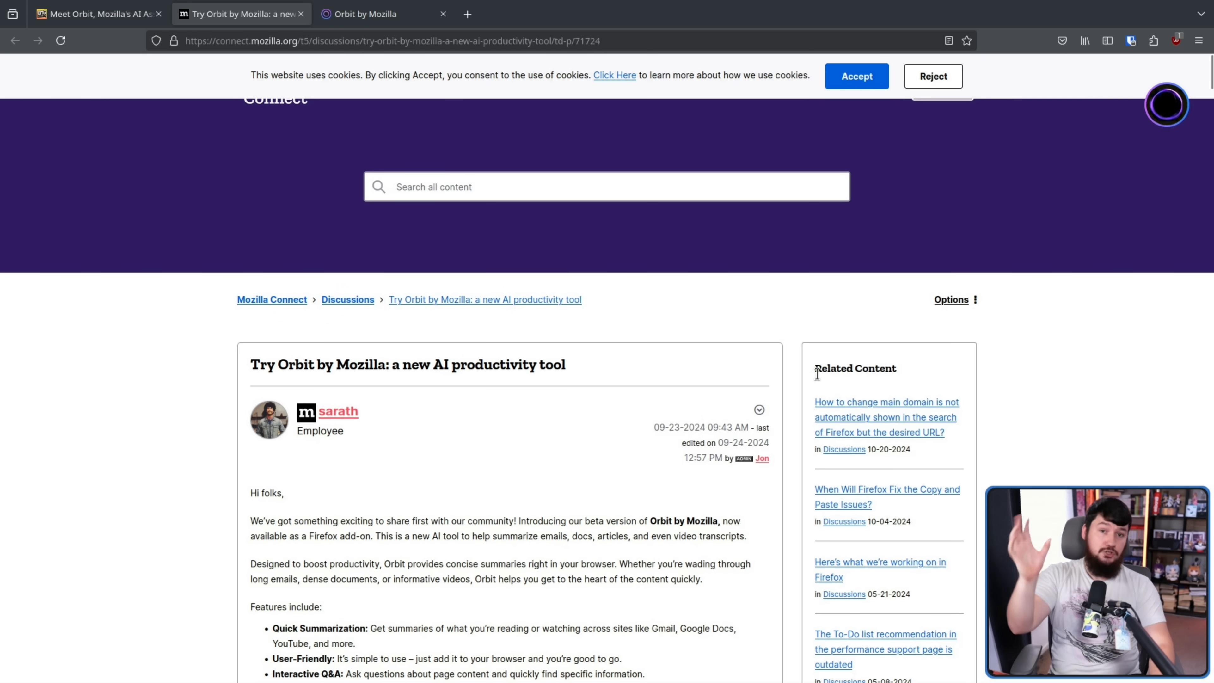
left_click(374, 14)
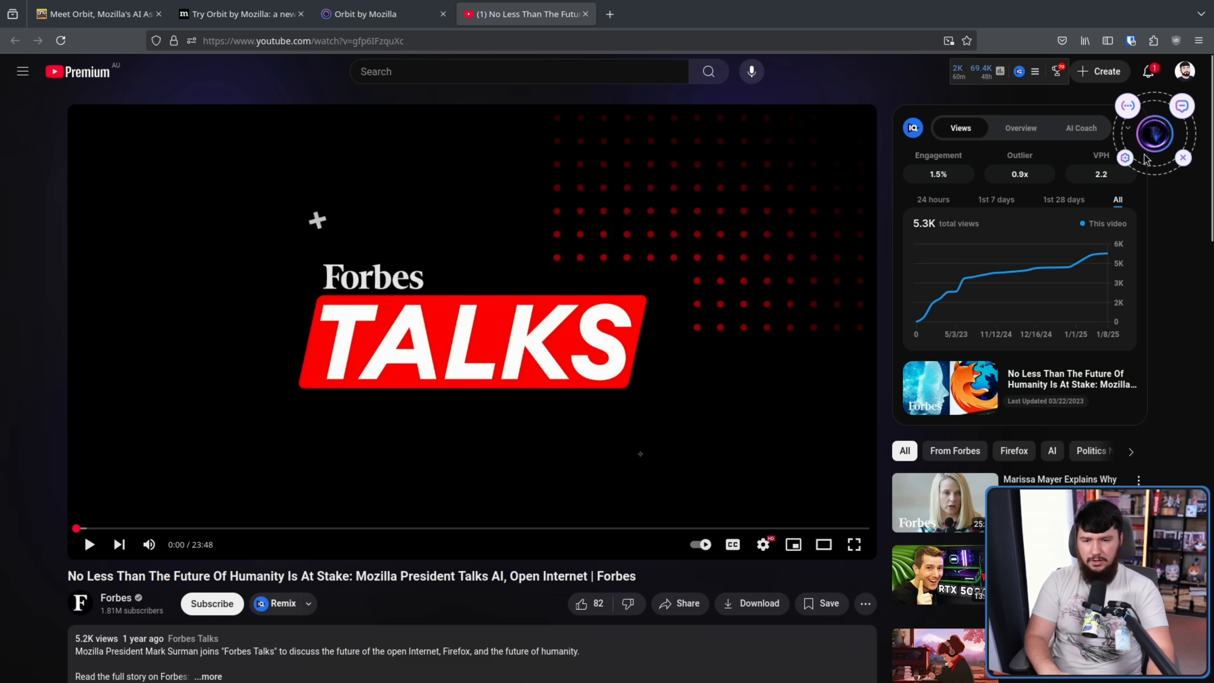
- Switch Orbit's orb format to Minimal in settings, close the panel, and show the video transcript
left_click(1126, 158)
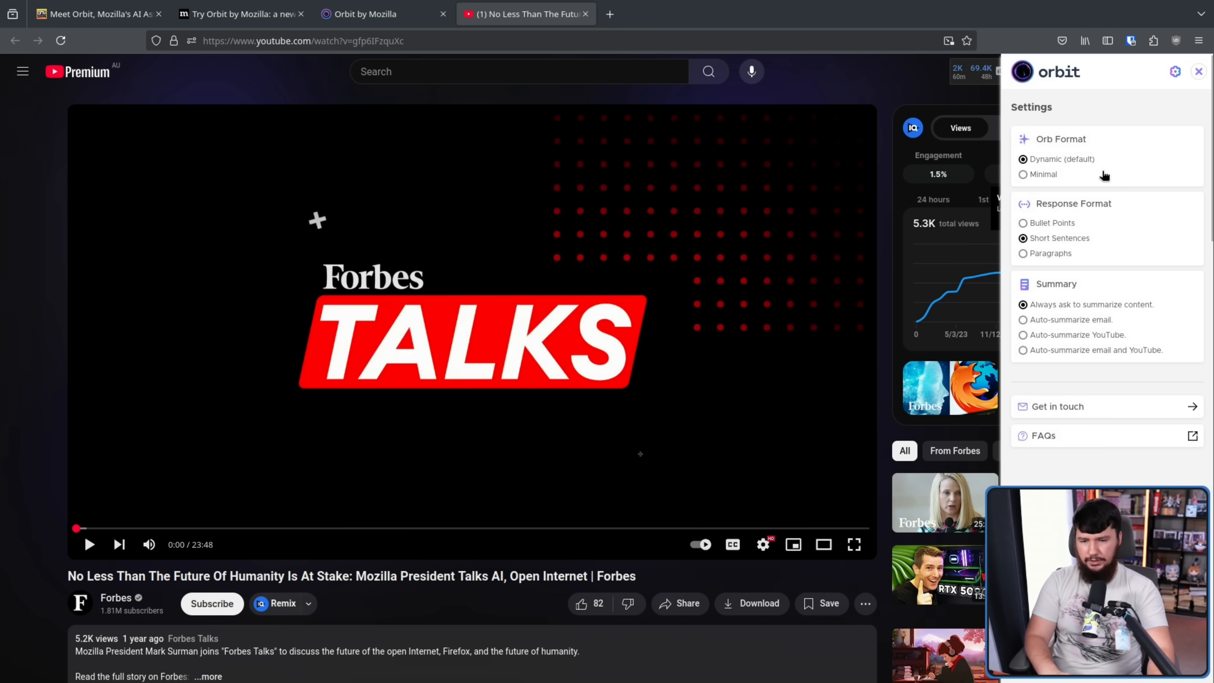
left_click(1023, 175)
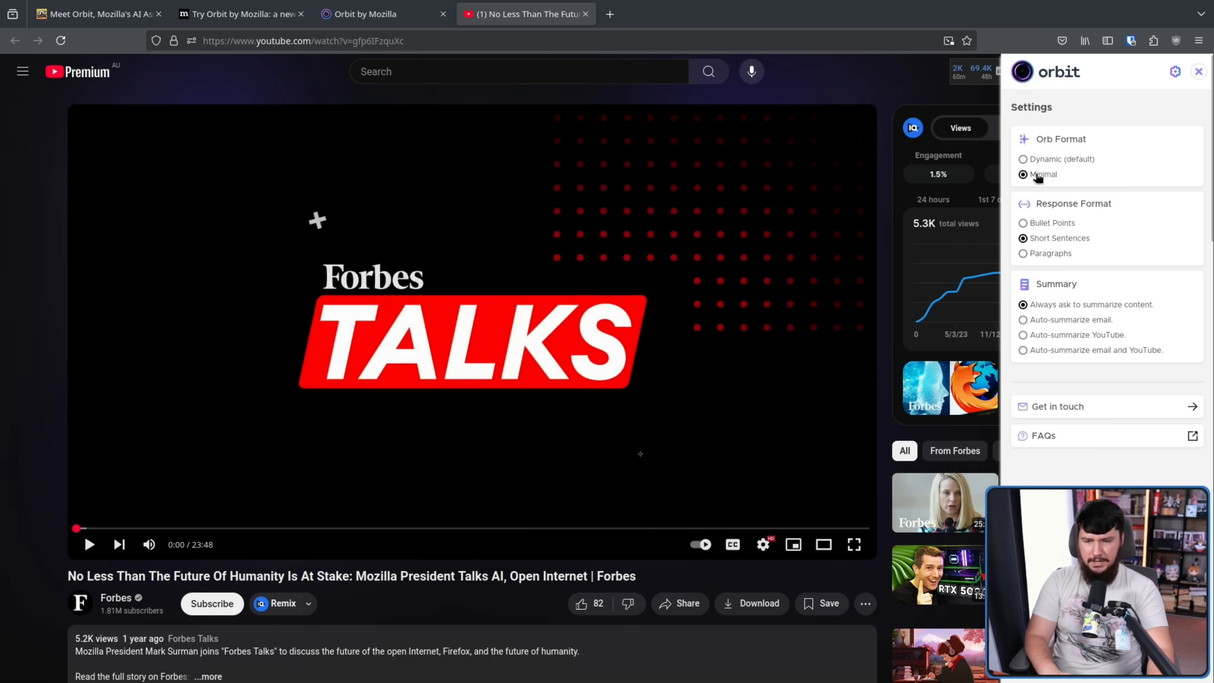
left_click(1199, 71)
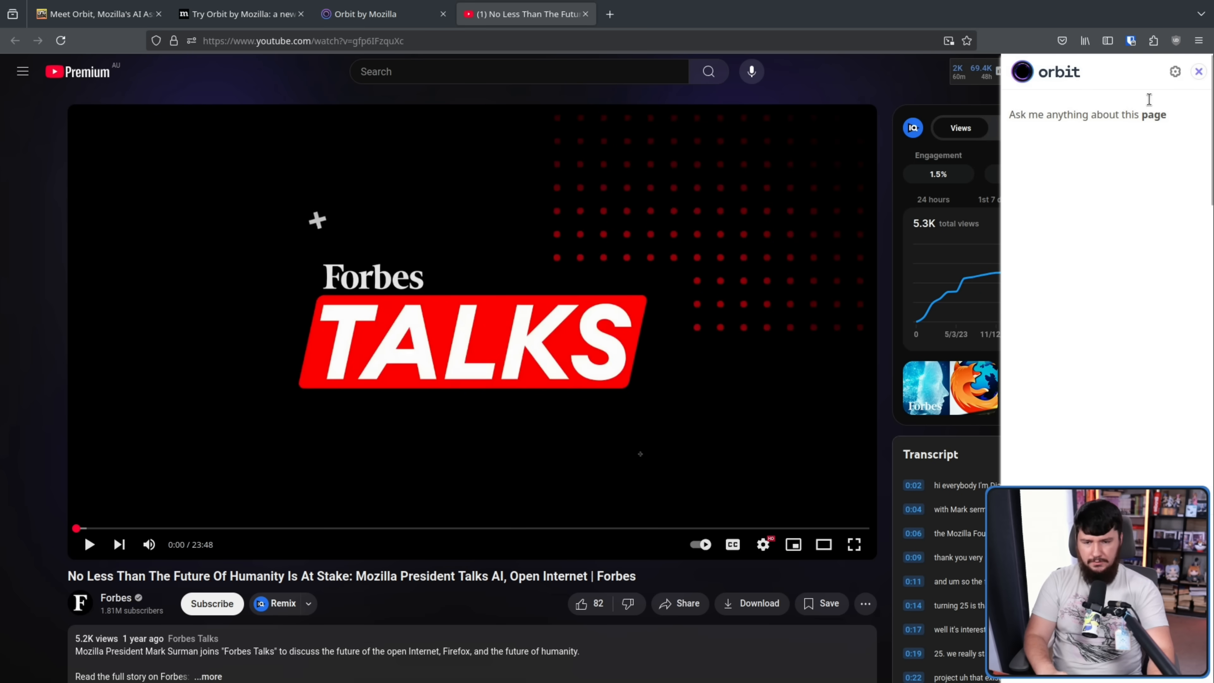
left_click(1175, 71)
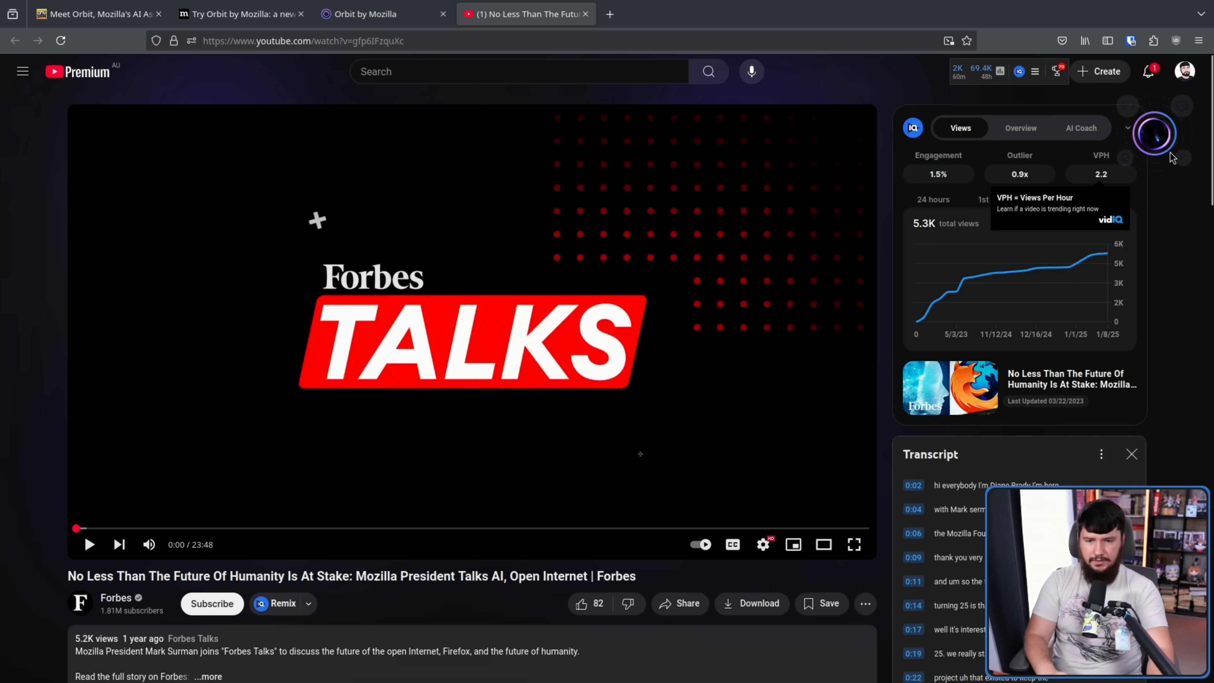
scroll("down", 3)
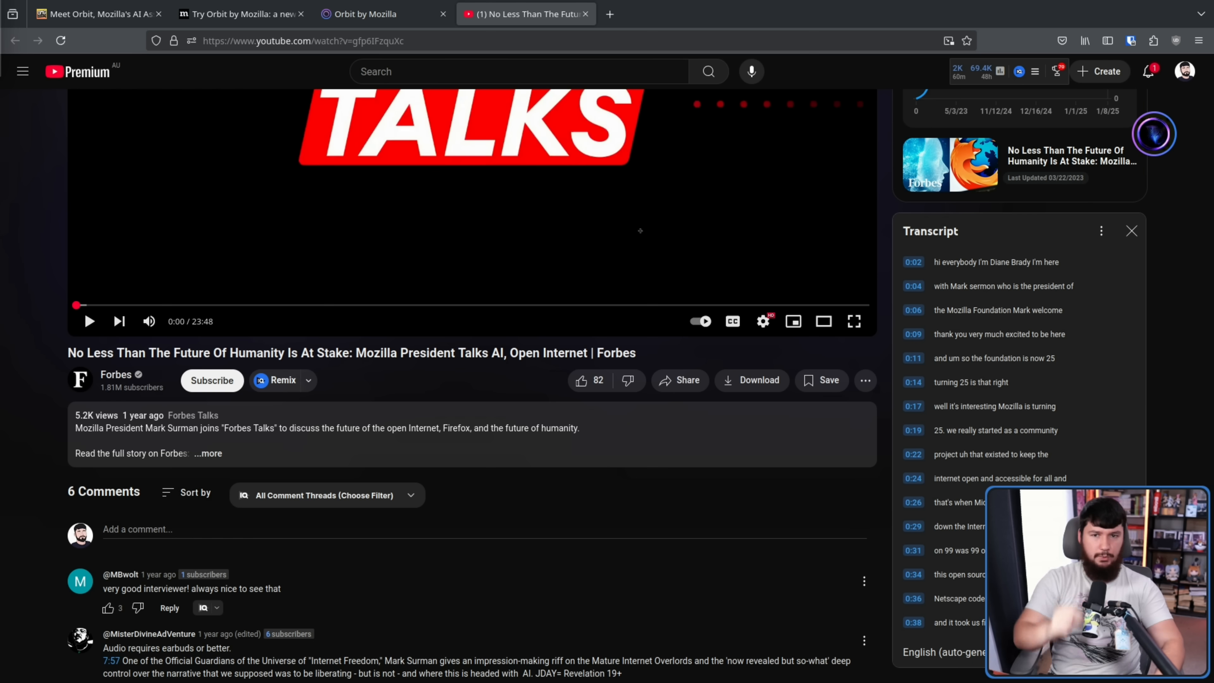
- Summarize the Forbes video transcript via the orb, then switch to the Wikipedia Orbit article
left_click(1155, 134)
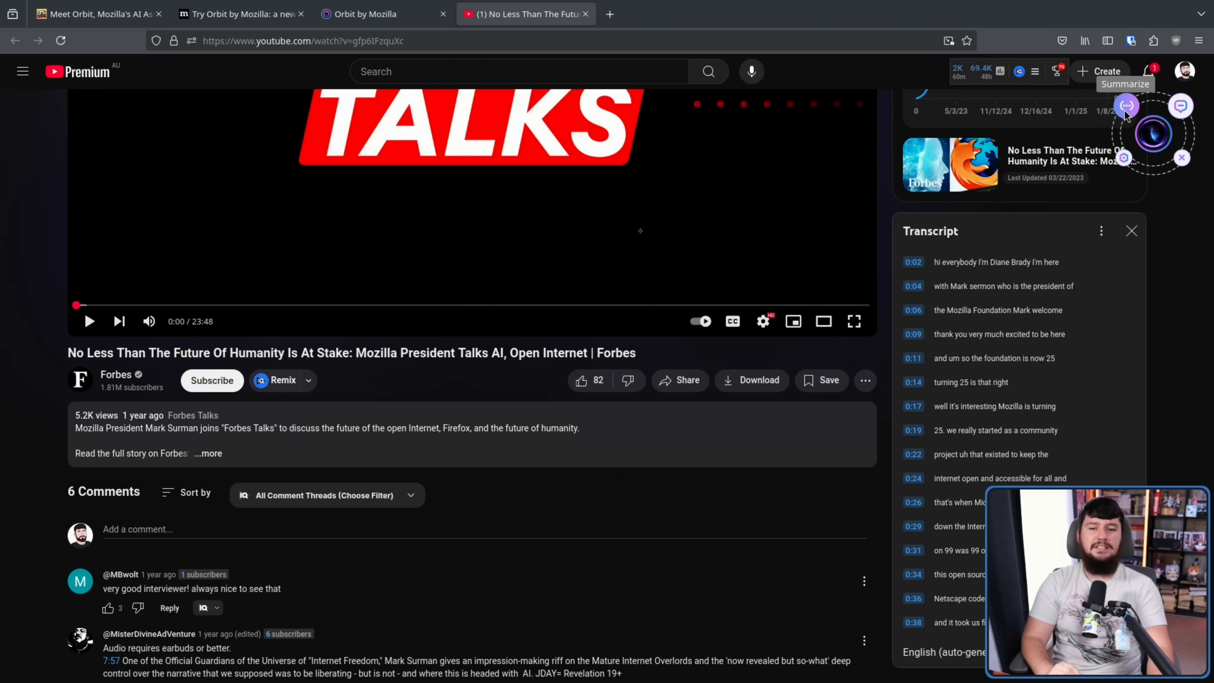
left_click(1126, 106)
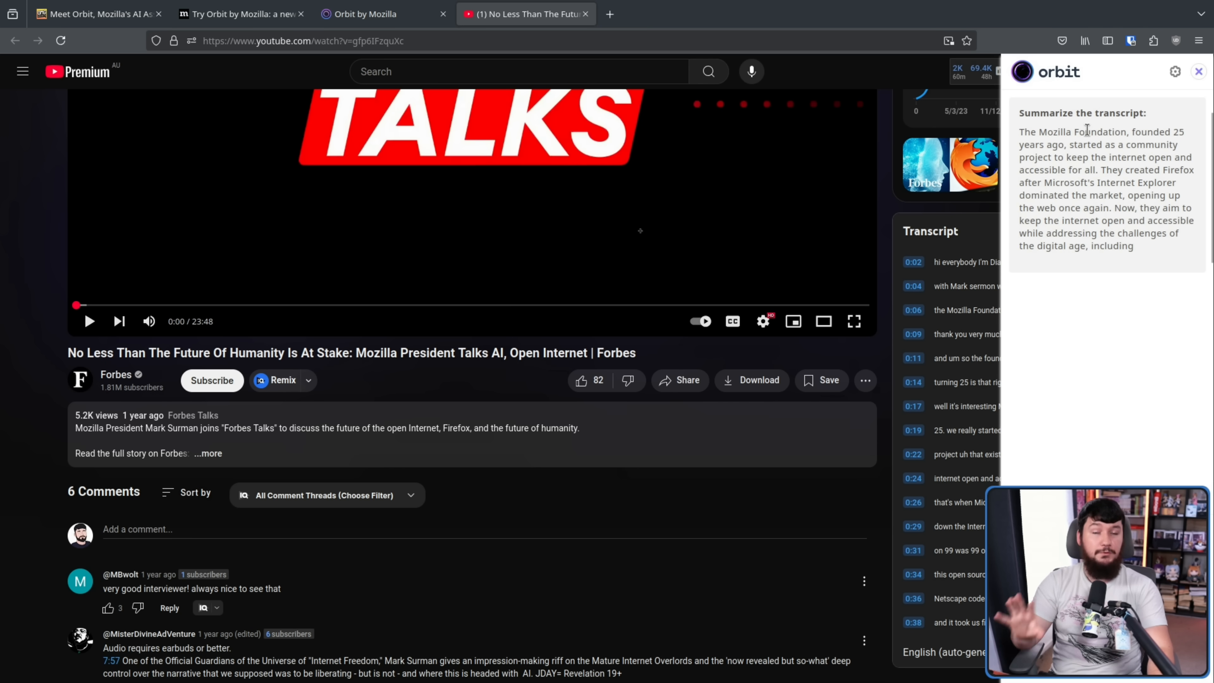
left_click(361, 14)
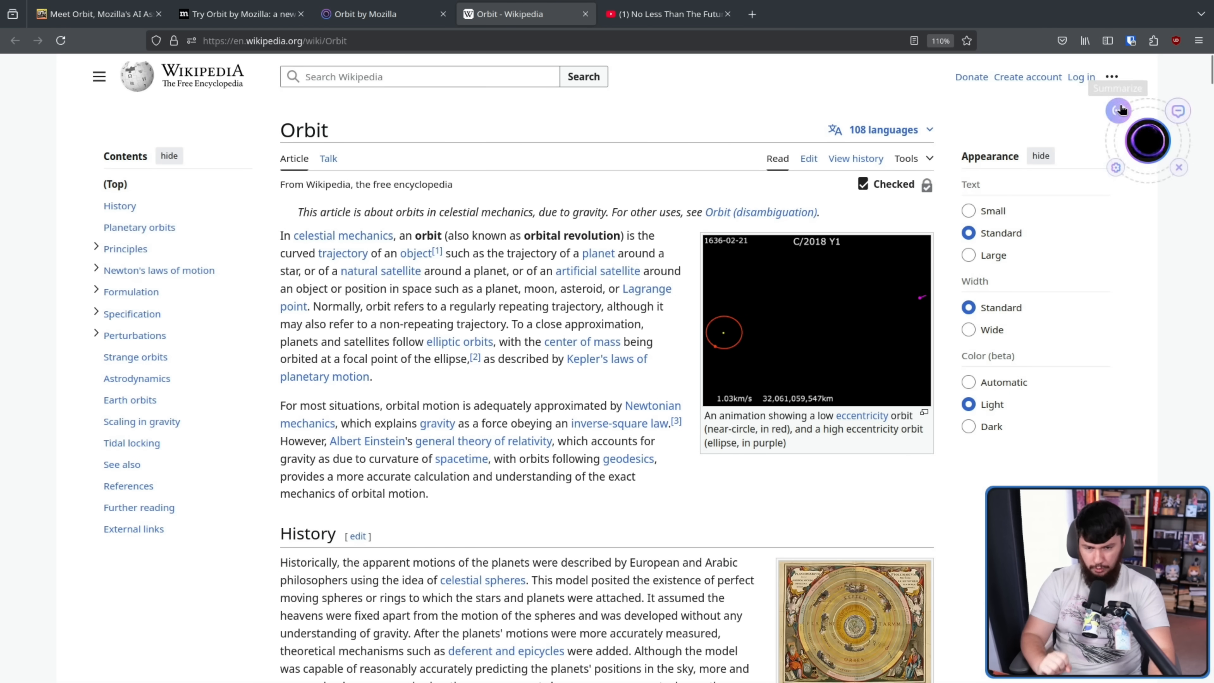
- Summarize the Wikipedia Orbit article, check the Forbes transcript summary, and return to Wikipedia
left_click(1118, 111)
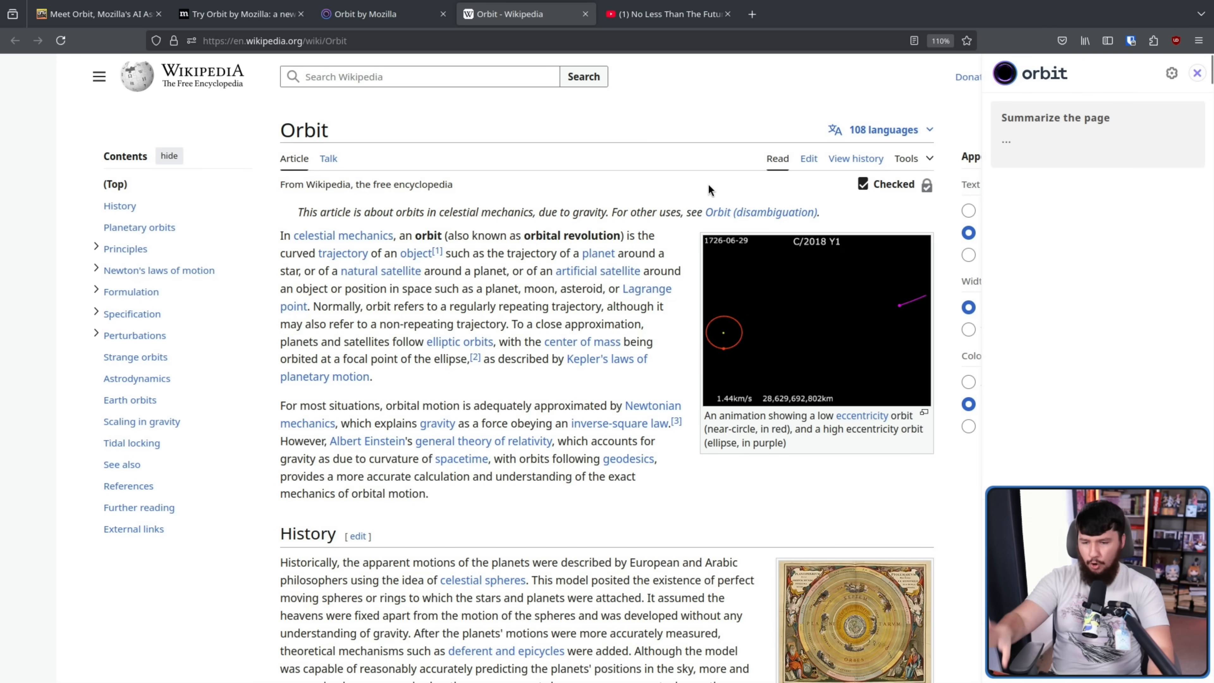
mouse_move(760, 136)
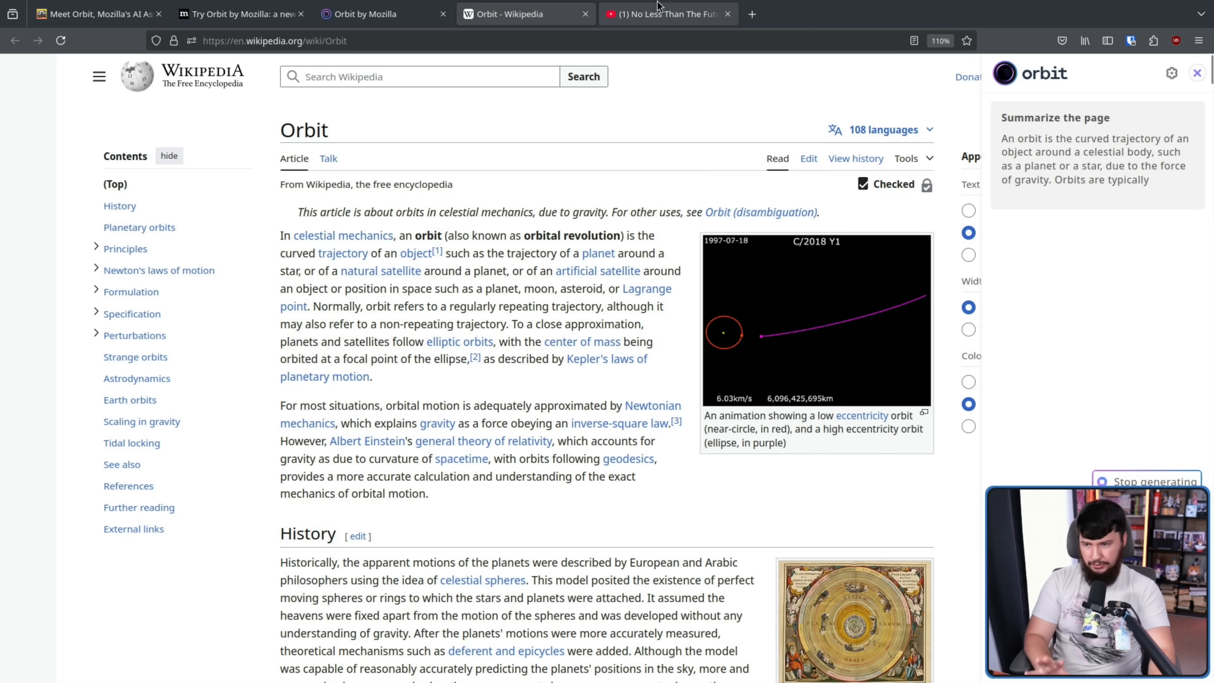
left_click(664, 14)
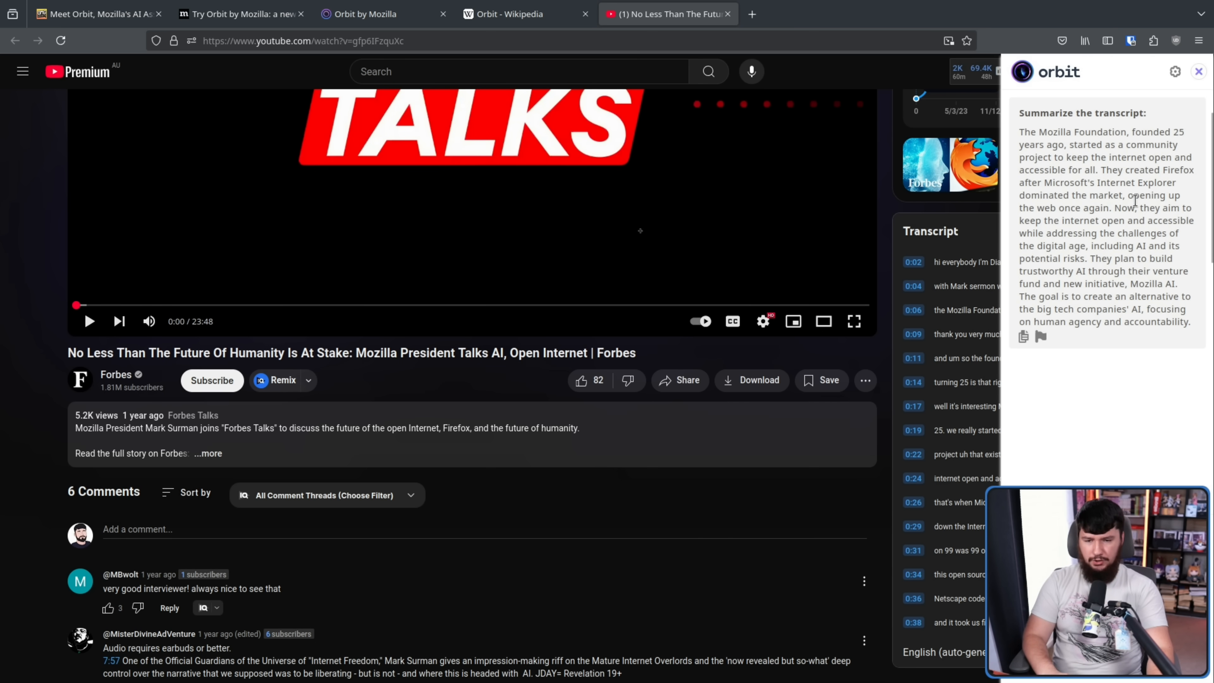
mouse_move(1098, 153)
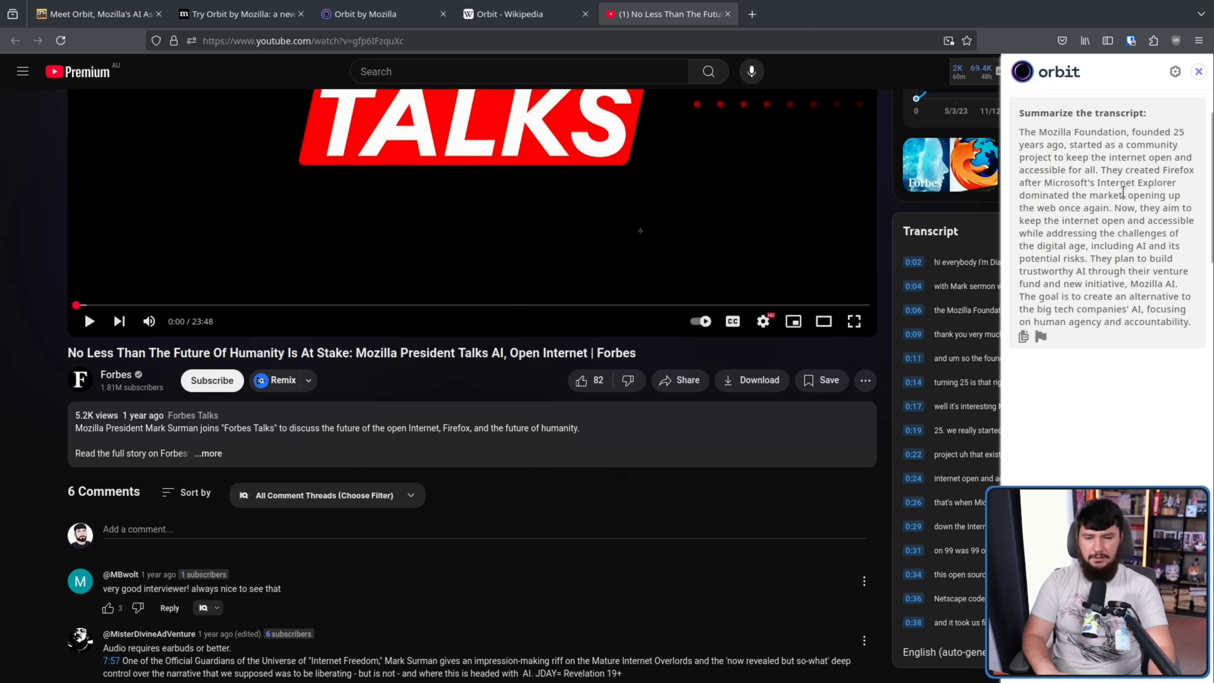
mouse_move(1110, 209)
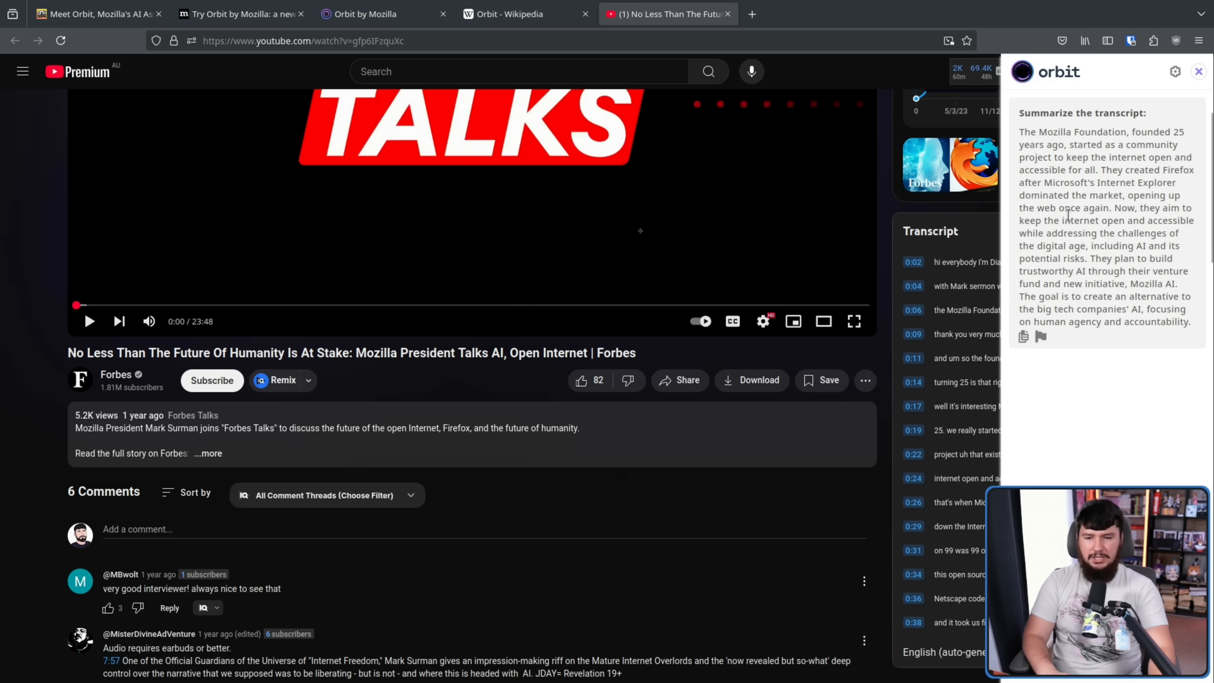
mouse_move(1075, 230)
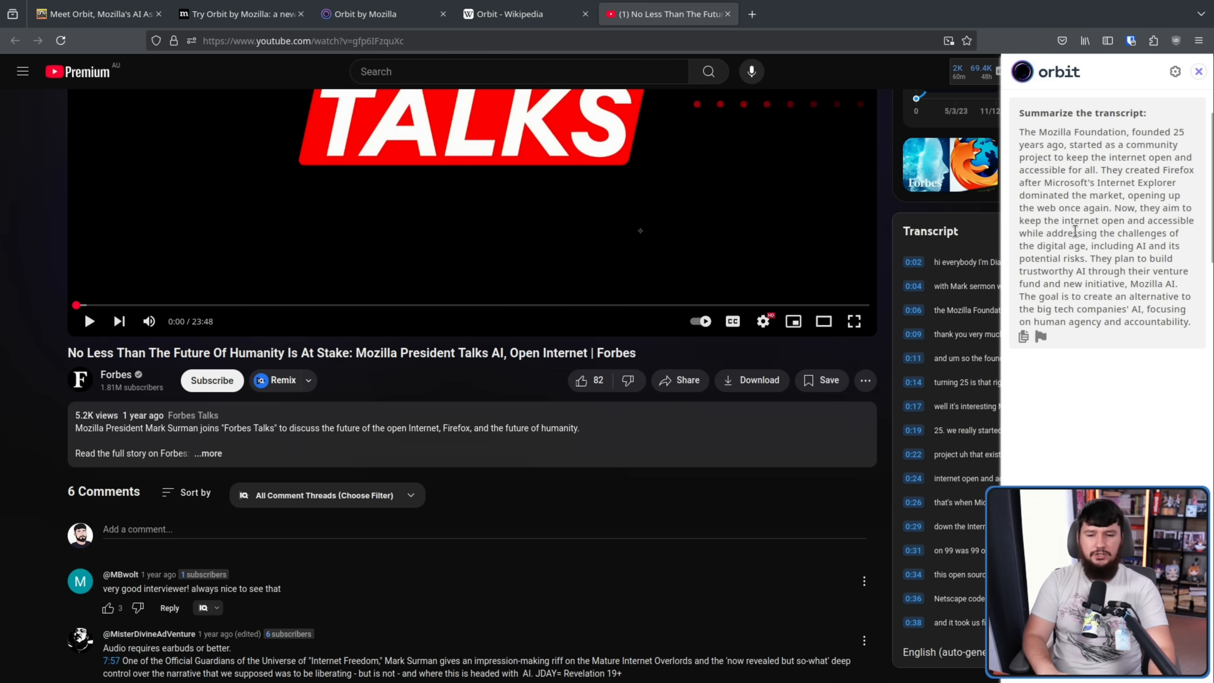
mouse_move(1119, 248)
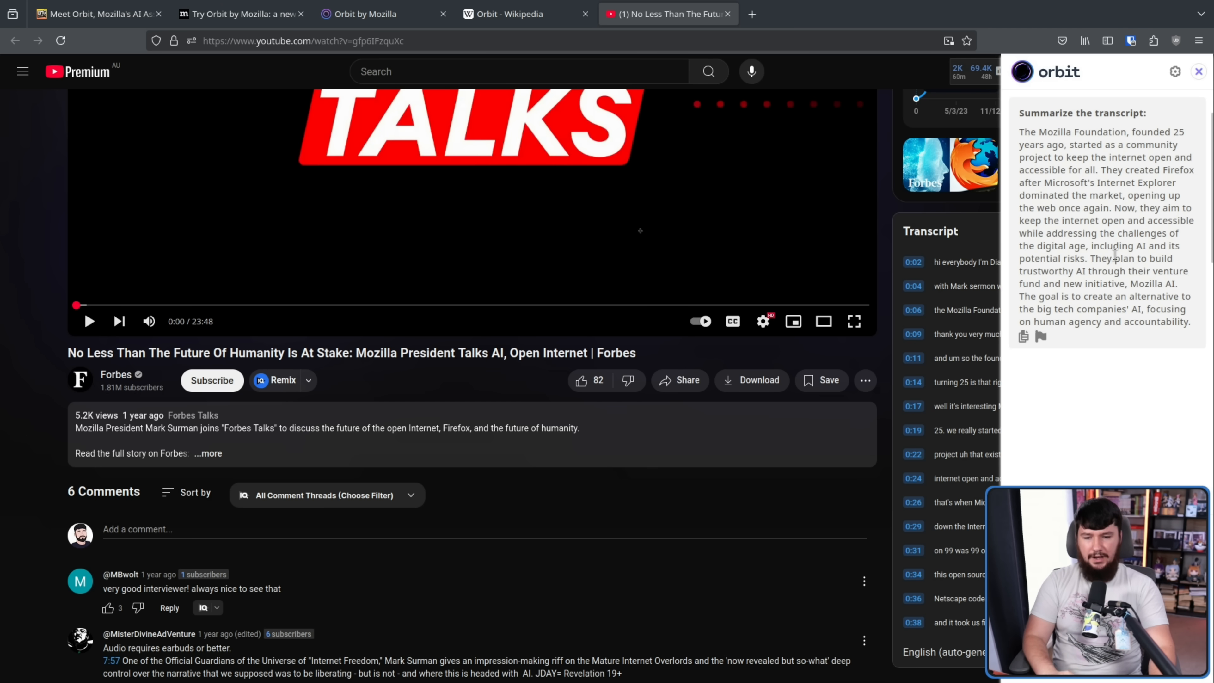
mouse_move(1134, 256)
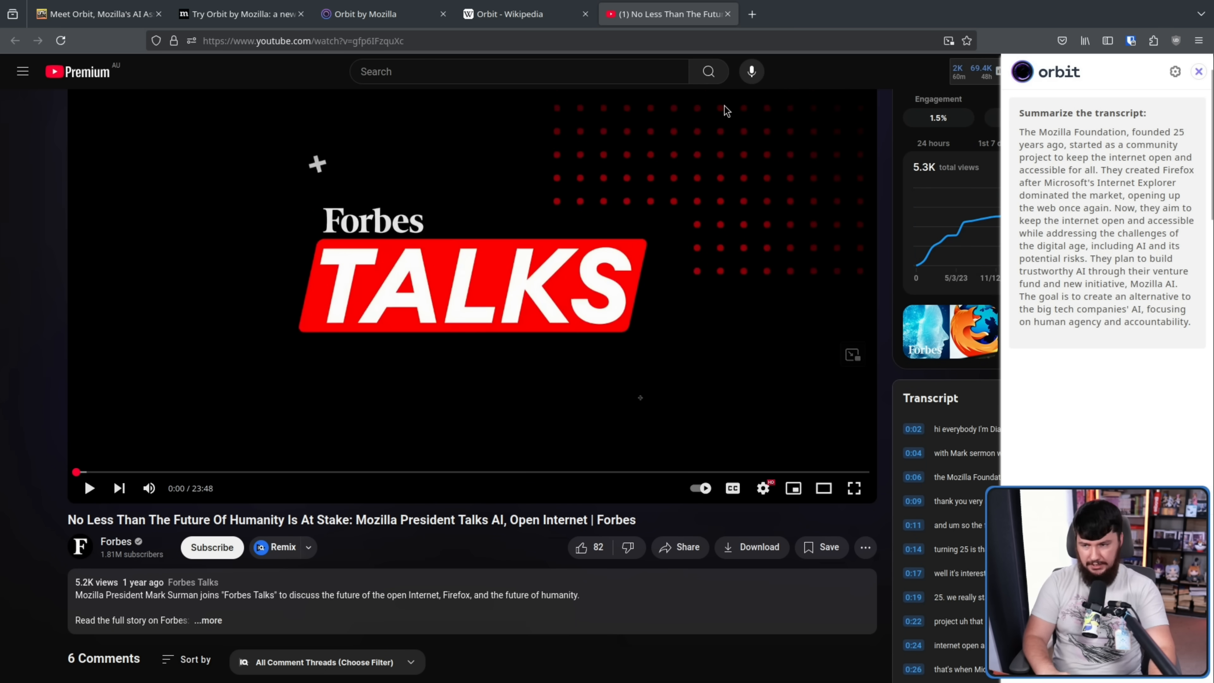
left_click(509, 14)
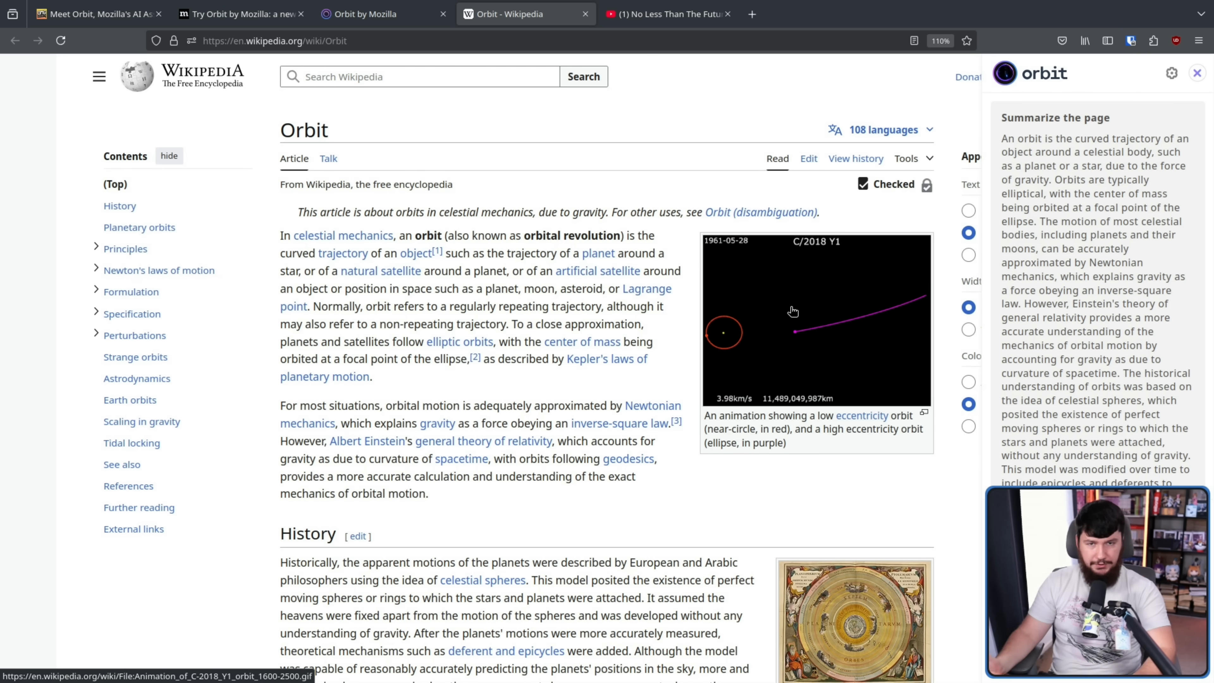
- Switch to the Phoronix X.Org Server article, select Orbit's full summary, then open the Bottles Next video
left_click(666, 14)
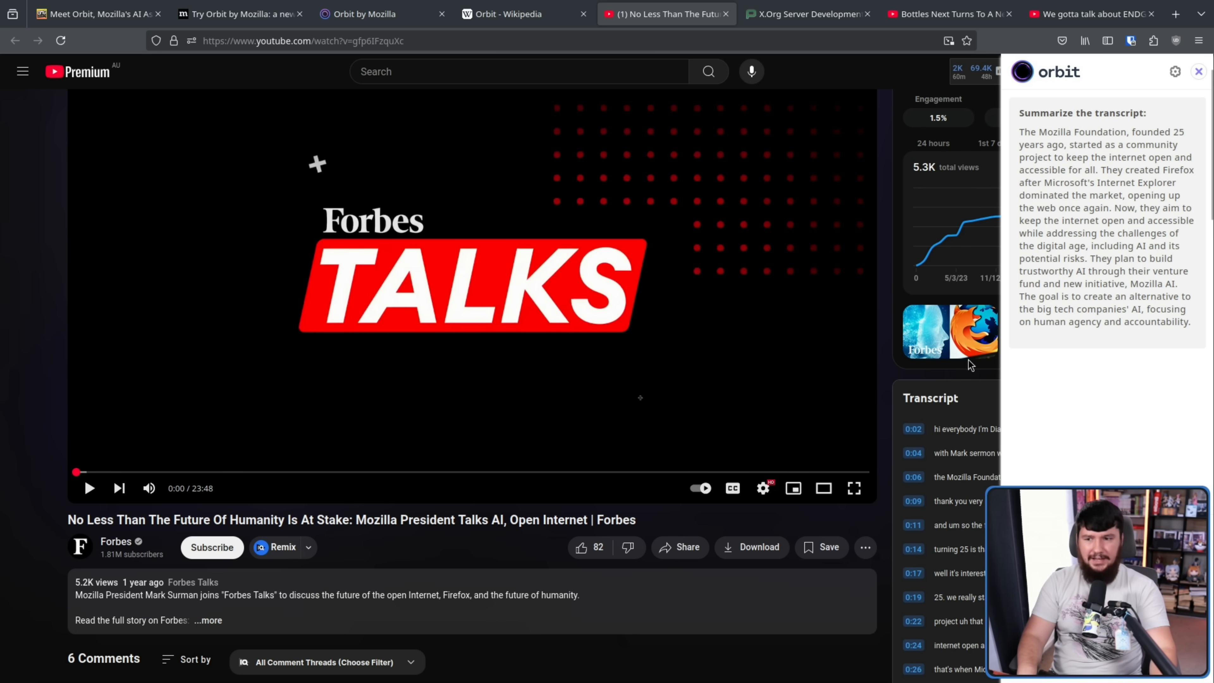
left_click(802, 14)
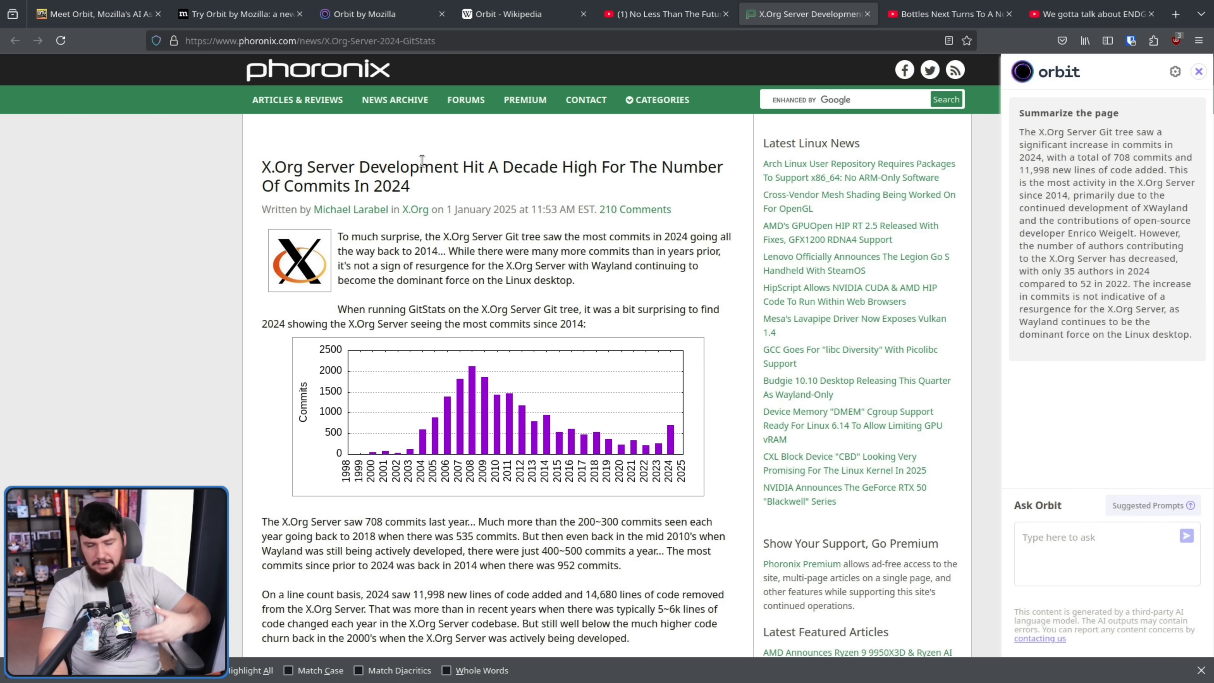
mouse_move(425, 154)
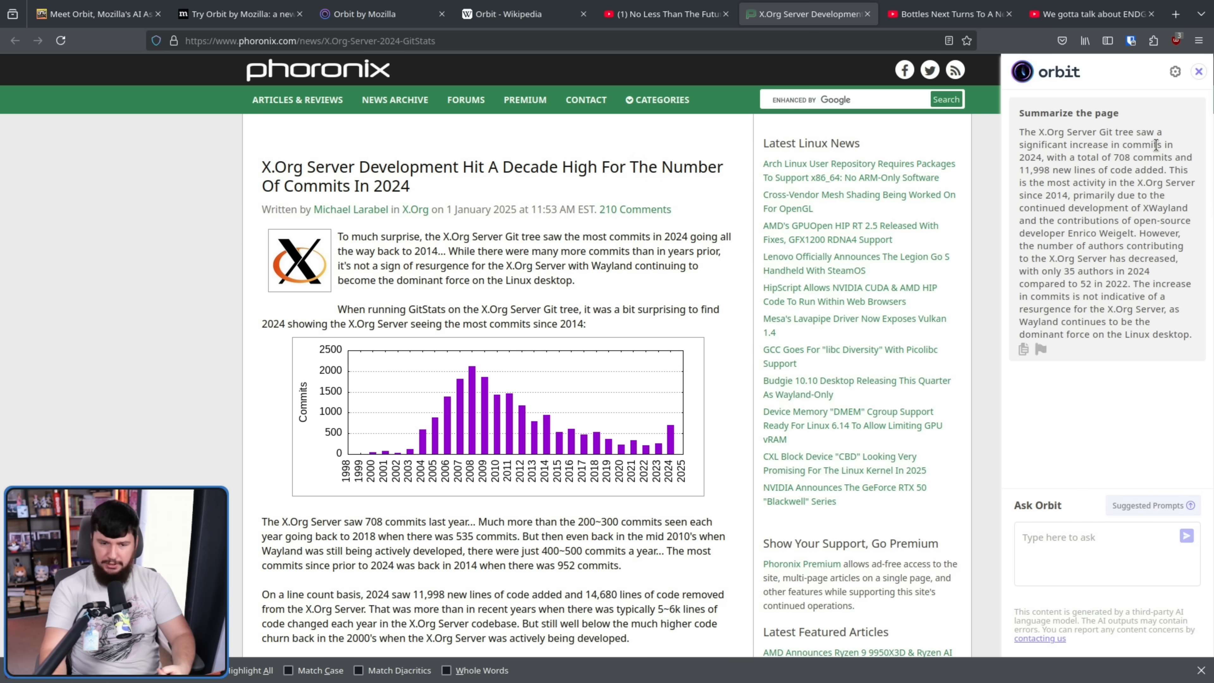
mouse_move(1179, 337)
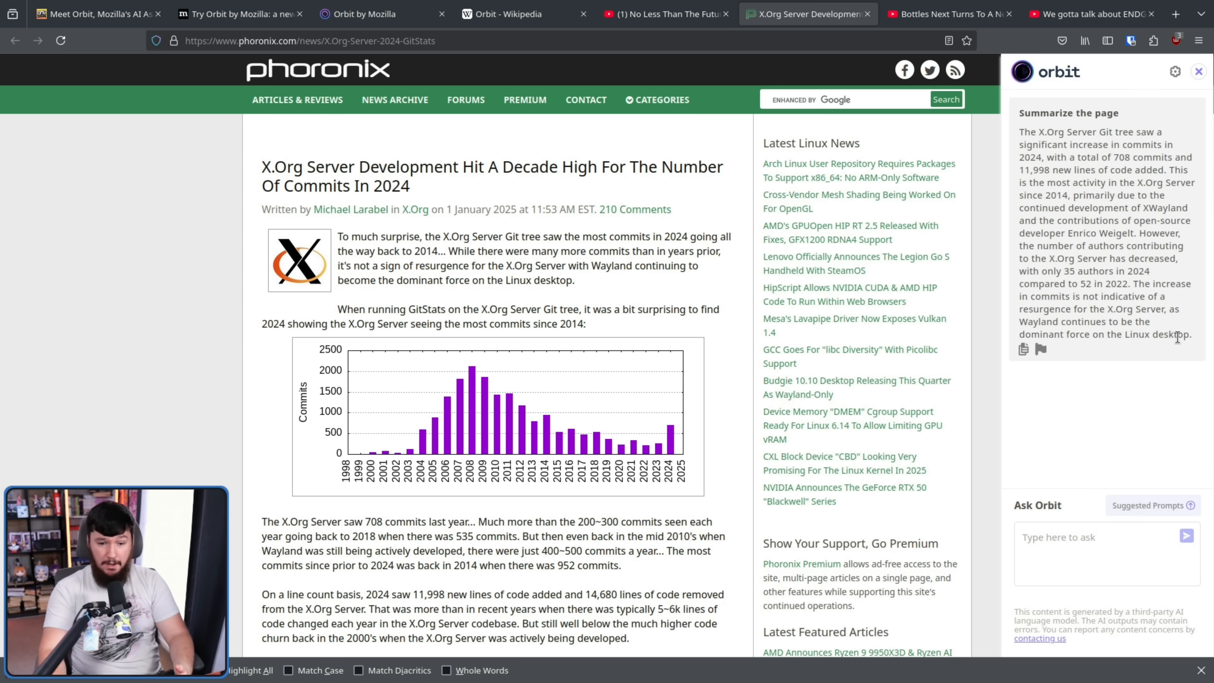
left_click_drag(1022, 131, 1193, 334)
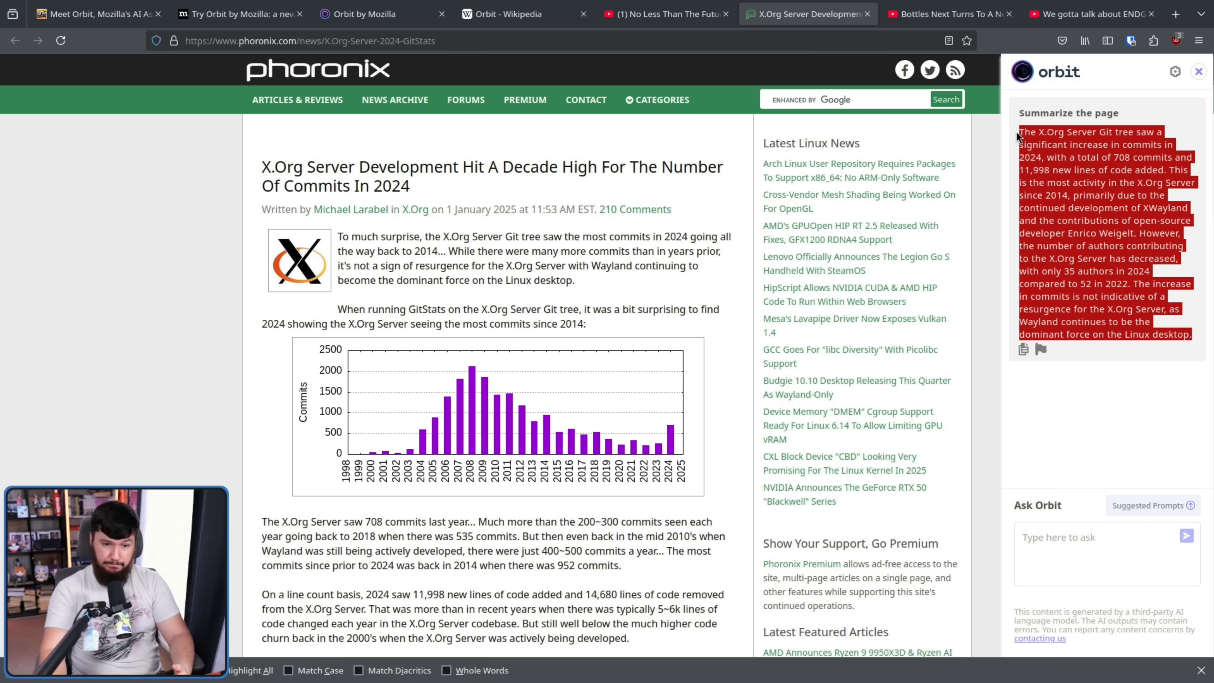
left_click(949, 14)
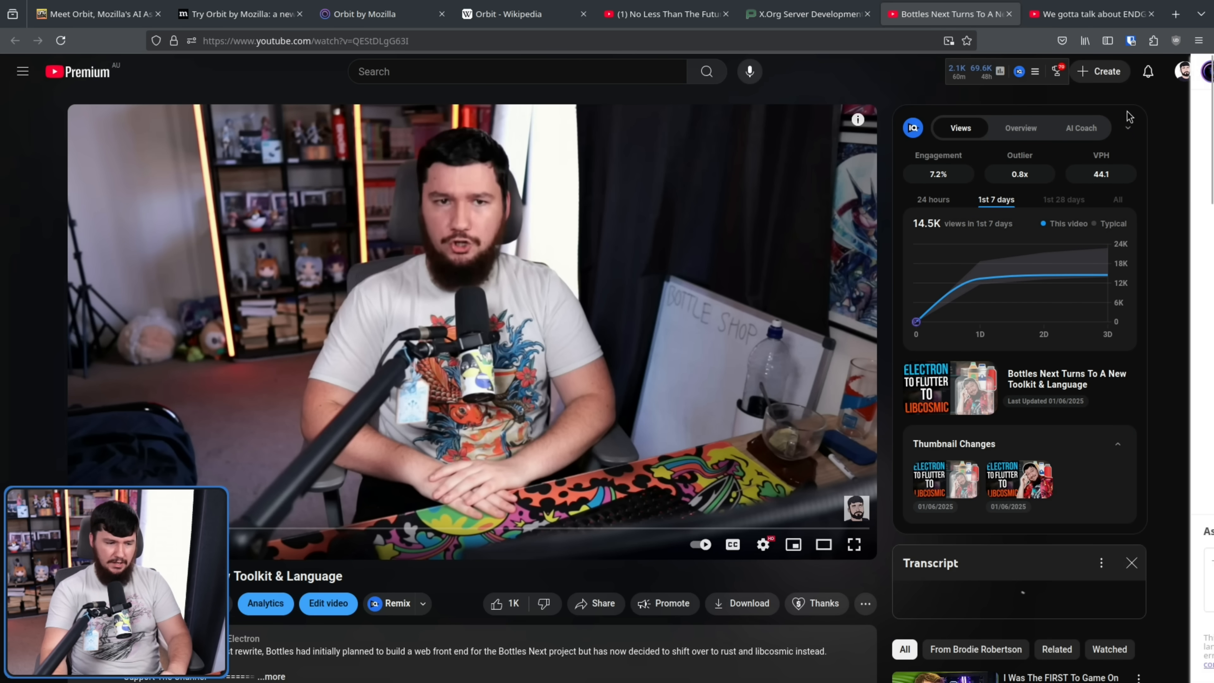
- Switch to the Path of Exile 2 'We gotta talk about ENDGAME' video tab
left_click(1131, 40)
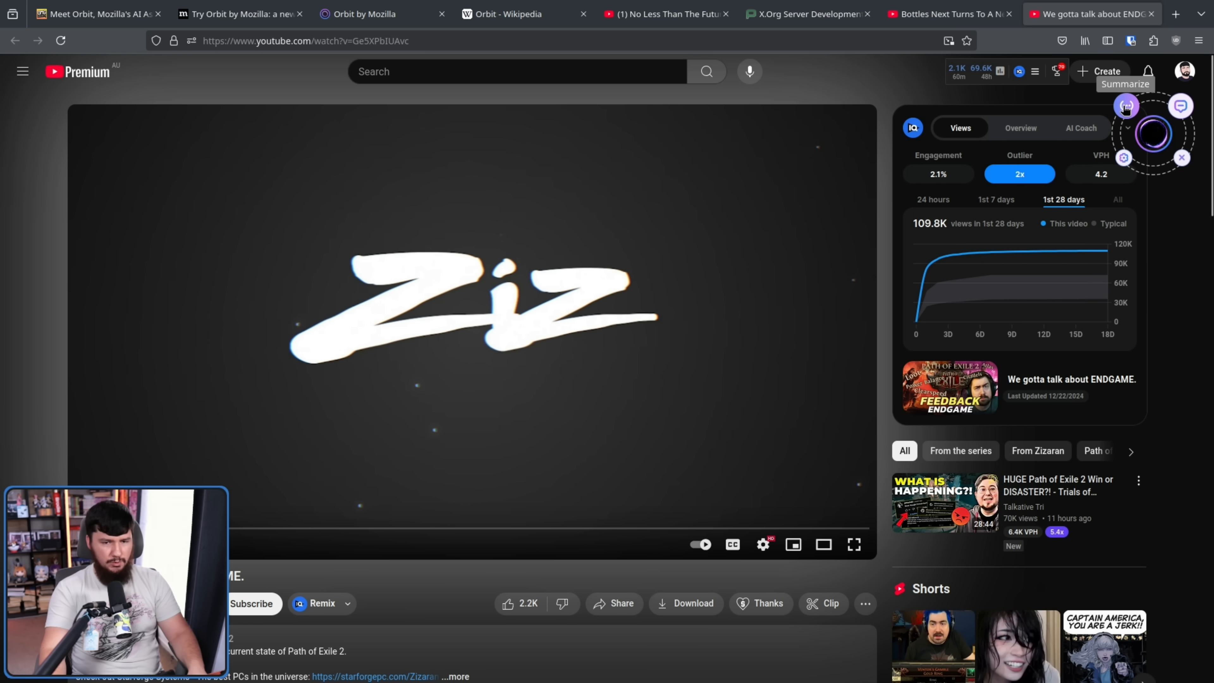
- Summarize the ENDGAME video transcript and select the generated summary text
left_click(1126, 106)
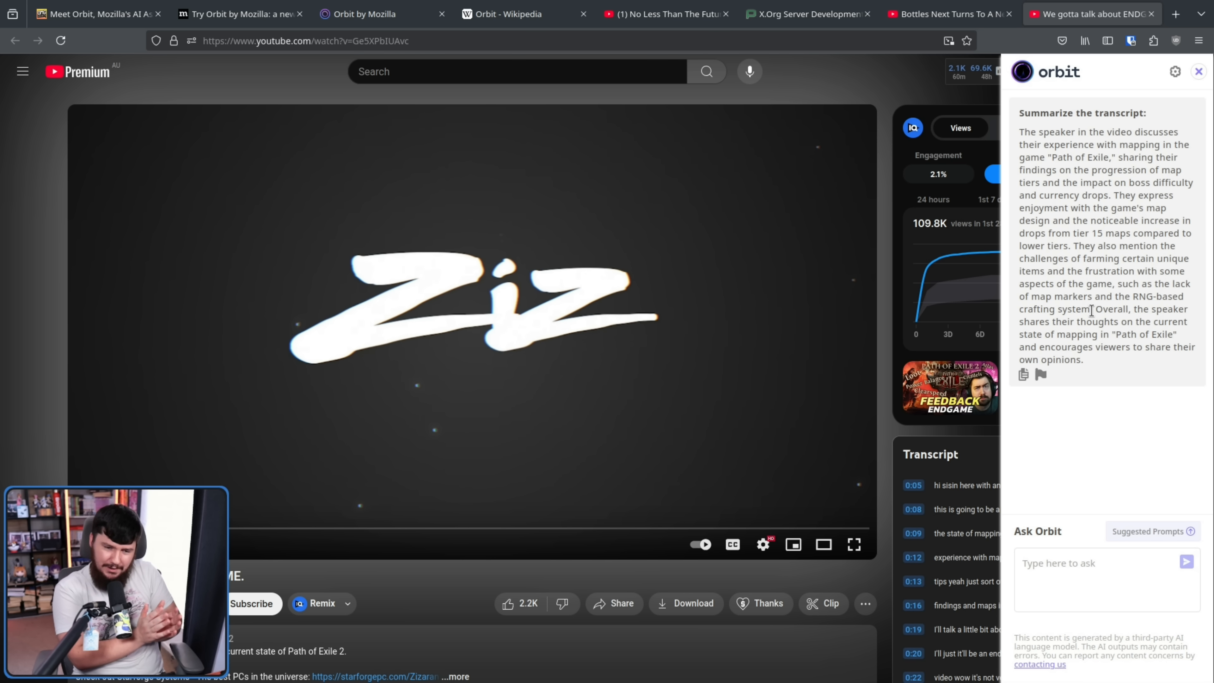
left_click_drag(1020, 113, 1084, 359)
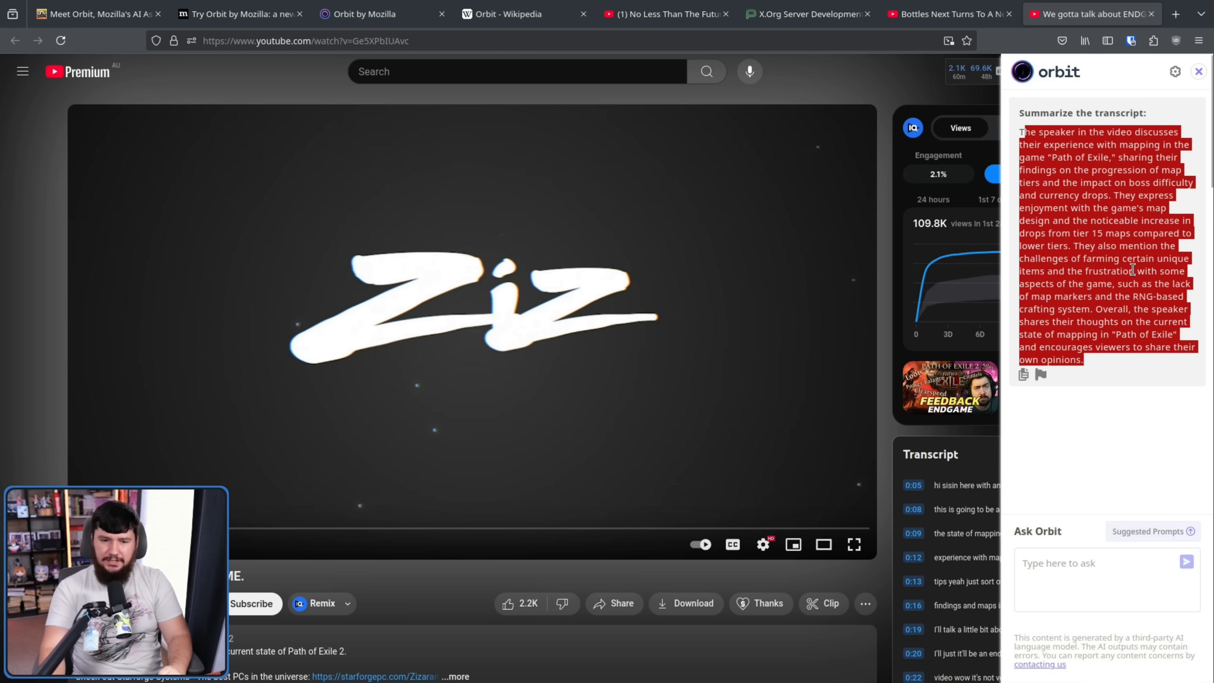
mouse_move(1124, 275)
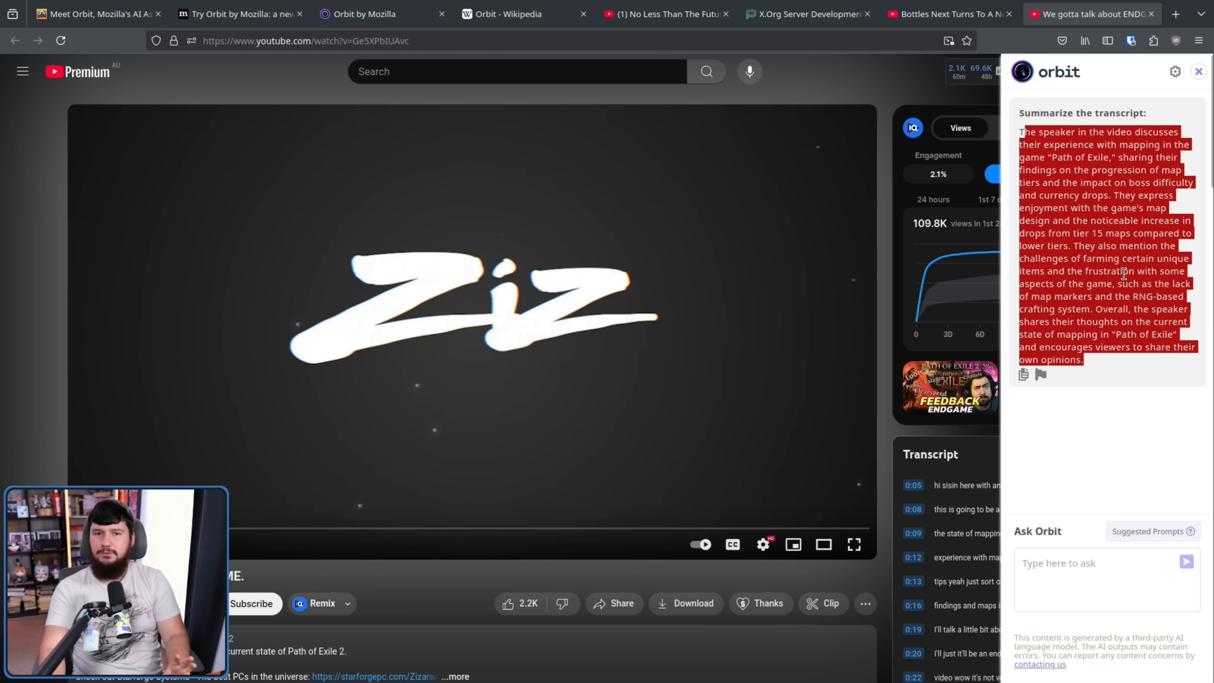
mouse_move(1030, 147)
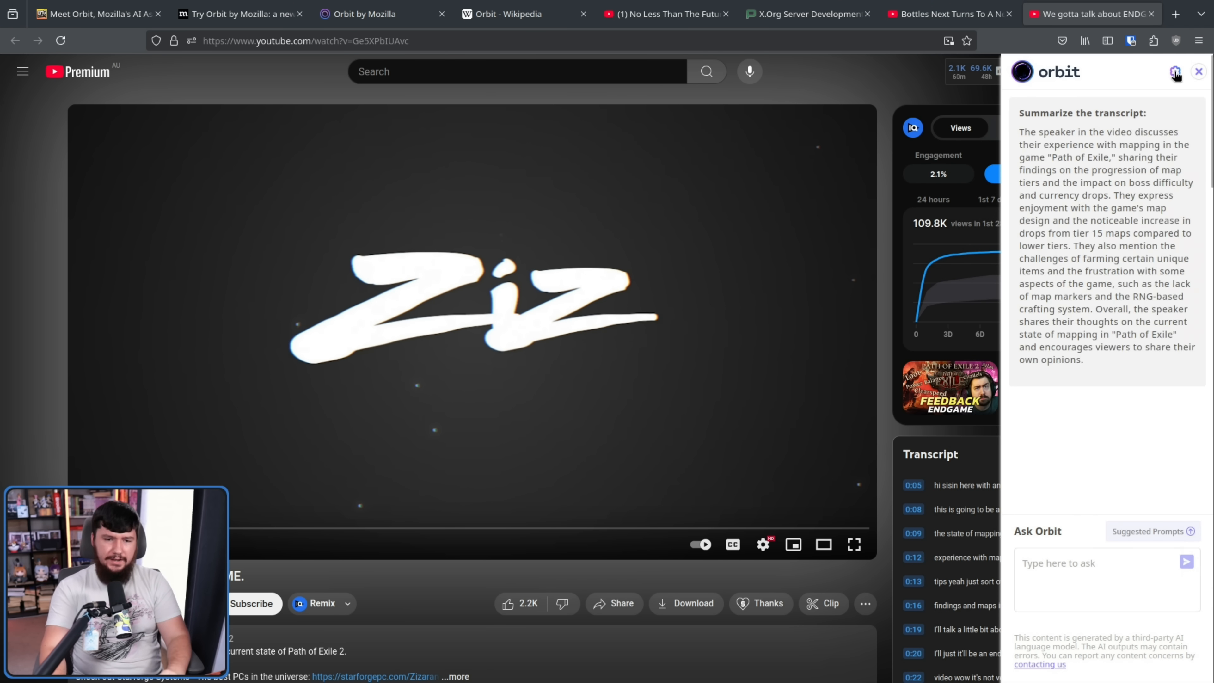
- Regenerate the summary as Bullet Points, then as Paragraphs, and select a misspelled game term
left_click(1175, 72)
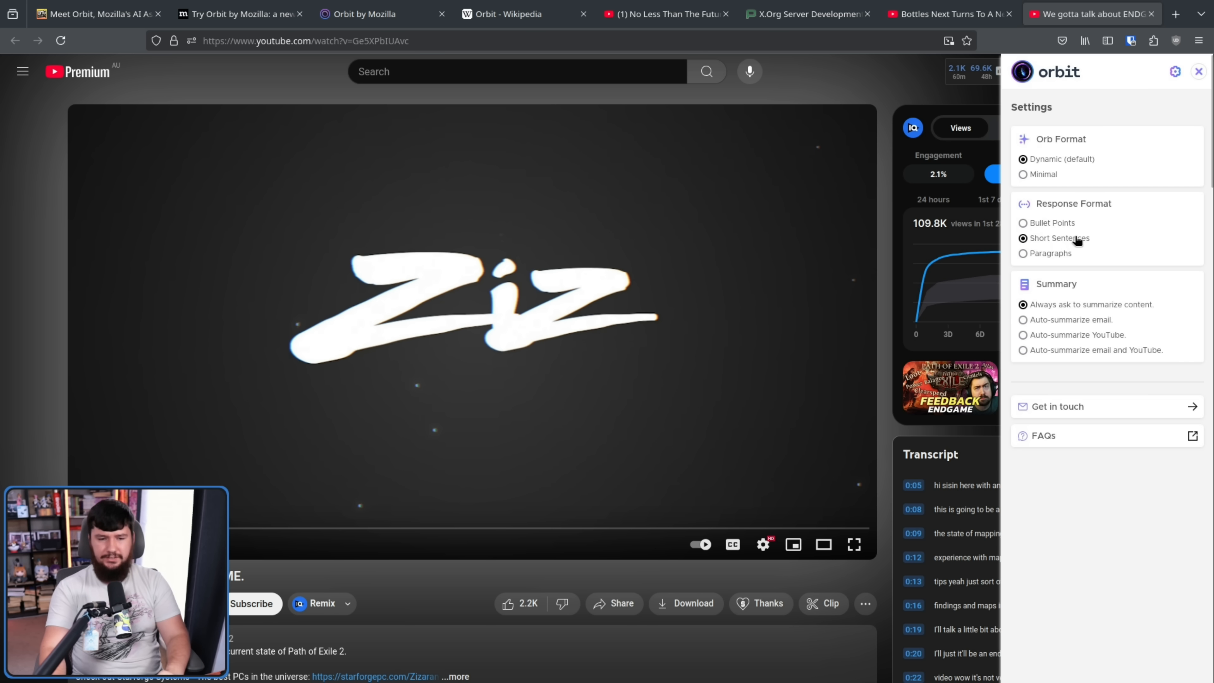
left_click(1024, 224)
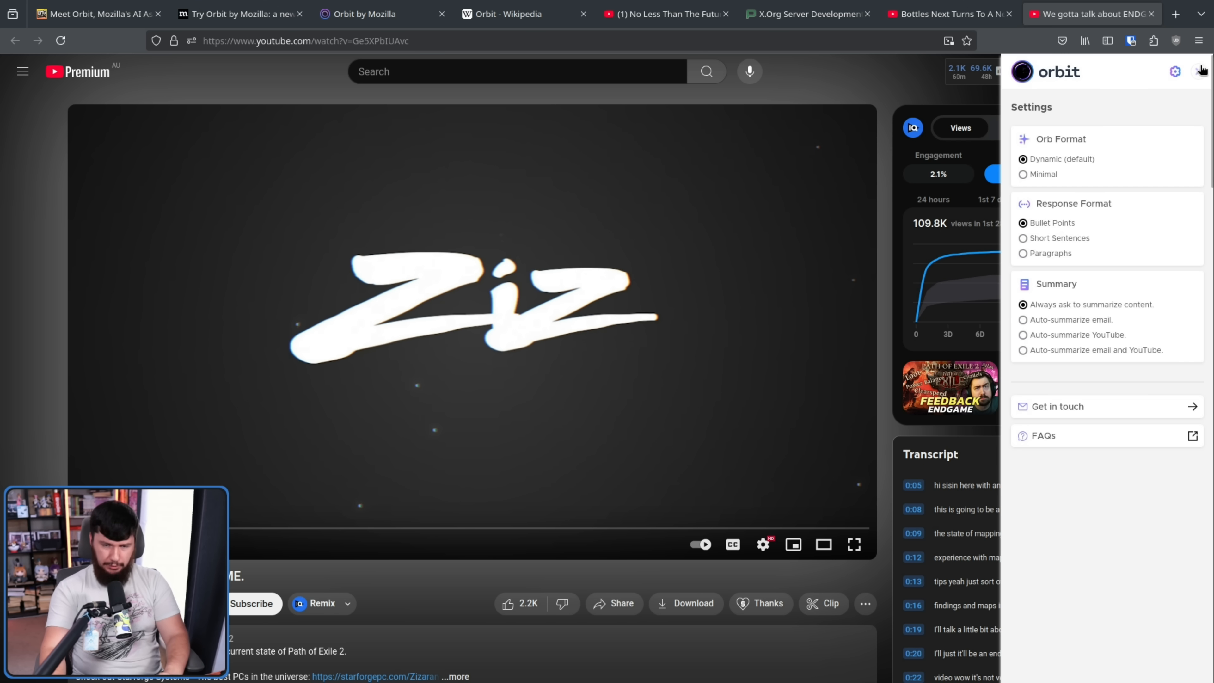
left_click(1200, 71)
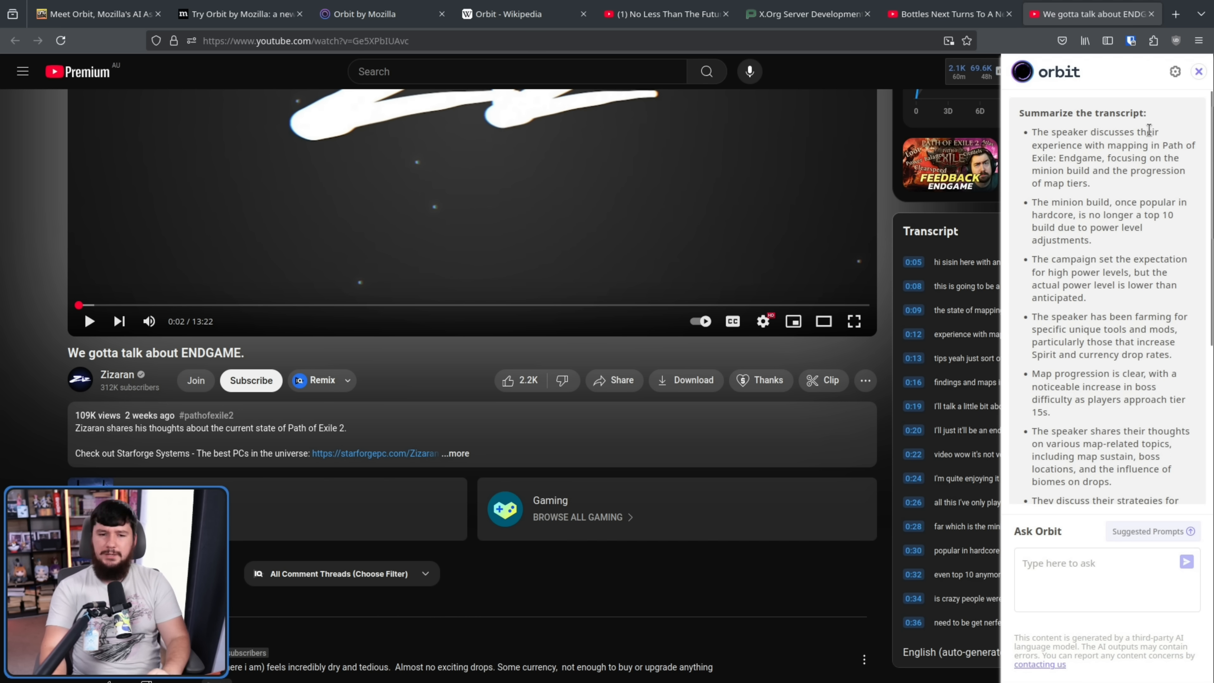
mouse_move(1169, 124)
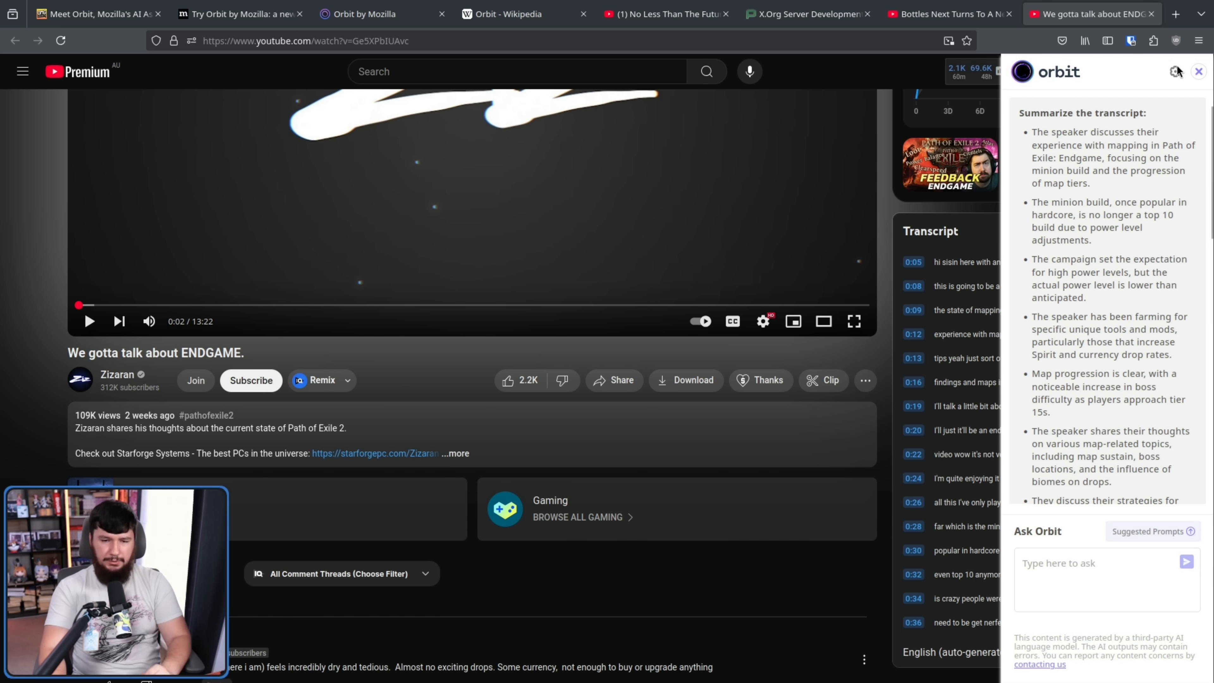
left_click(1176, 72)
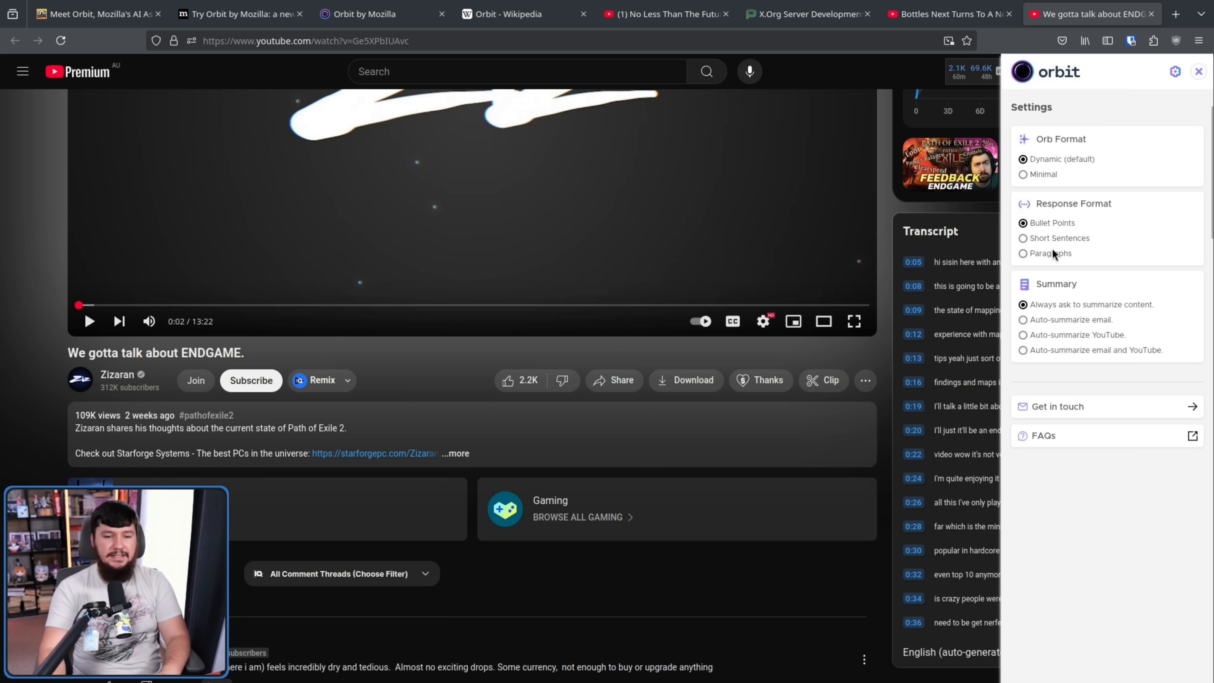
left_click(1198, 71)
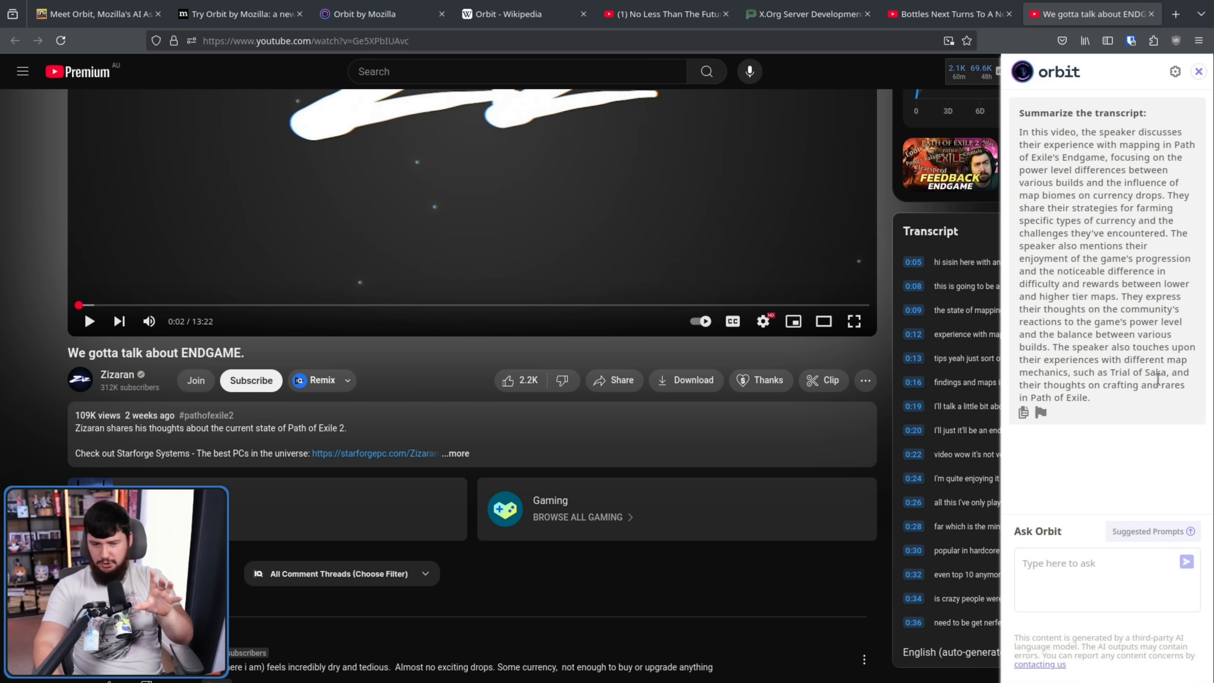
mouse_move(1145, 372)
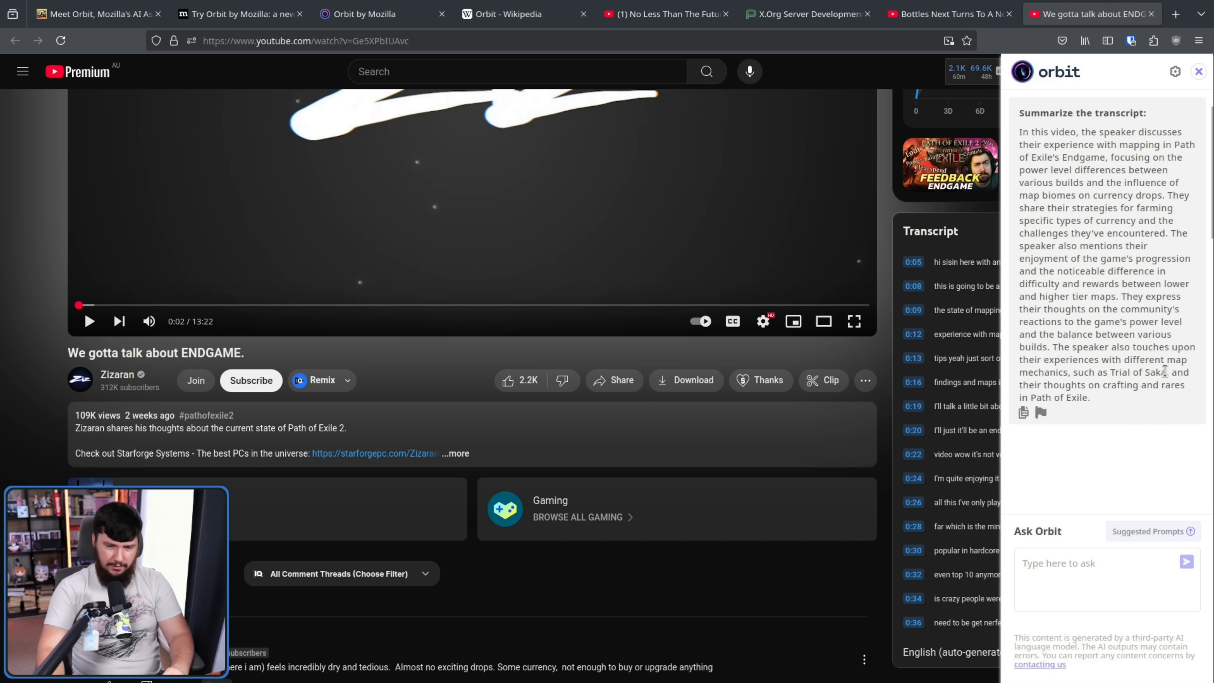
double_click(1138, 373)
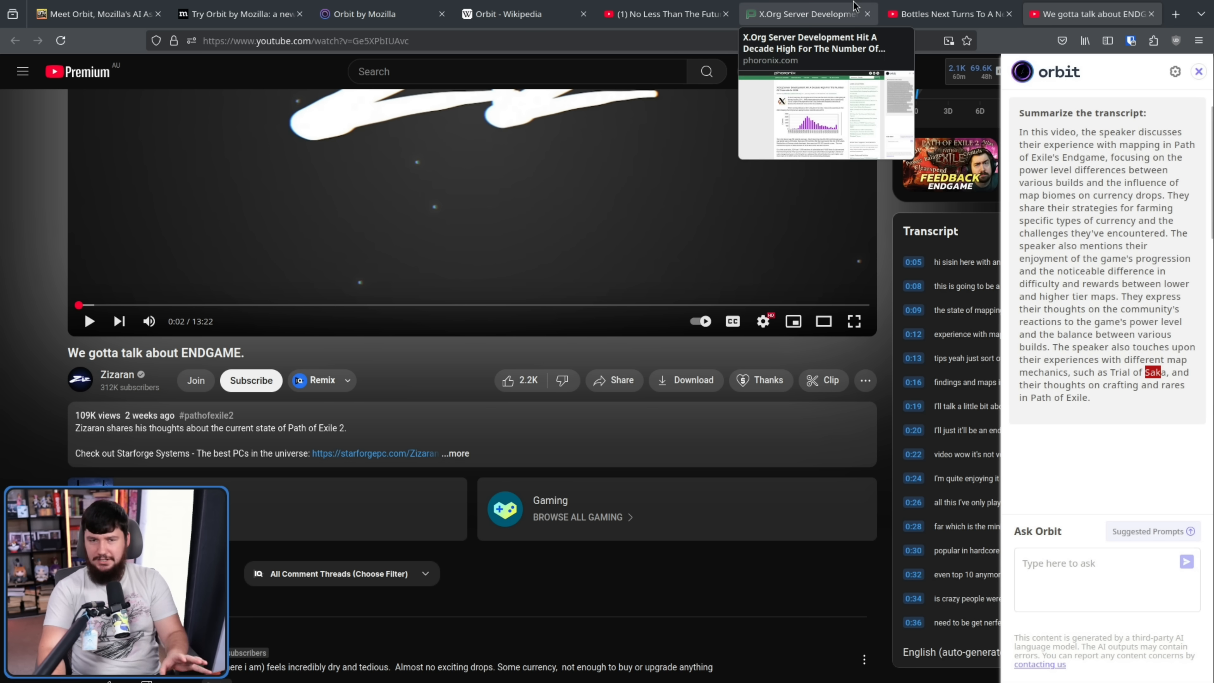
- Return to the Phoronix X.Org Server Development article with Orbit's summary alongside, and read down it
left_click(804, 14)
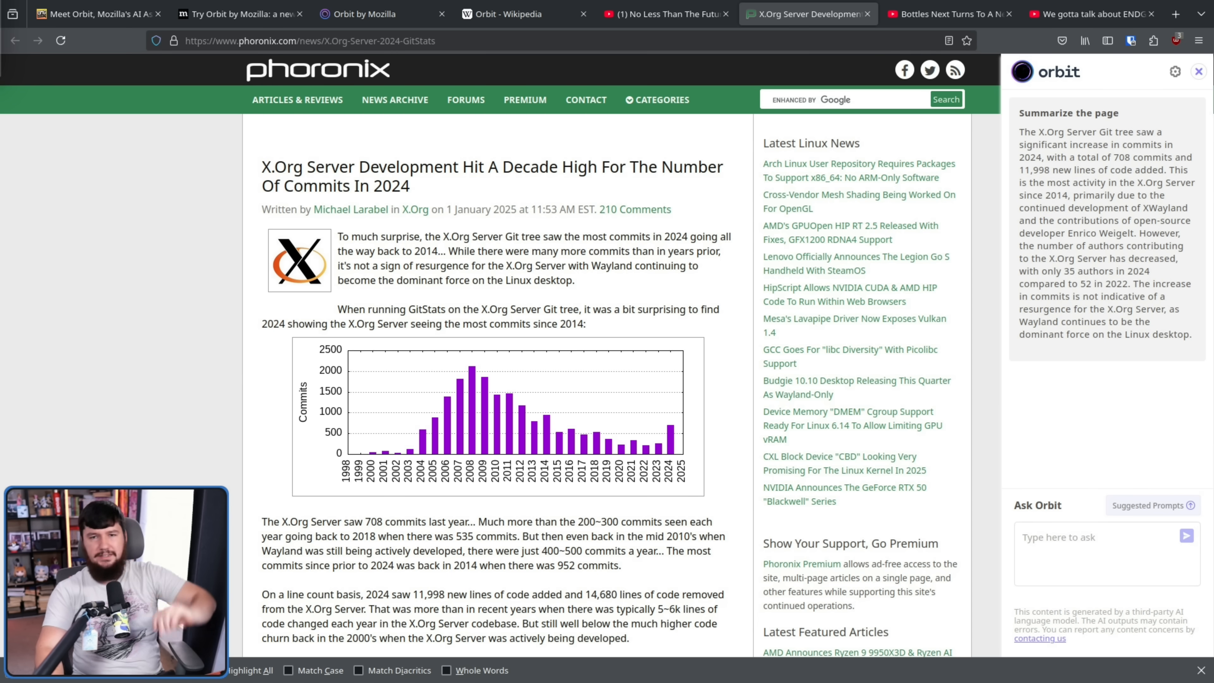
mouse_move(939, 408)
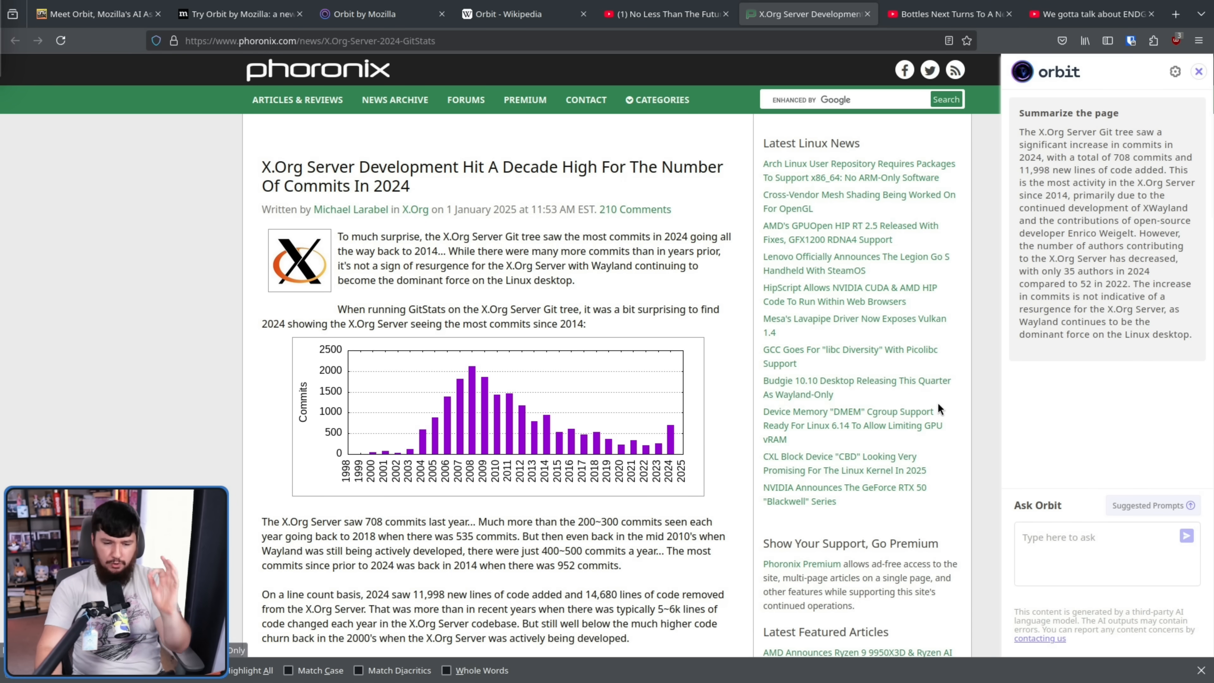
mouse_move(851, 388)
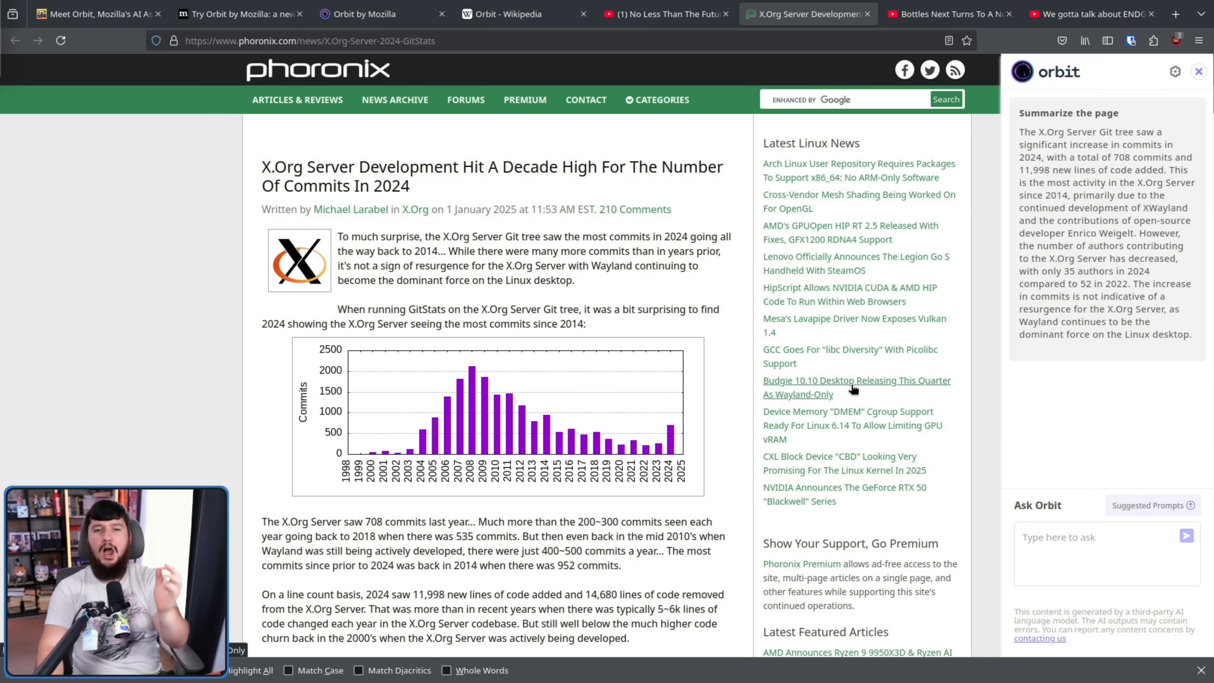
mouse_move(839, 414)
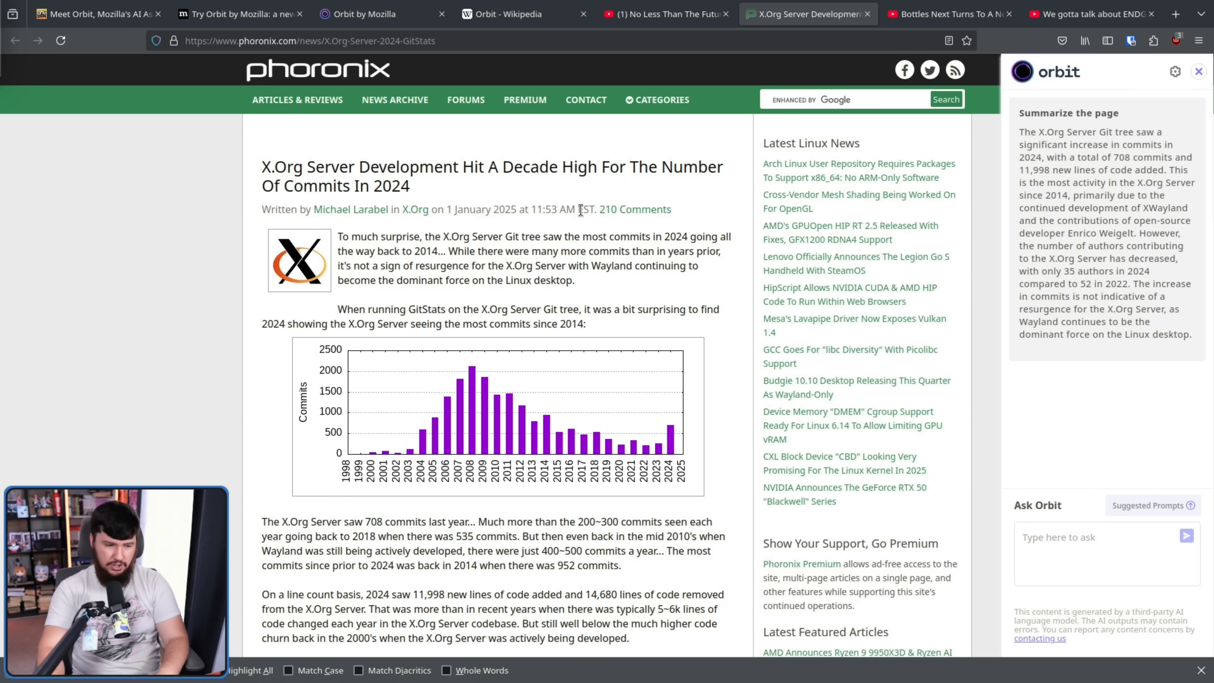
scroll("down", 3)
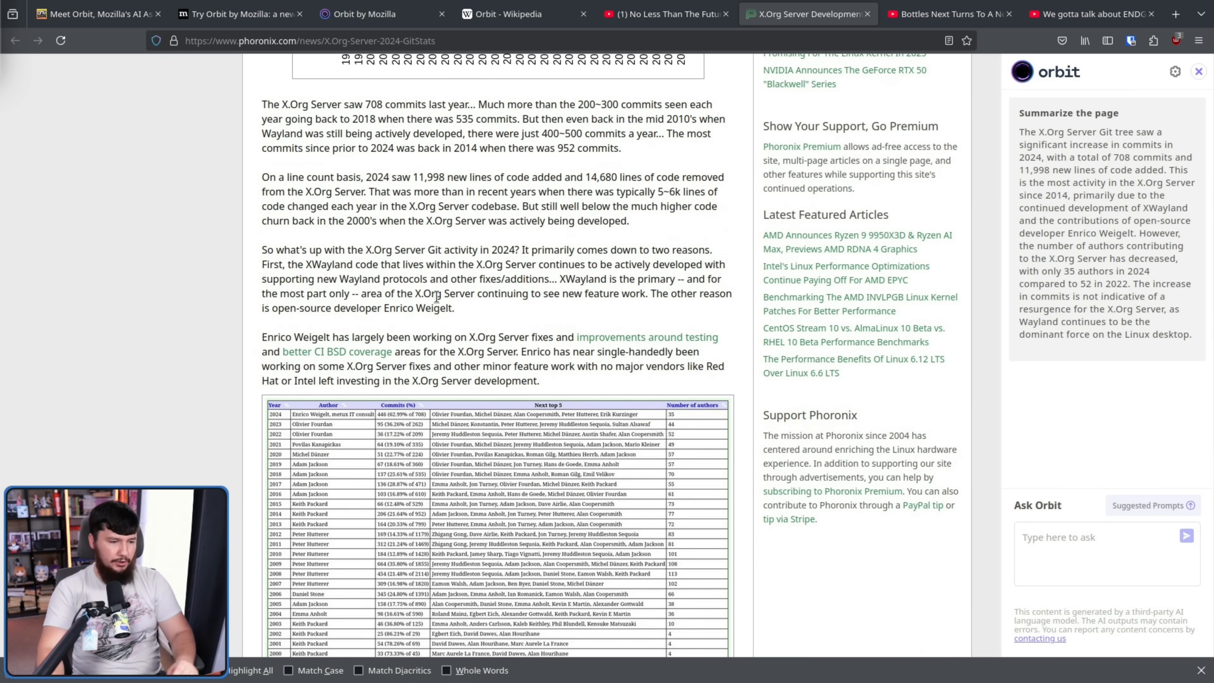
double_click(295, 337)
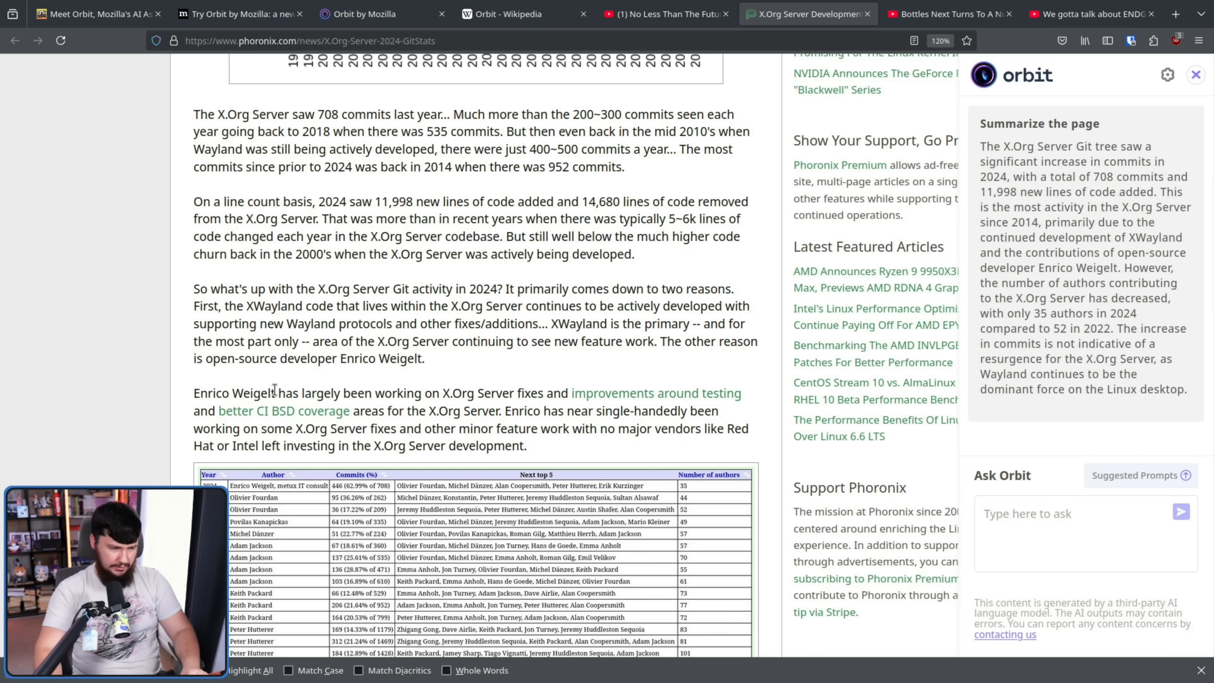
- Ask Orbit 'Who is Enrico Weigelt' about the article's lead developer
type("W")
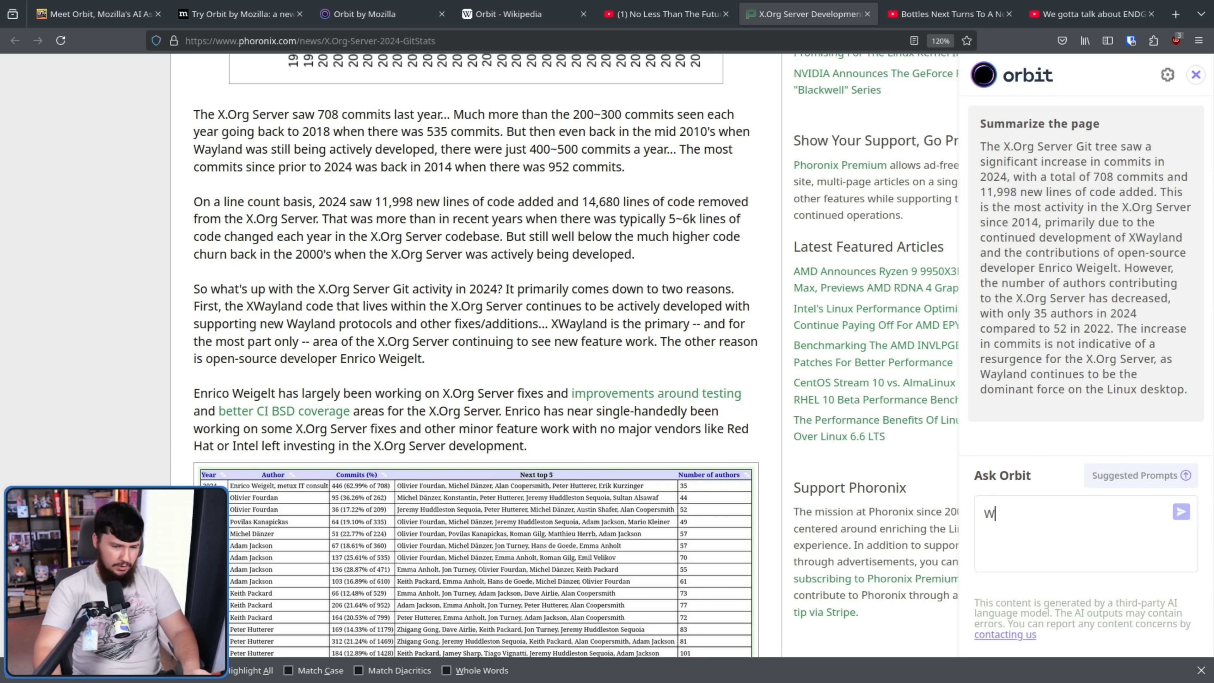
type("ho is Enrico Weigelt")
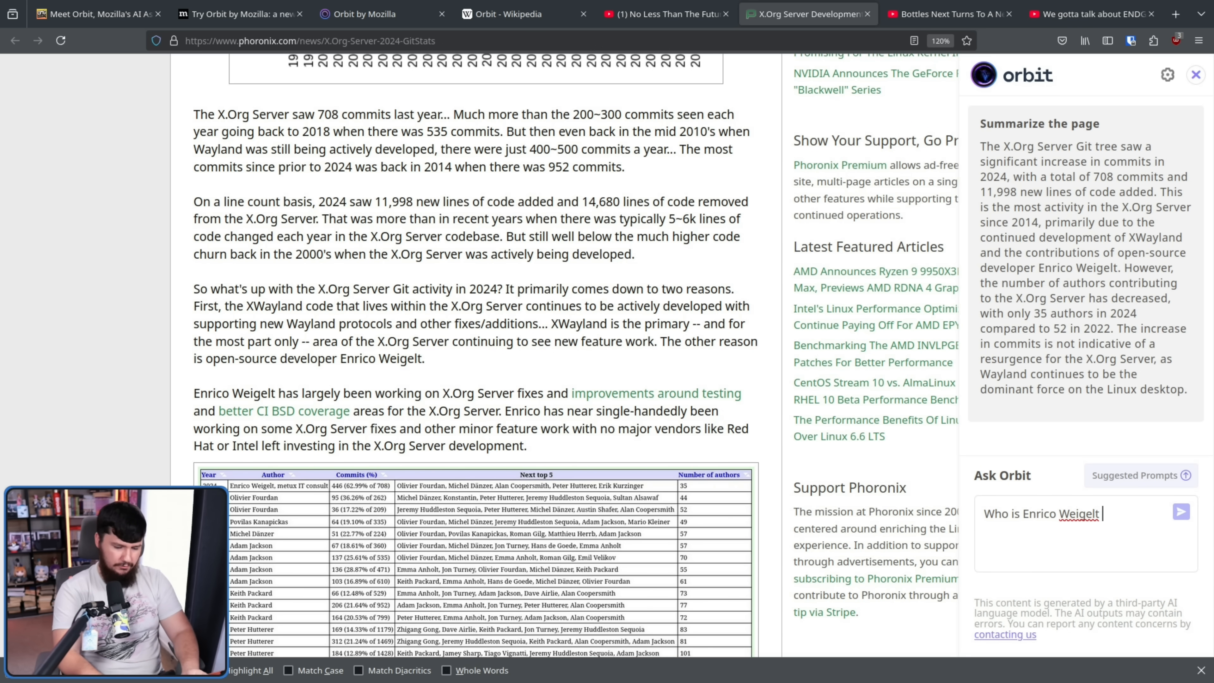
left_click(1183, 512)
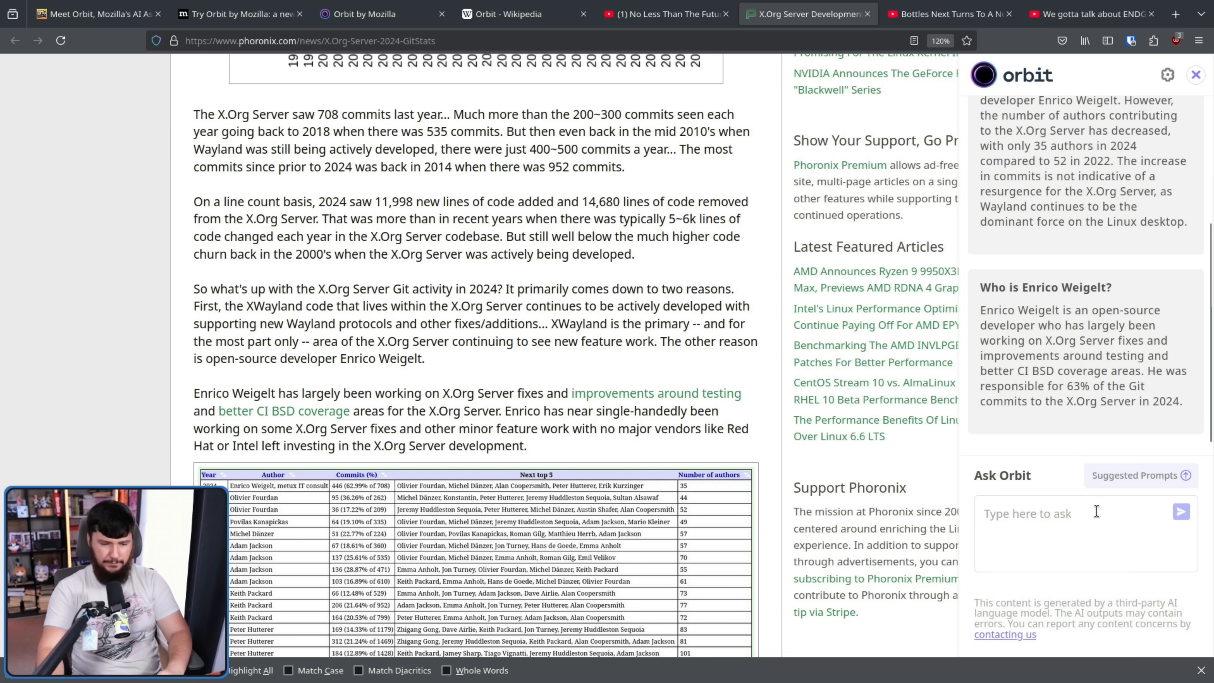
- Ask Orbit 'What has Enrico Weigelt done outside of X.org' and select the answer's final sentence
type("What has Enrico Weigelt")
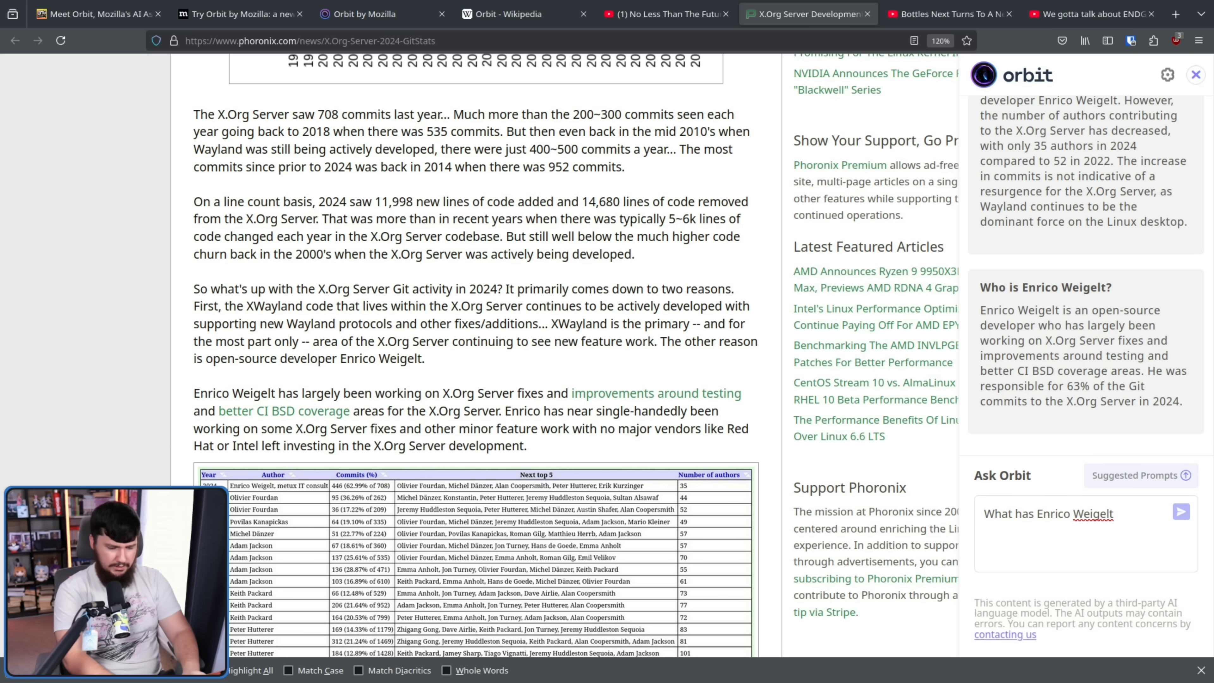
type("done outside")
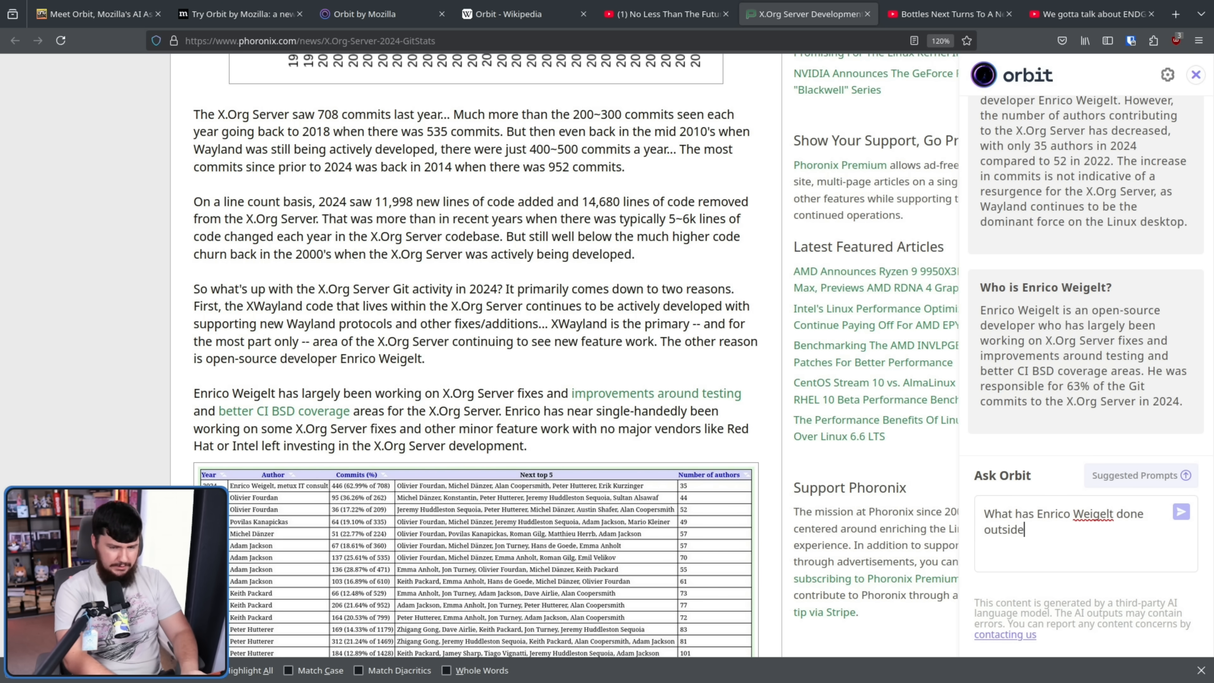
type("of X.org")
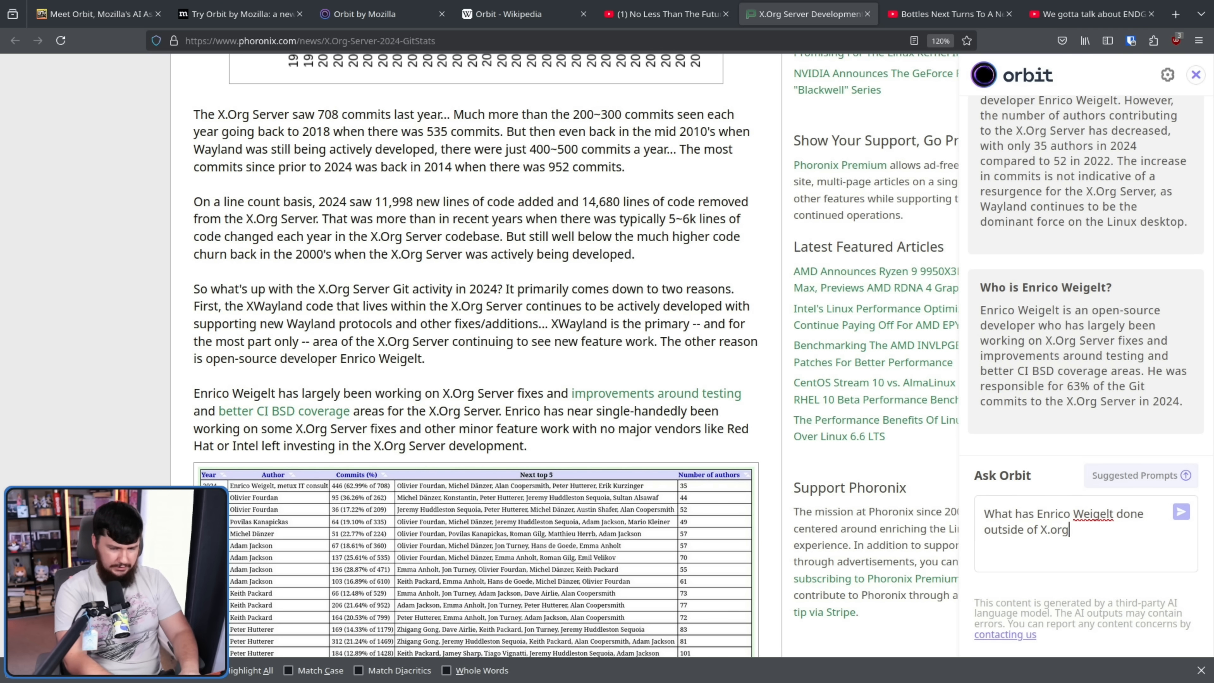
left_click(1181, 520)
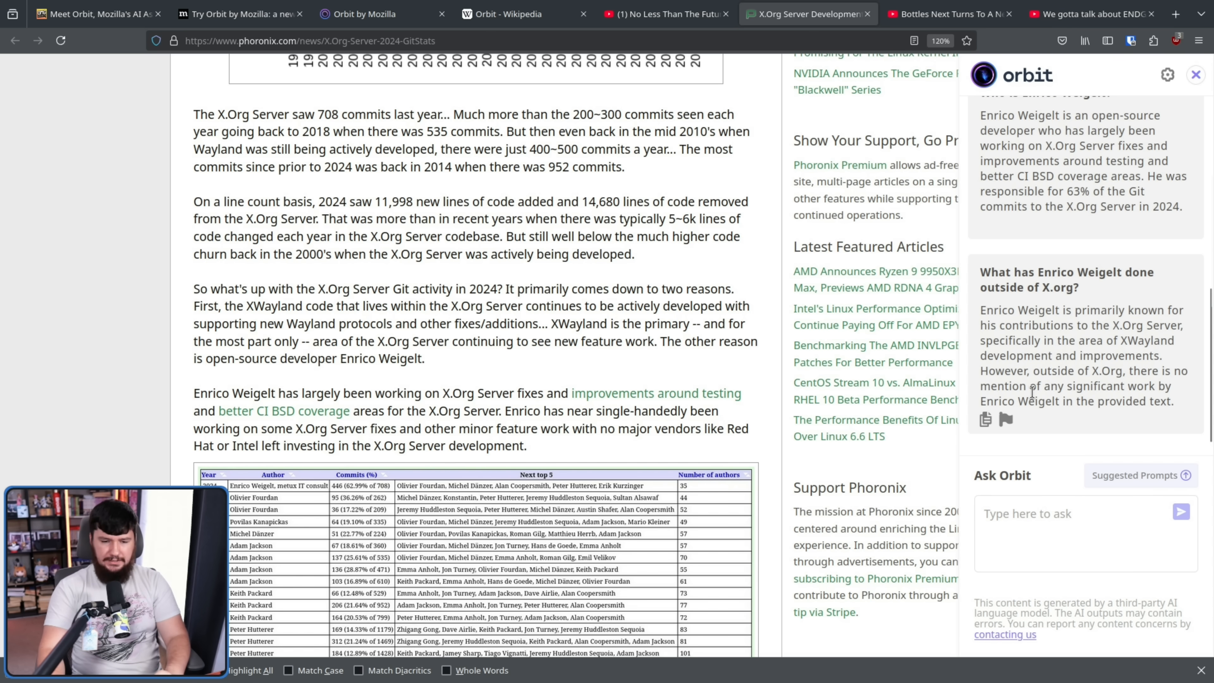
left_click_drag(1035, 401, 1173, 400)
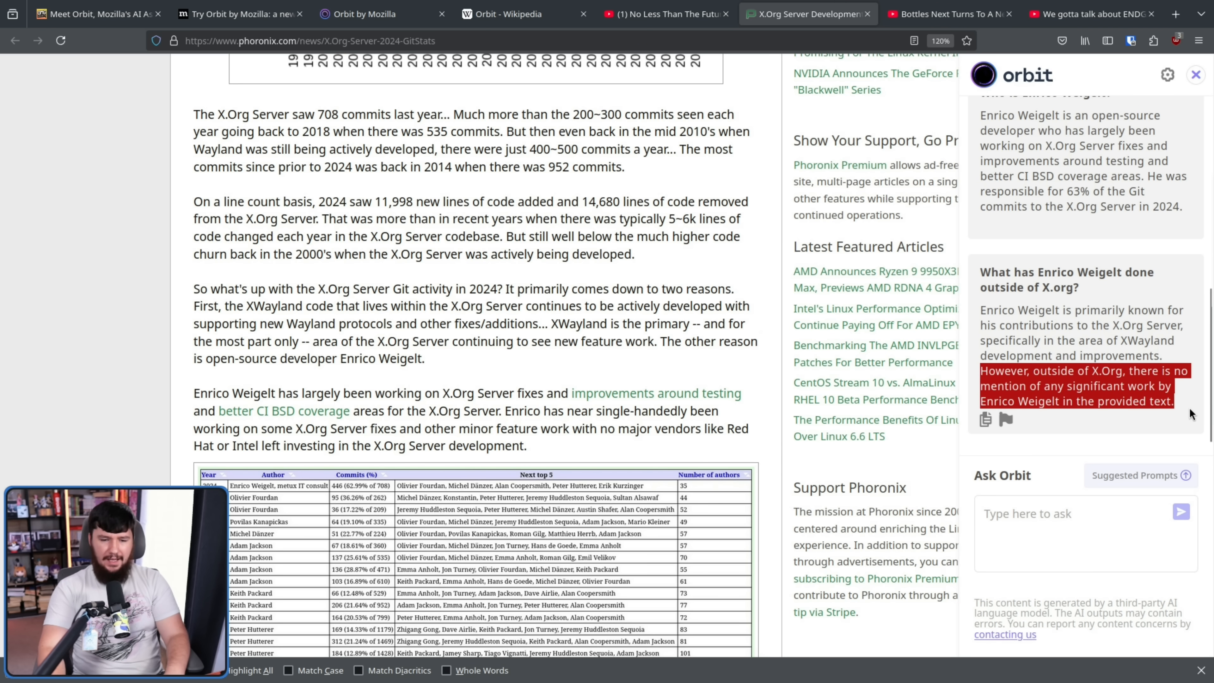
mouse_move(1183, 409)
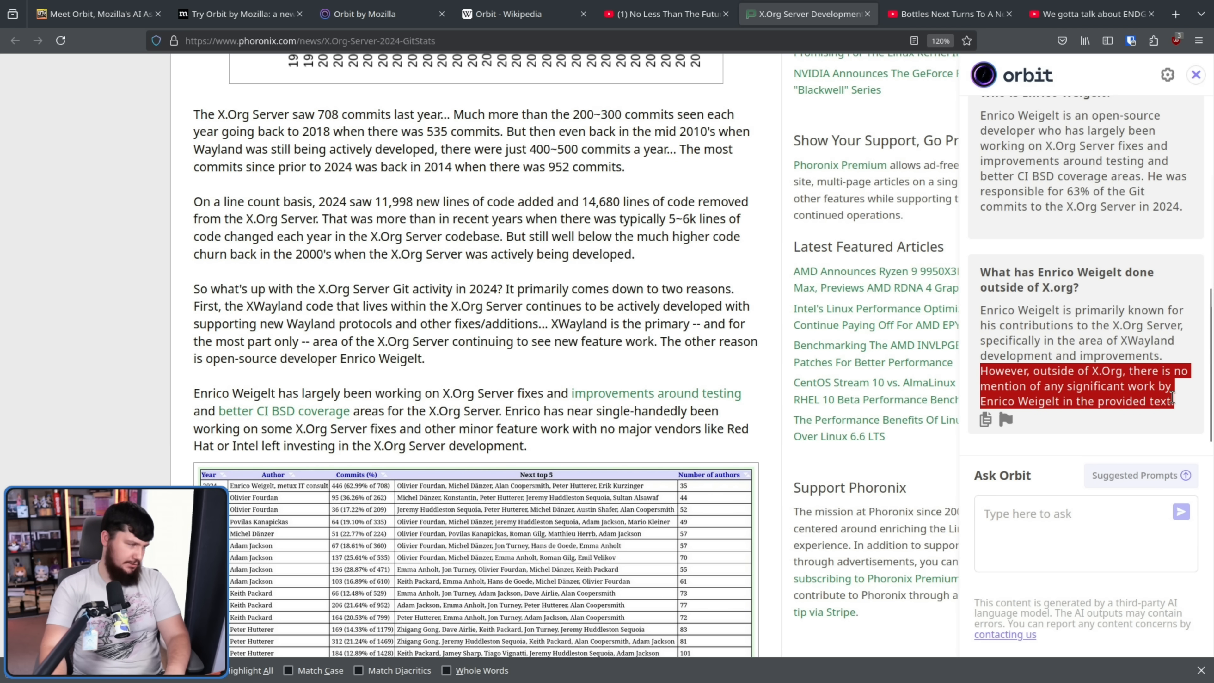
mouse_move(1164, 401)
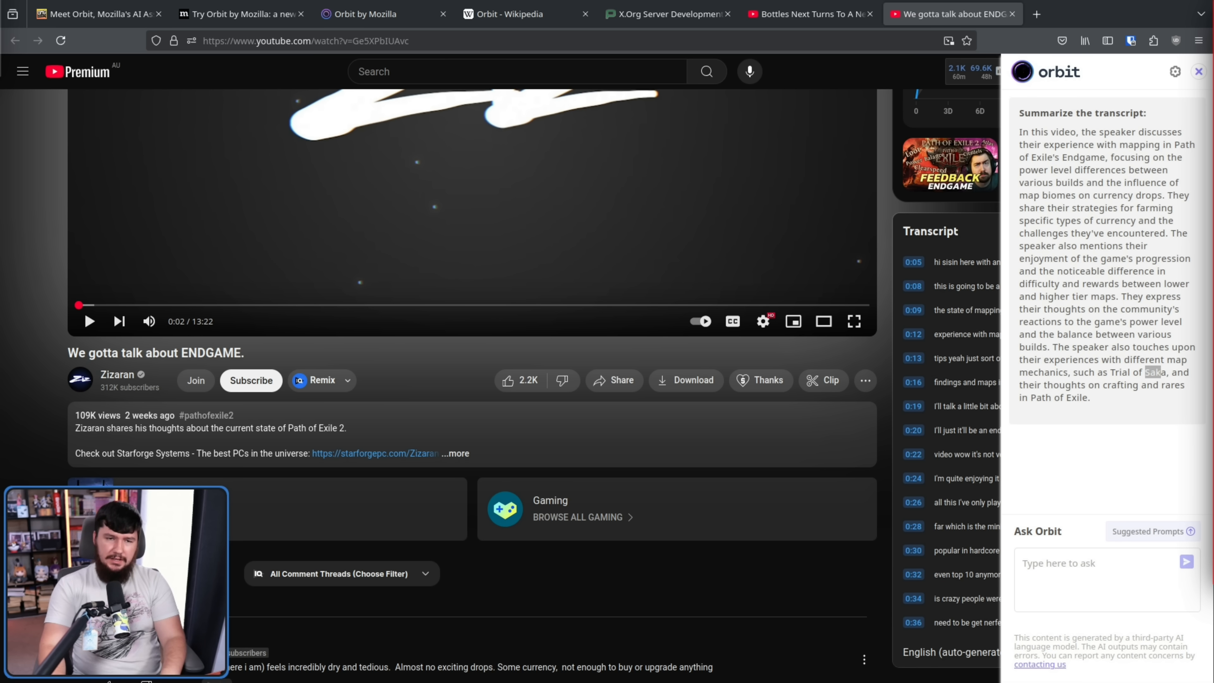
- Bring up orbitbymozilla.com and scroll to its 'Focus on what matters' Ask Orbit section
left_click(371, 14)
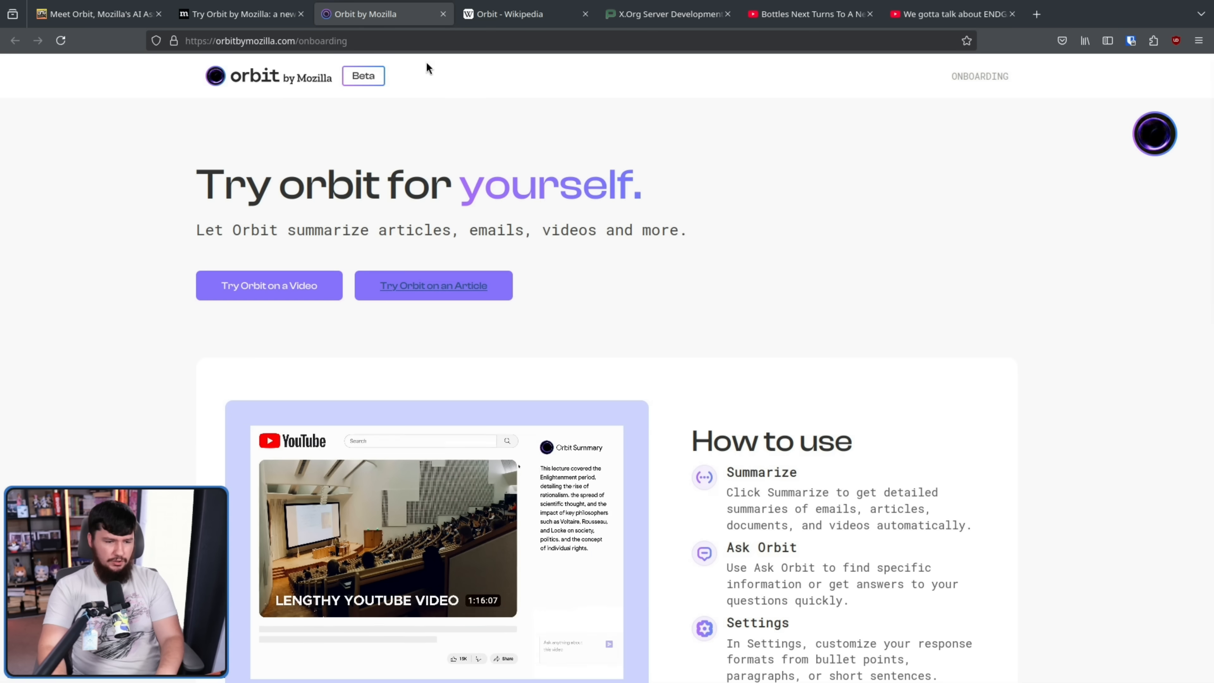
mouse_move(914, 268)
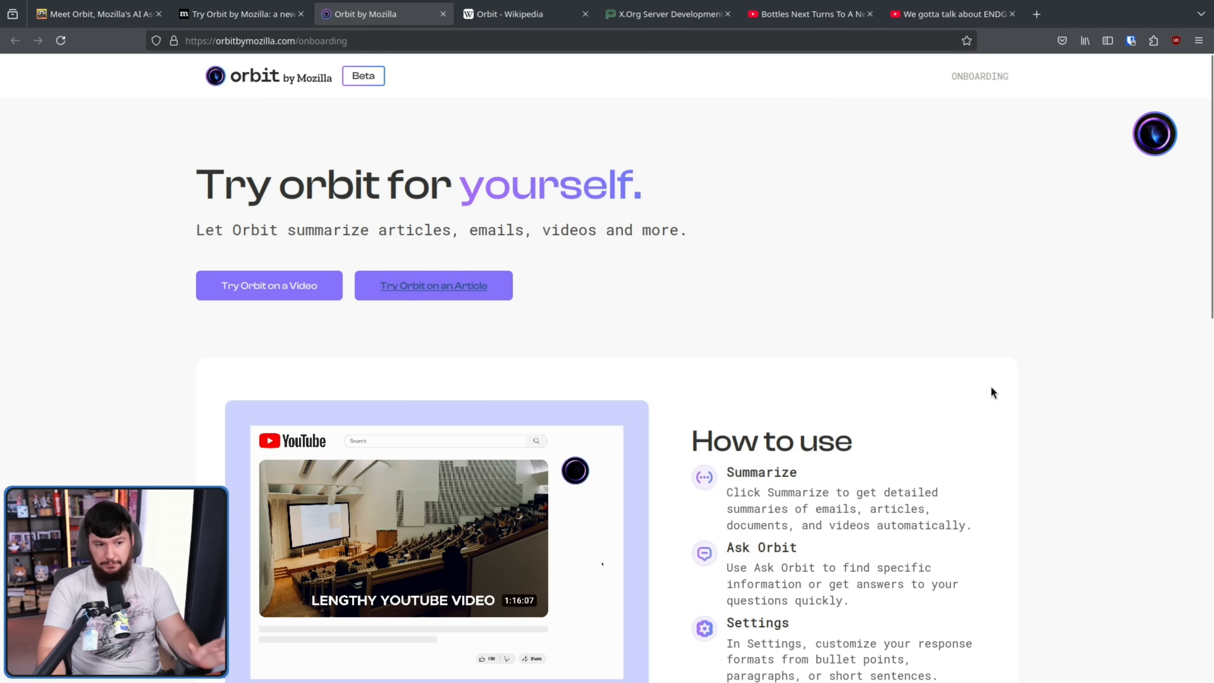
scroll("down", 3)
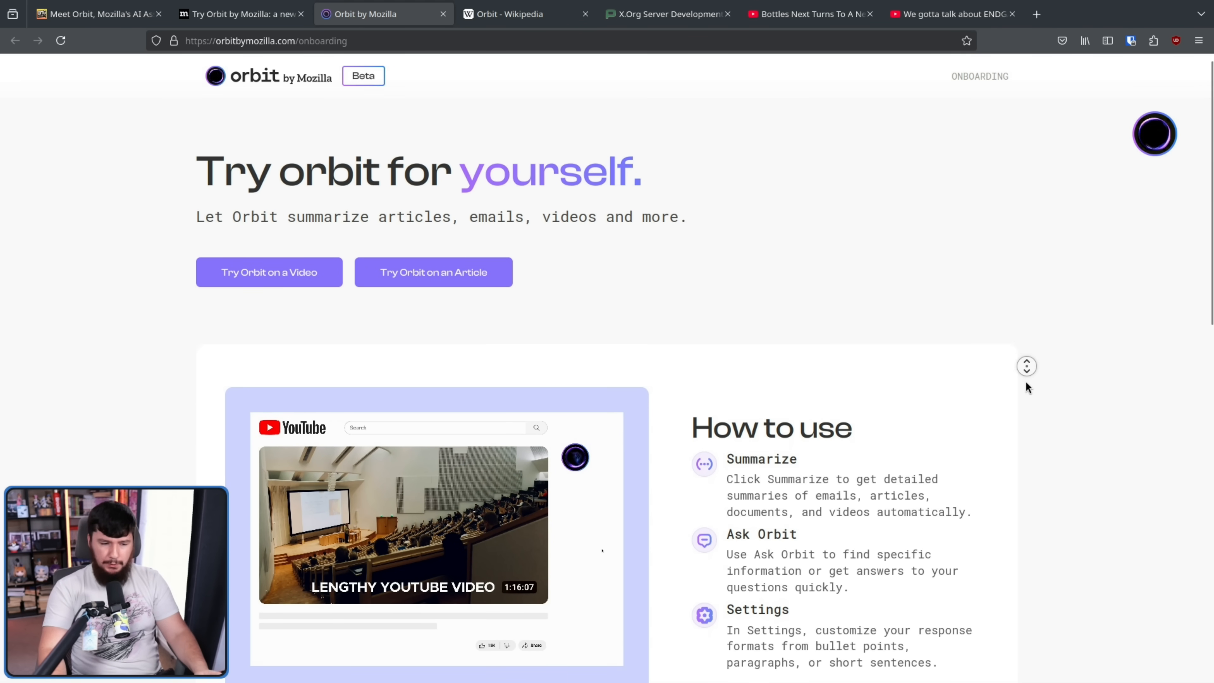
scroll("down", 3)
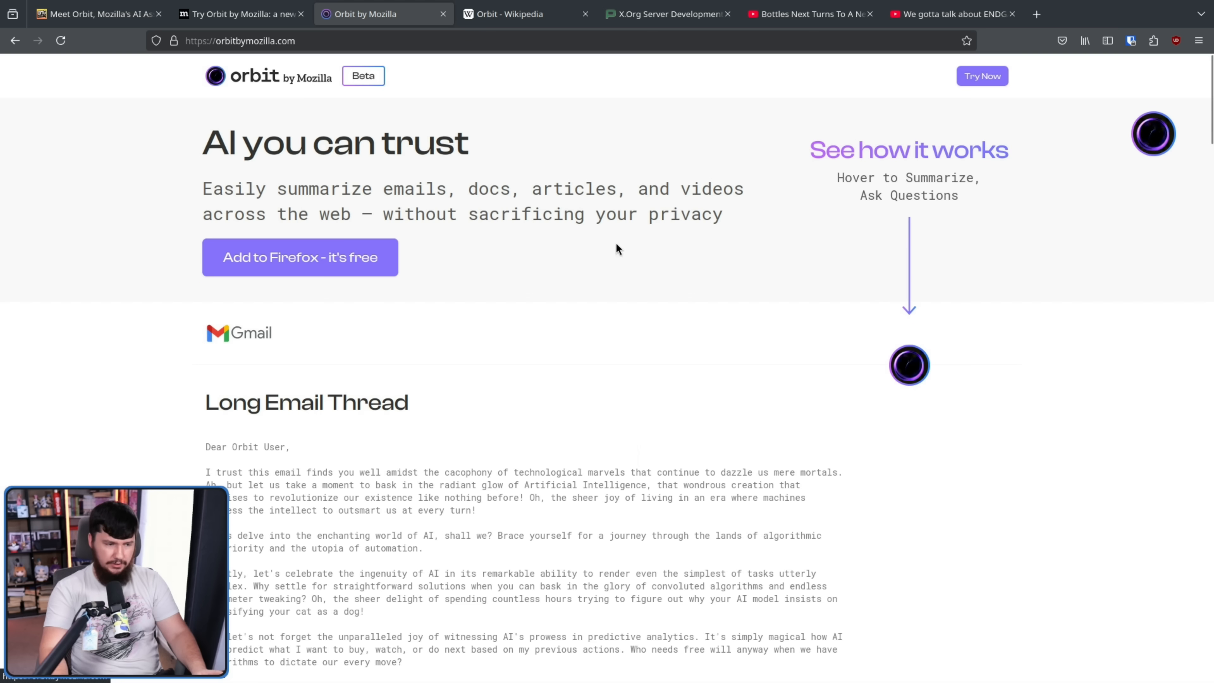
scroll("down", 3)
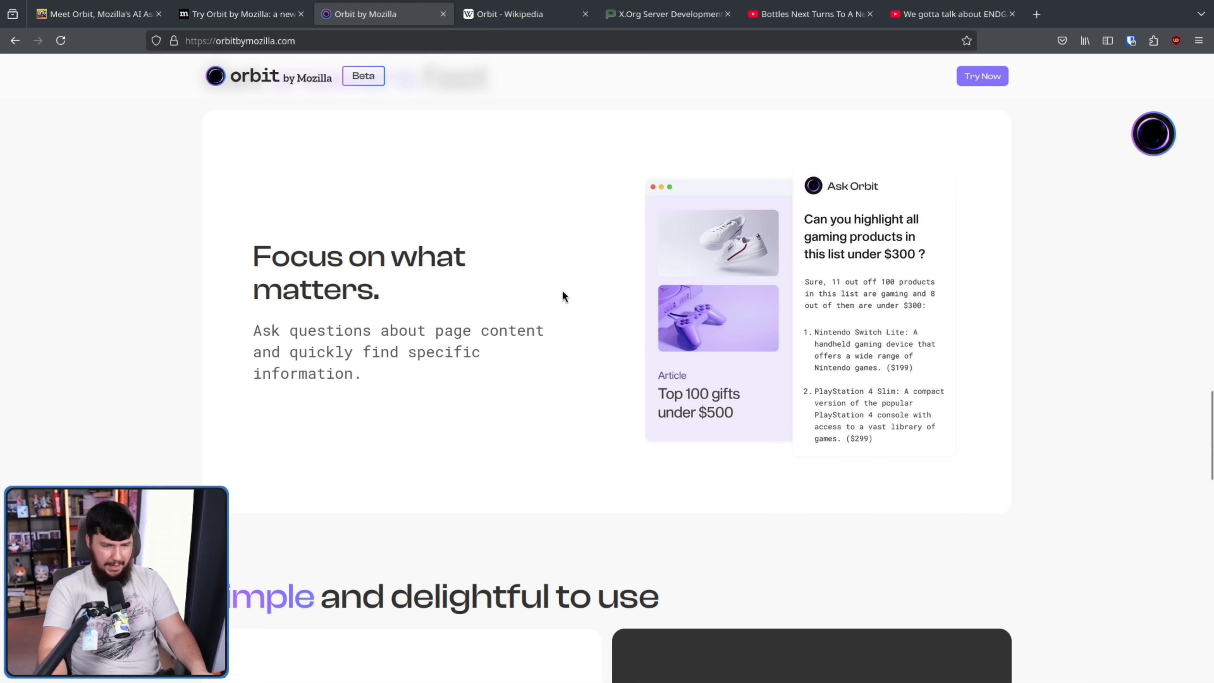
mouse_move(848, 230)
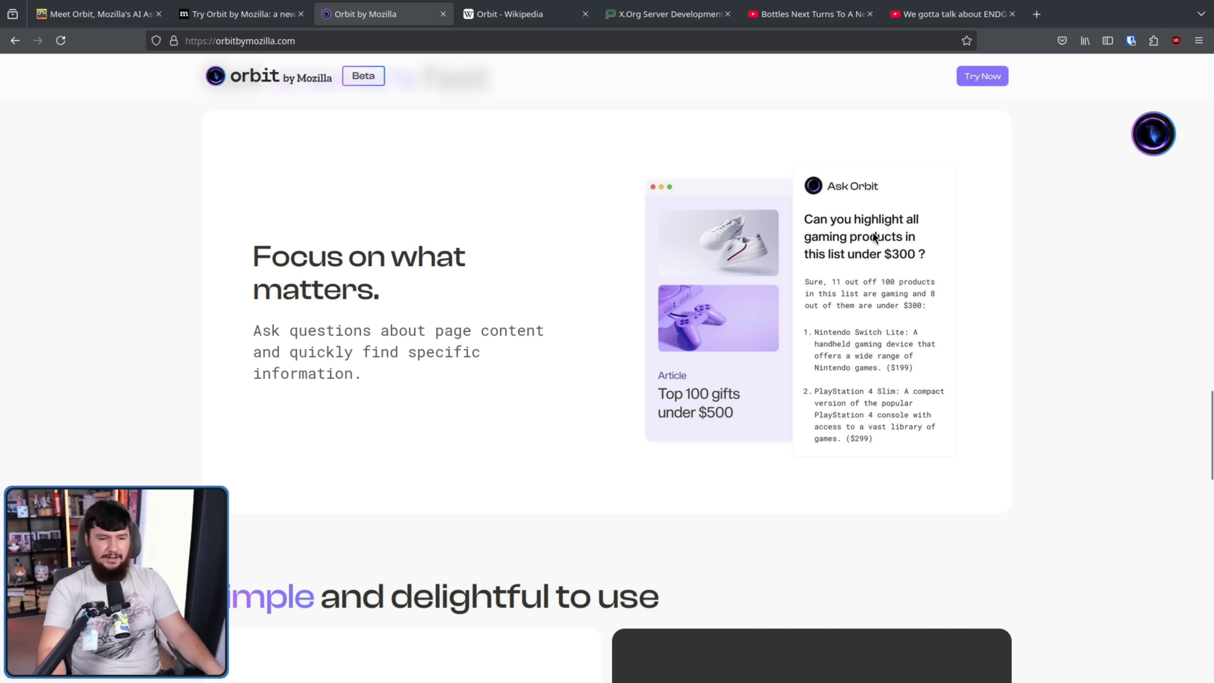
mouse_move(934, 265)
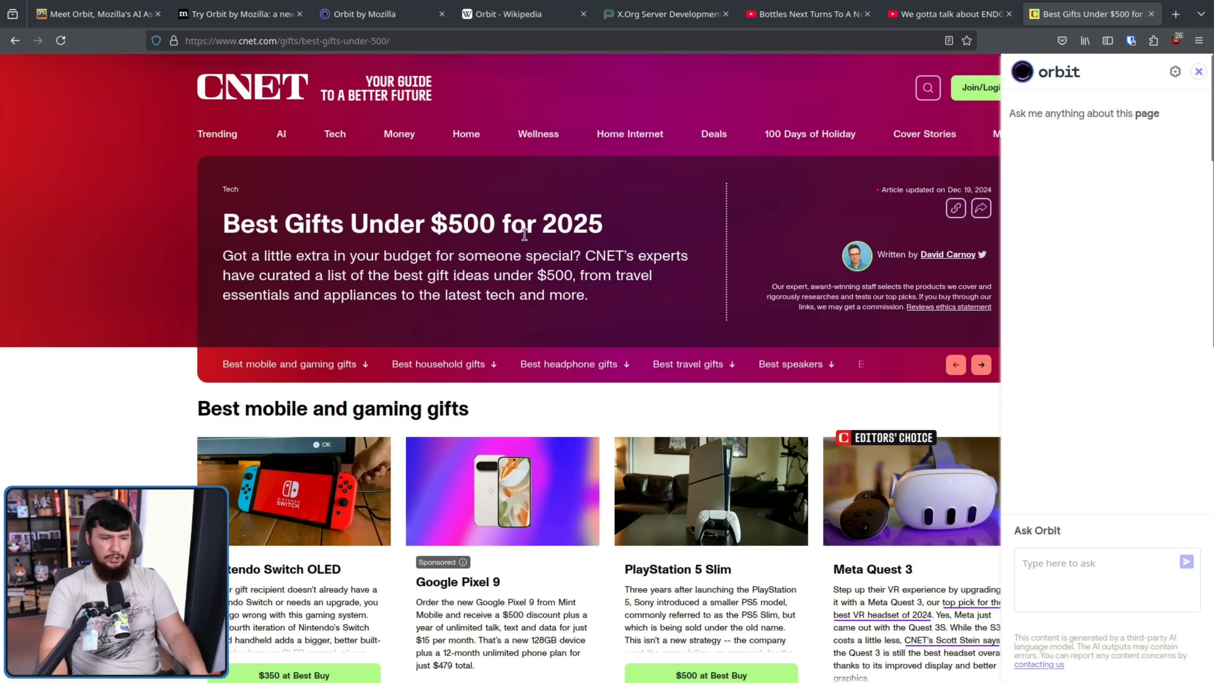
- Ask Orbit to 'Highlight all of the products less than $400' on the CNET gift guide
scroll("down", 3)
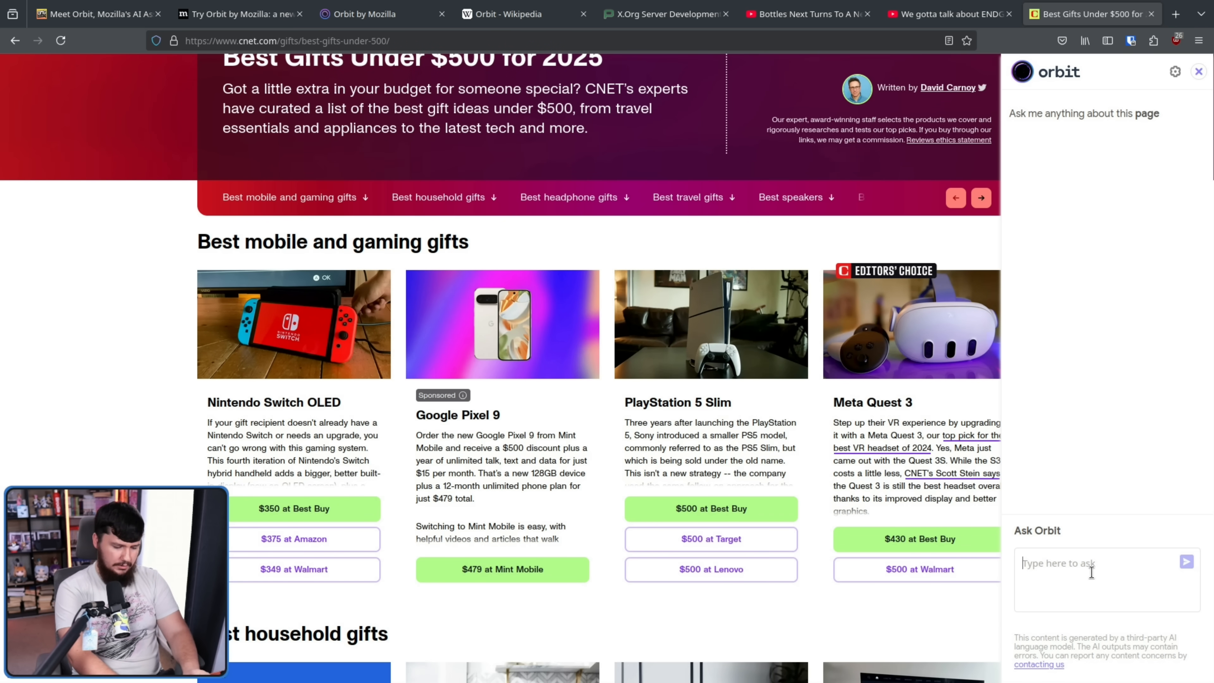
type("Highlught all of the products less")
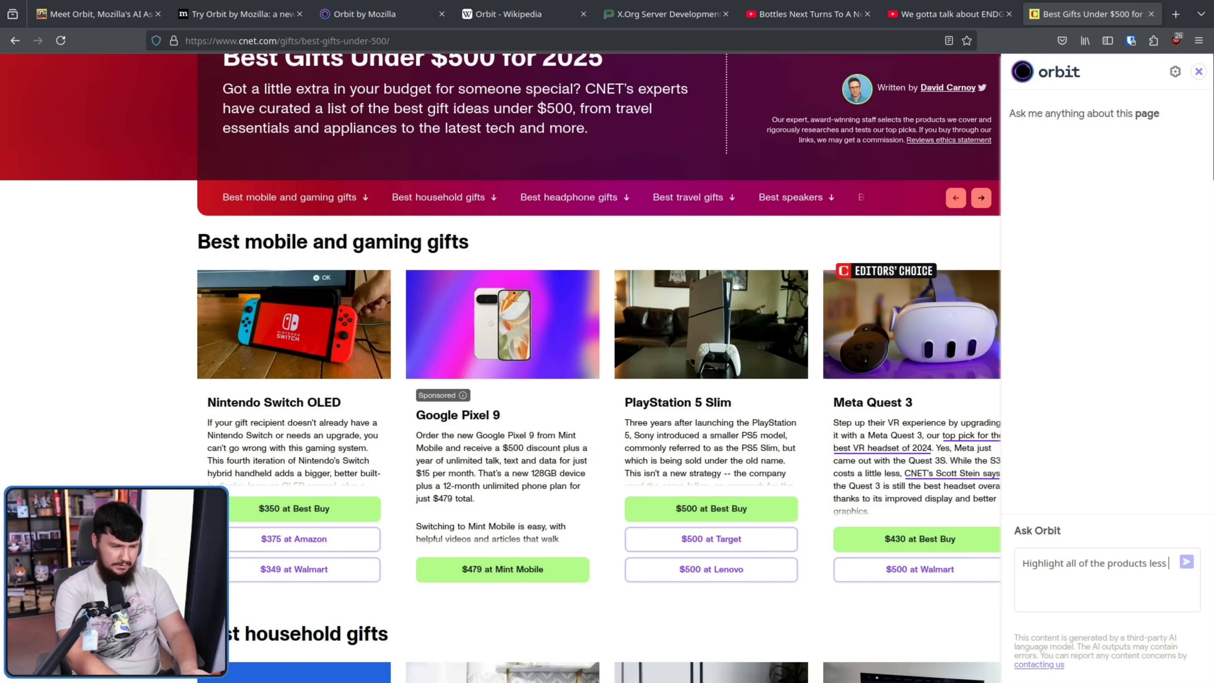
type("than $")
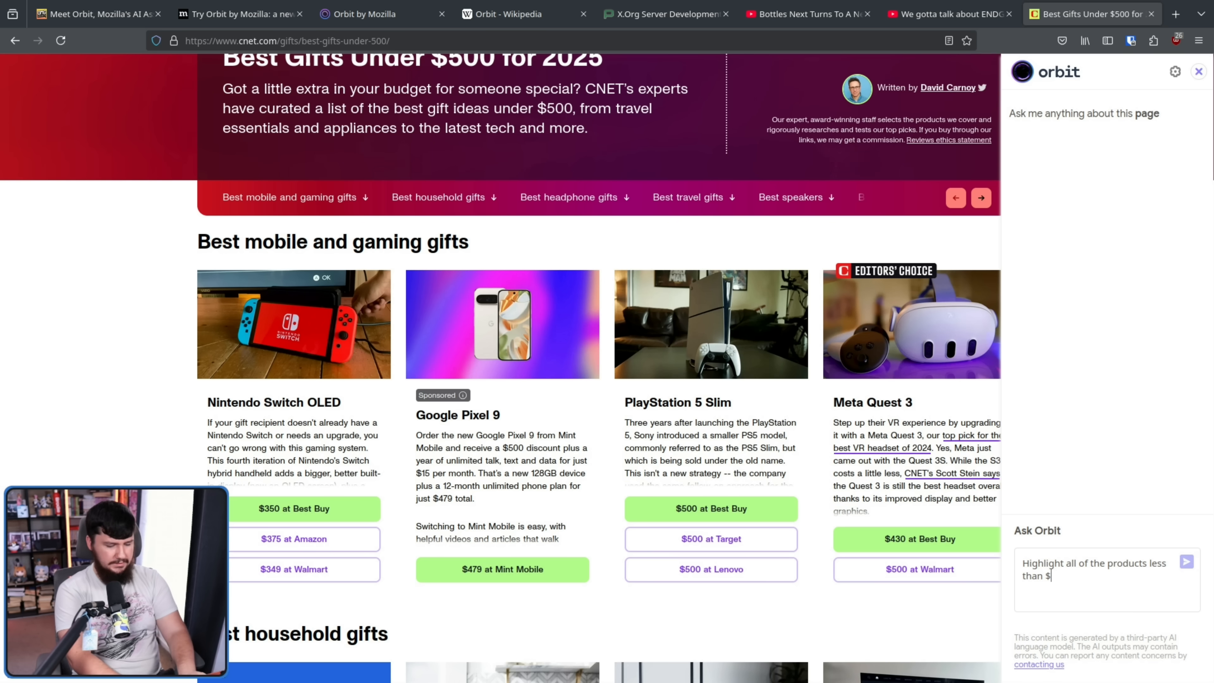
type("400")
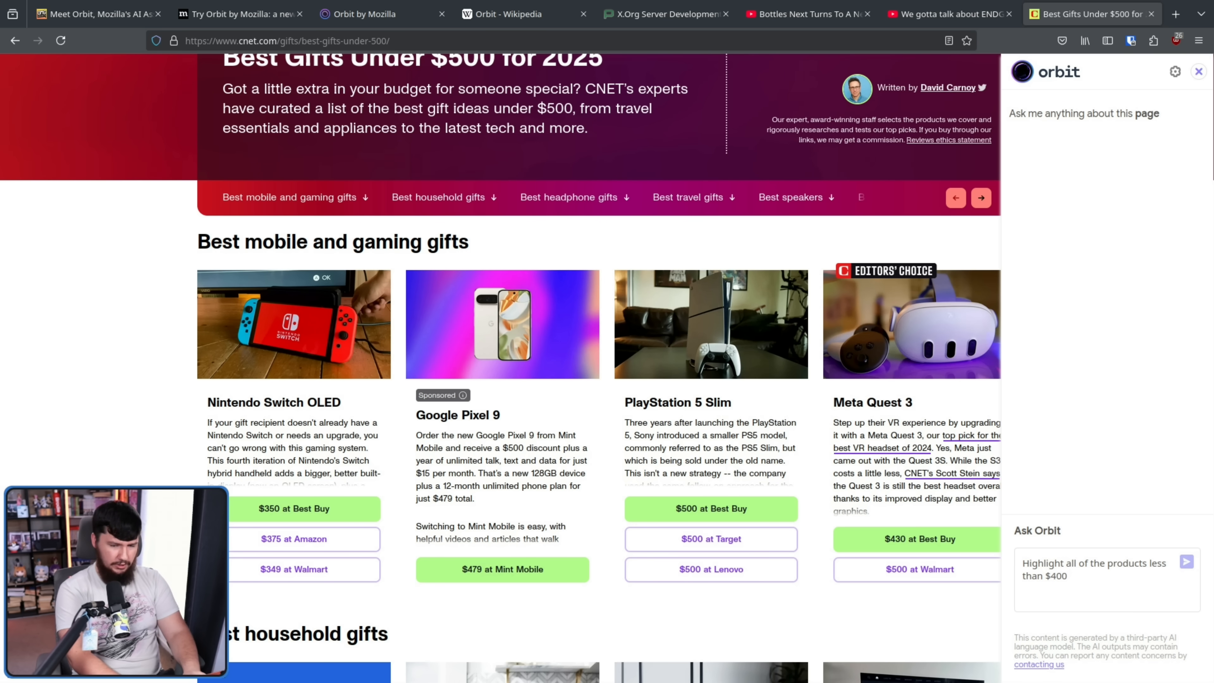
left_click(1186, 563)
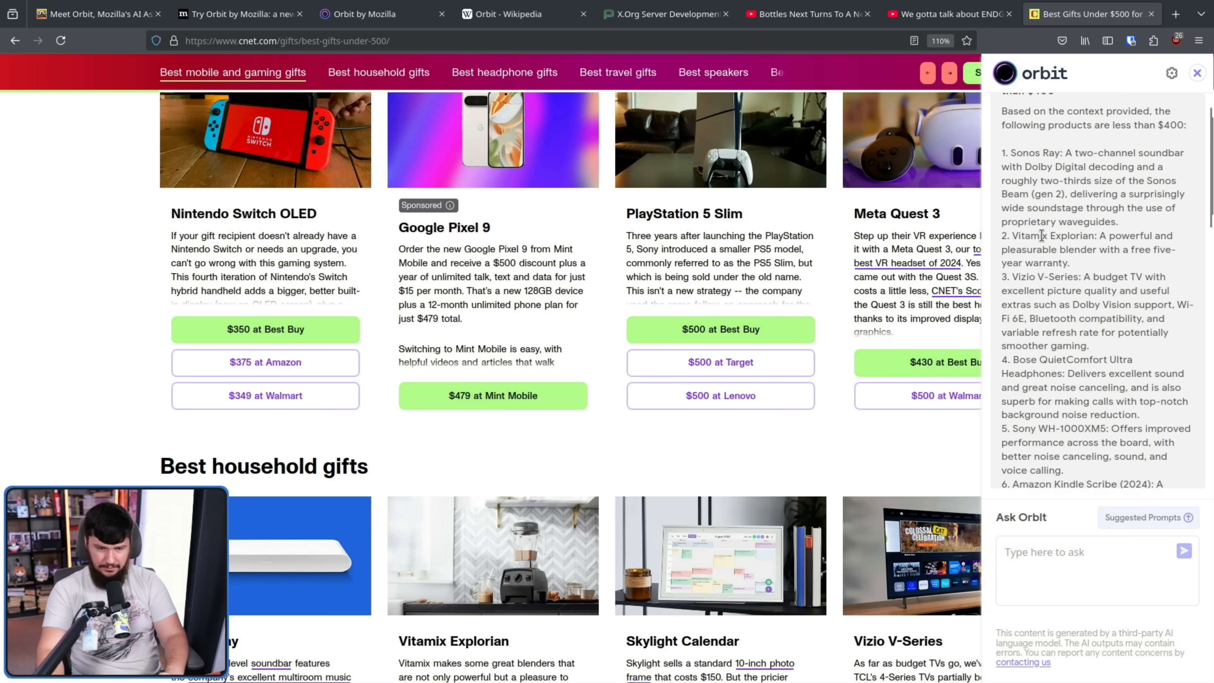
- Read through Orbit's list of under-$400 products and compare it against the page
scroll("down", 3)
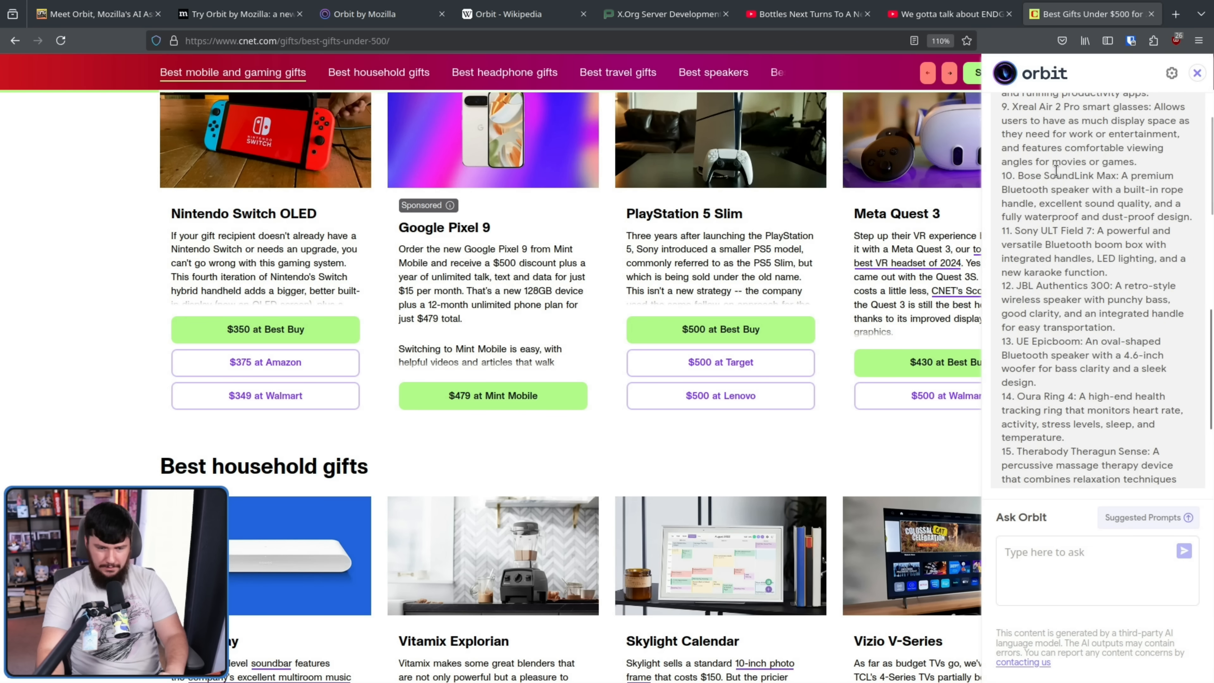
scroll("down", 3)
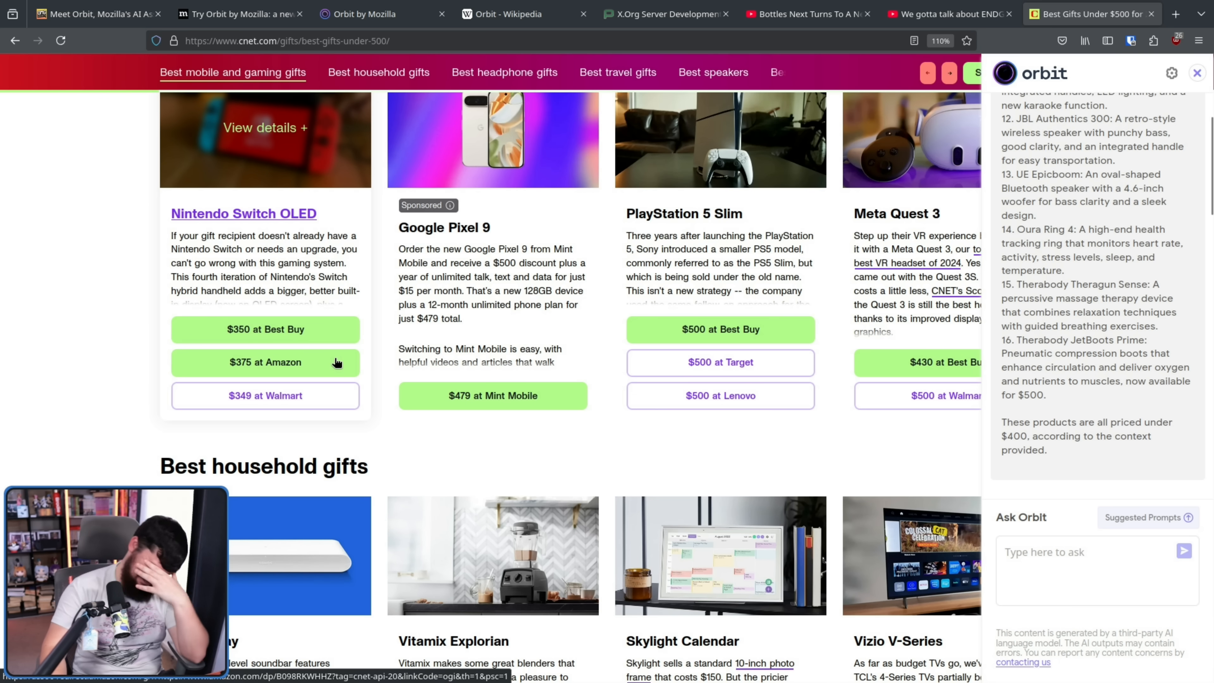
mouse_move(296, 334)
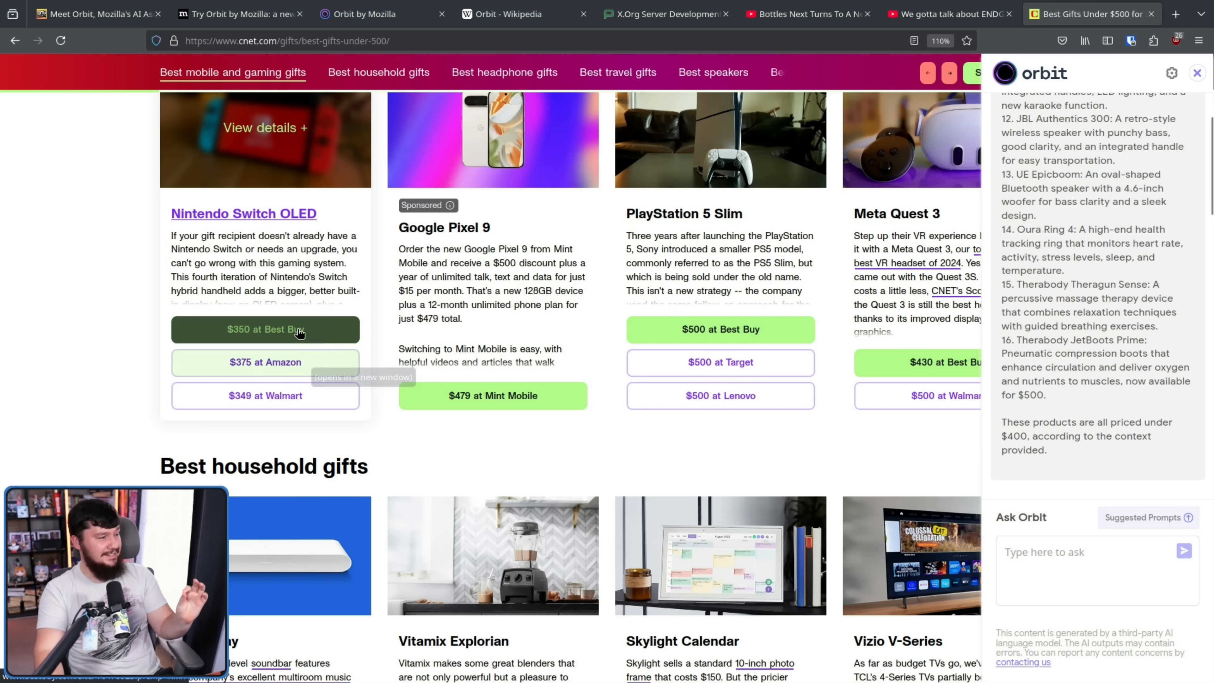
mouse_move(243, 396)
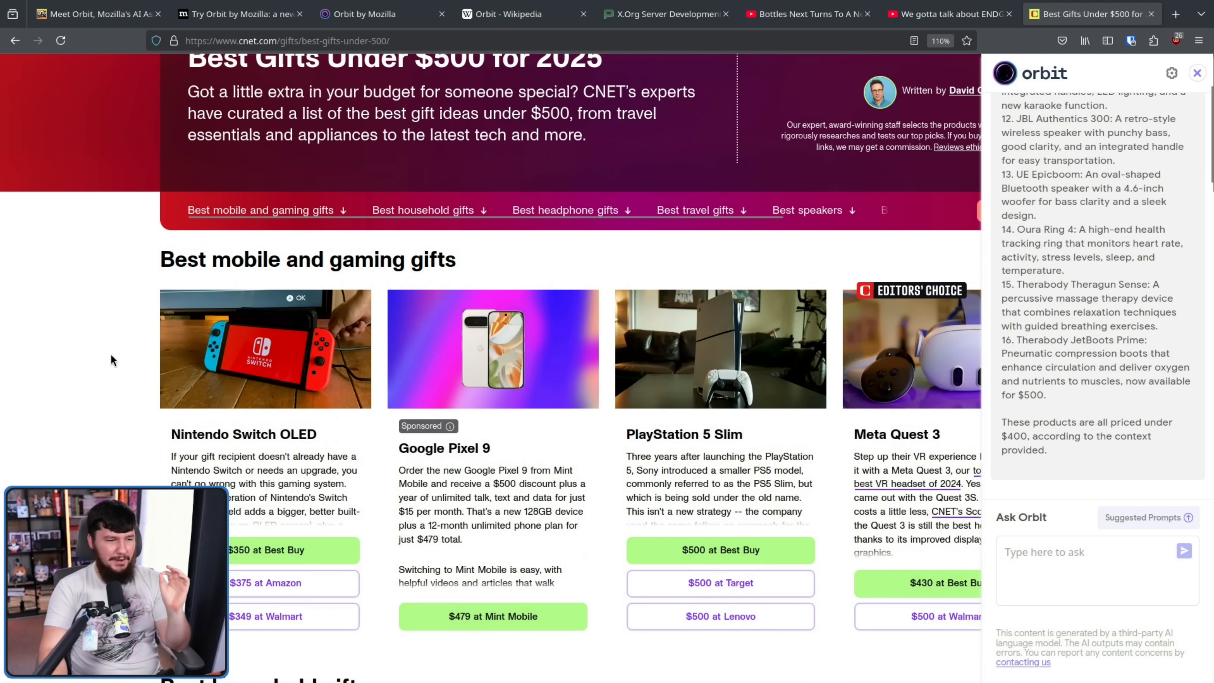
scroll("down", 3)
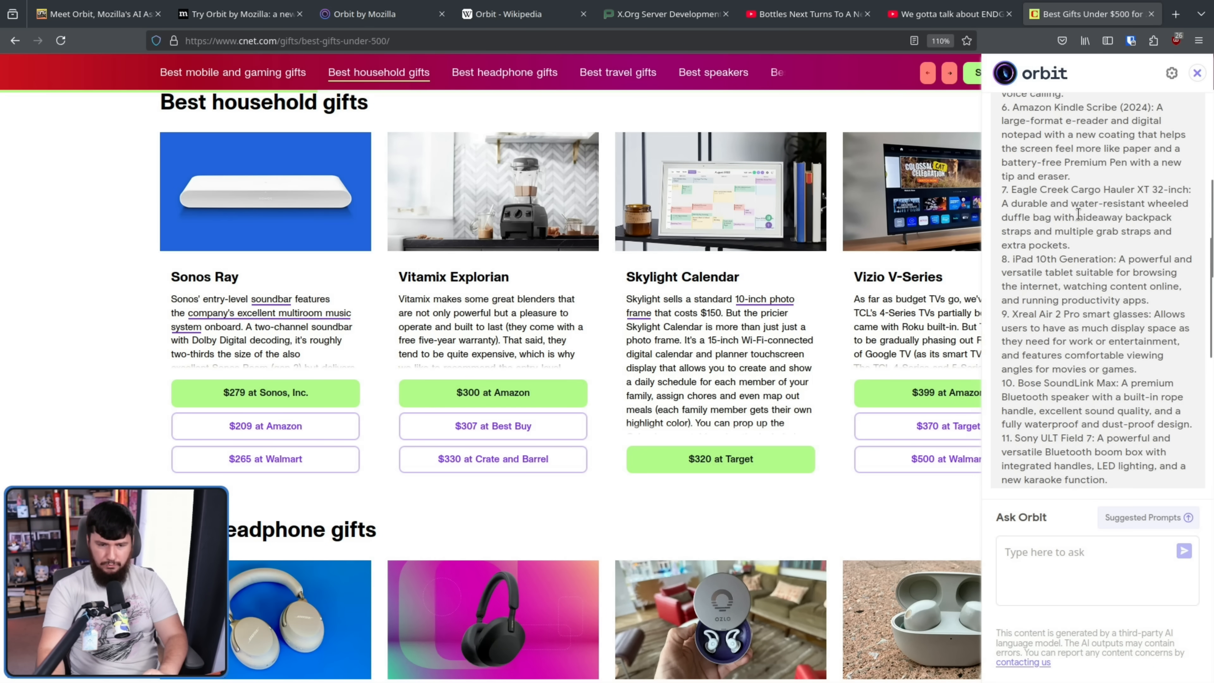
left_click(1185, 550)
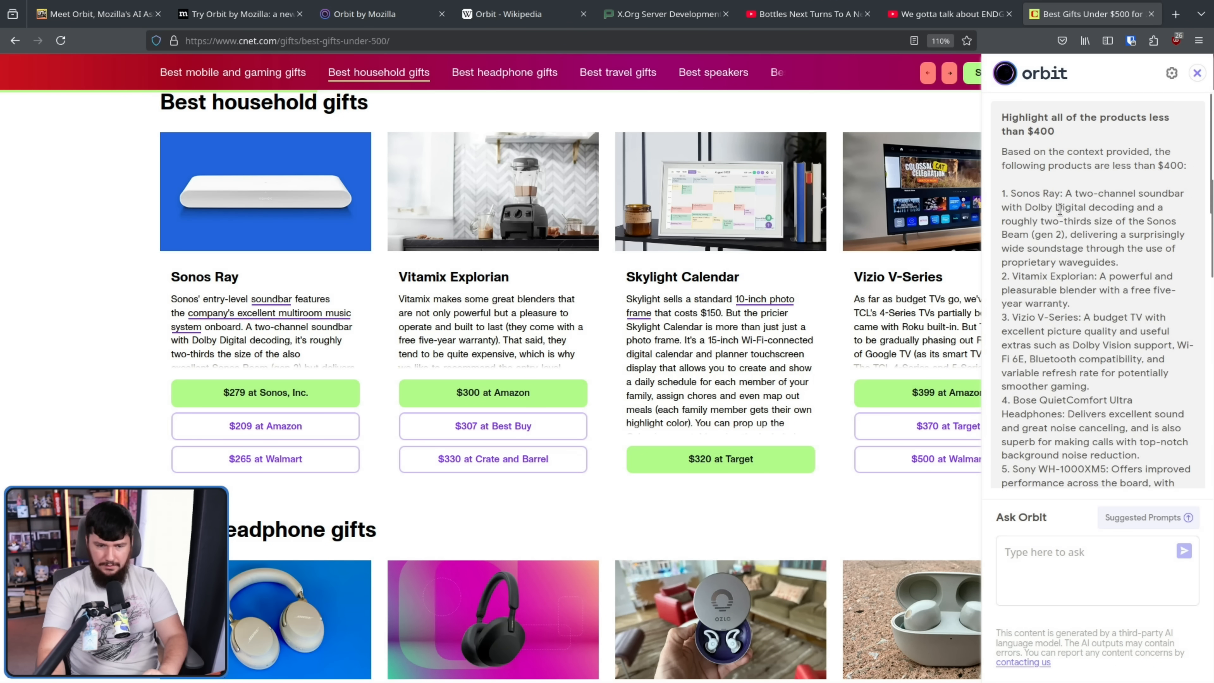
scroll("down", 3)
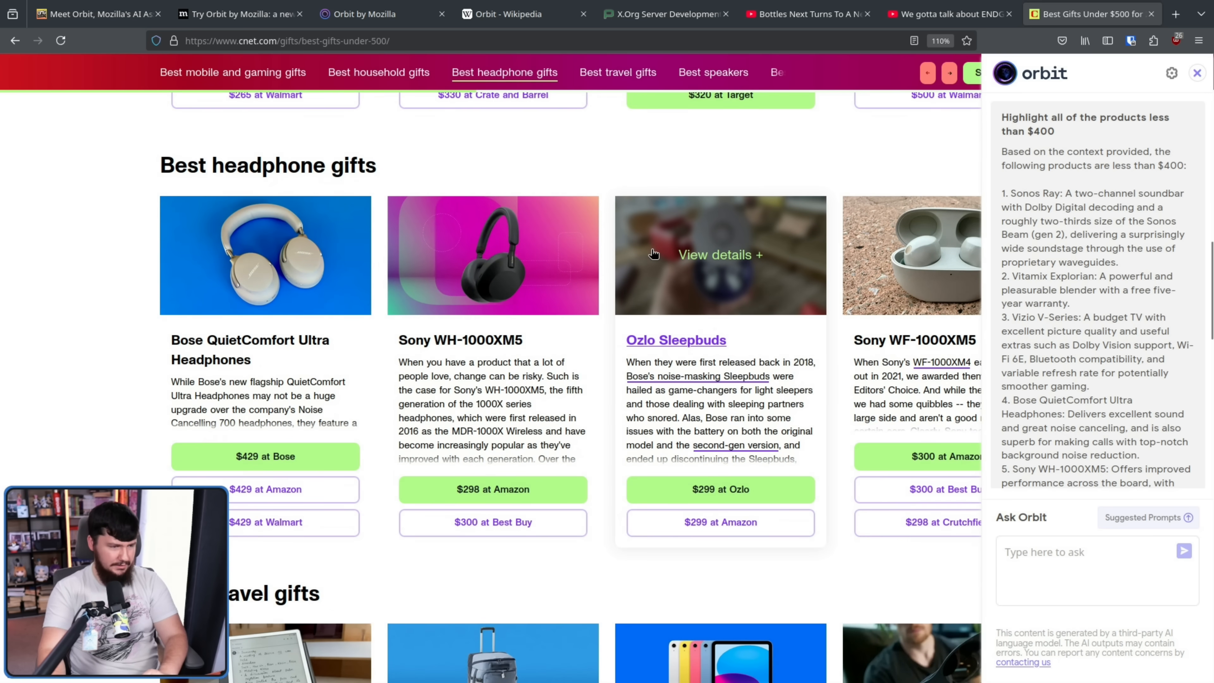
scroll("down", 3)
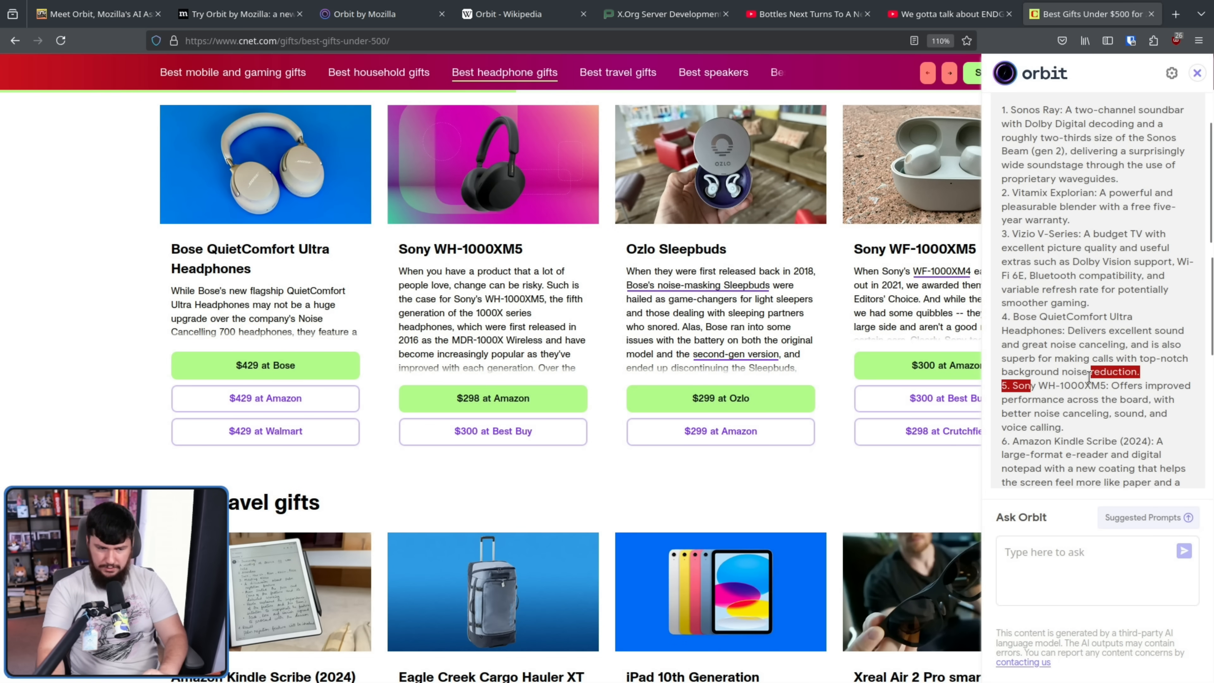
scroll("down", 3)
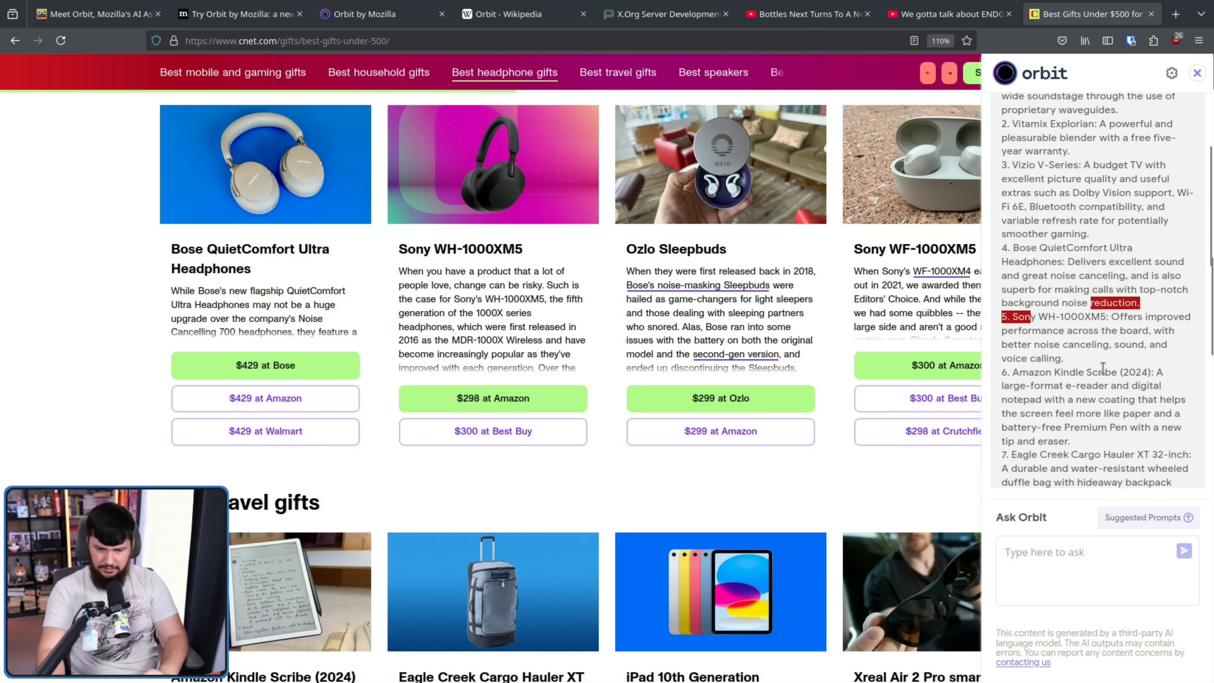
scroll("down", 3)
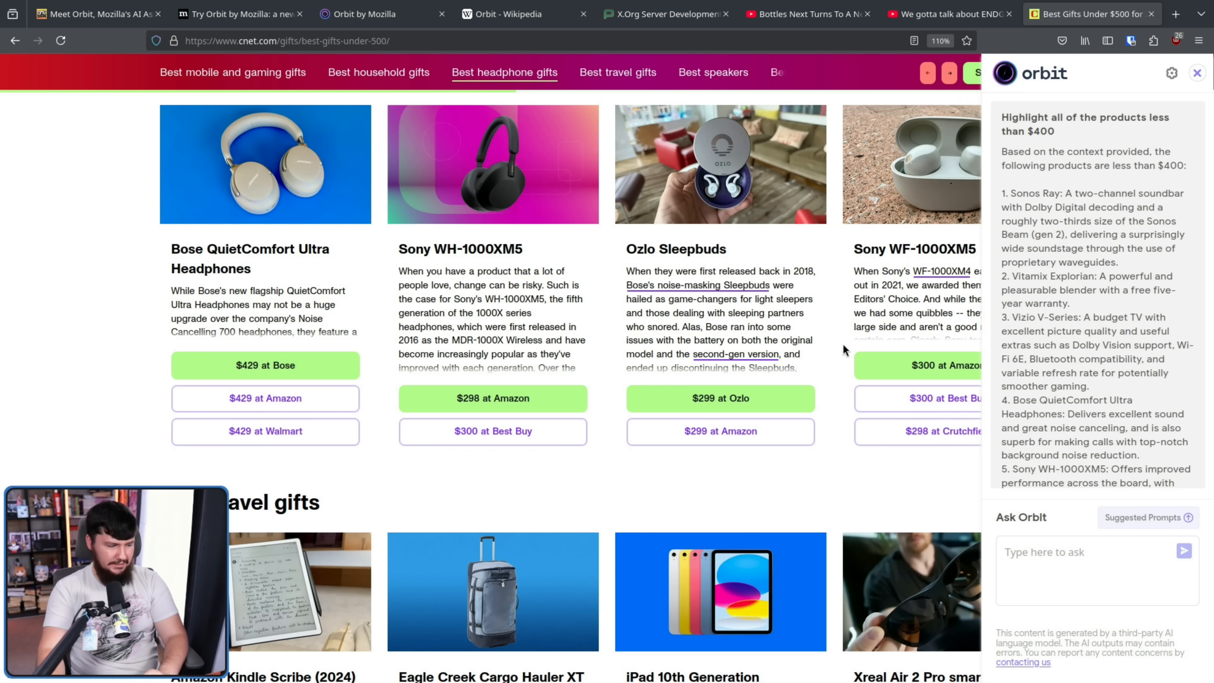
mouse_move(927, 163)
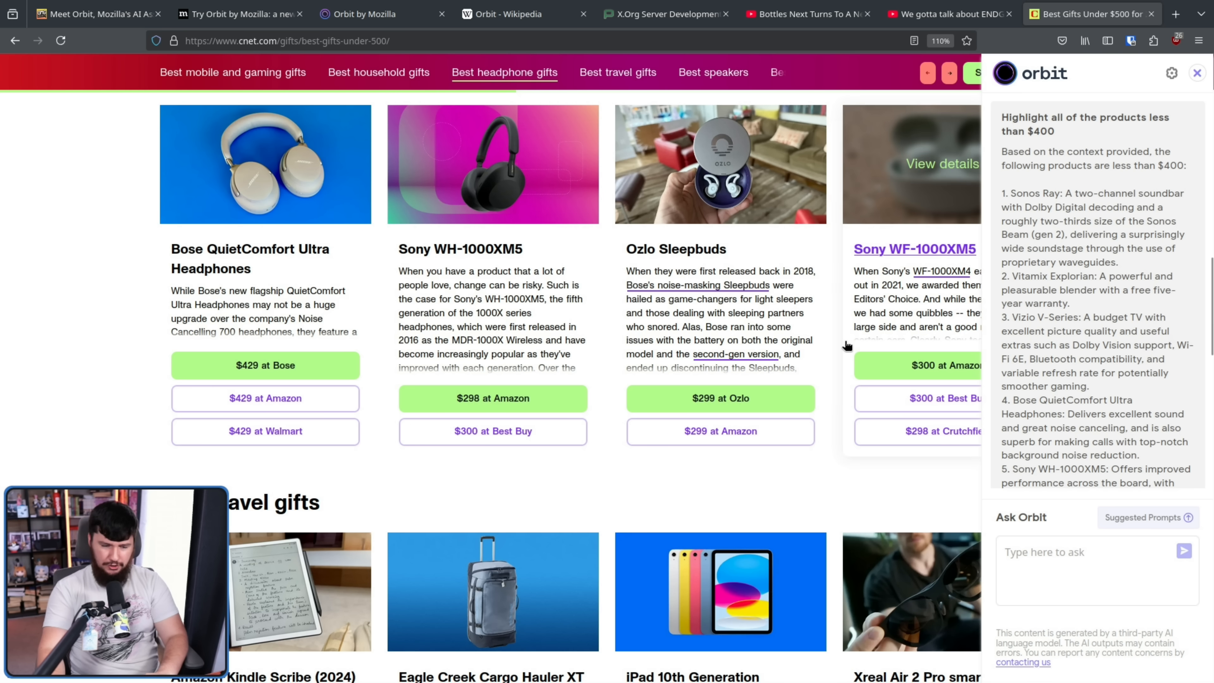
mouse_move(849, 366)
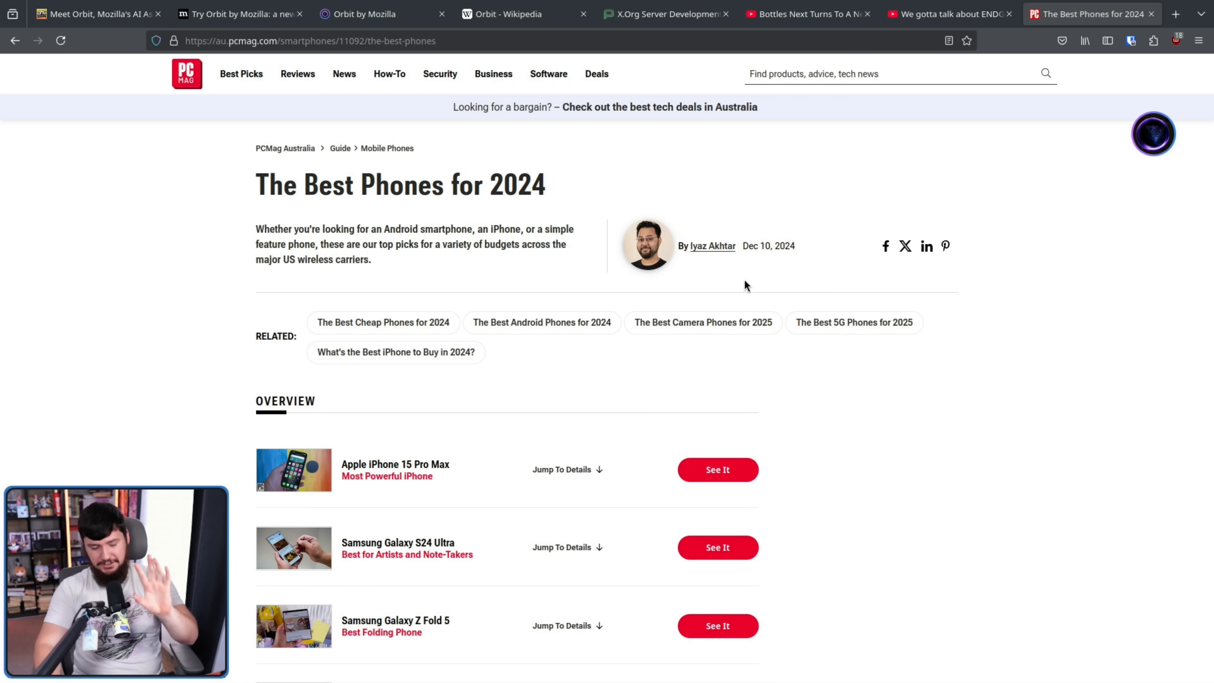
mouse_move(1132, 184)
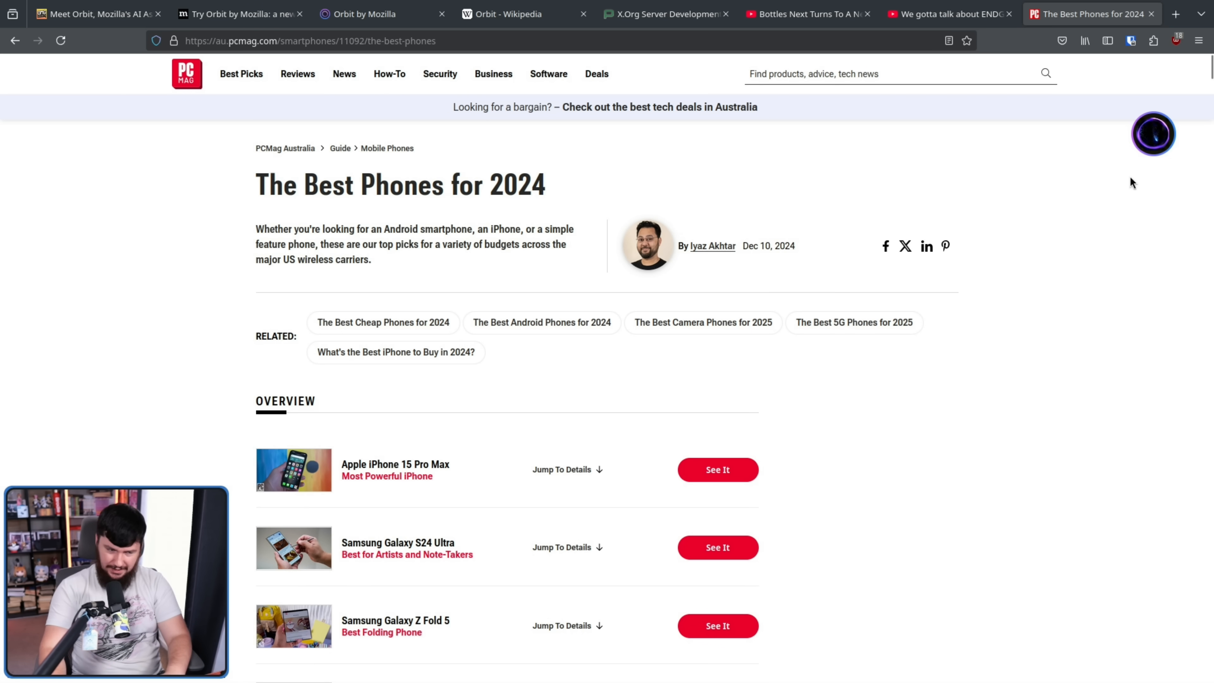
- Scroll the PCMag 'The Best Phones for 2024' article down through its top picks to the deals list
scroll("down", 3)
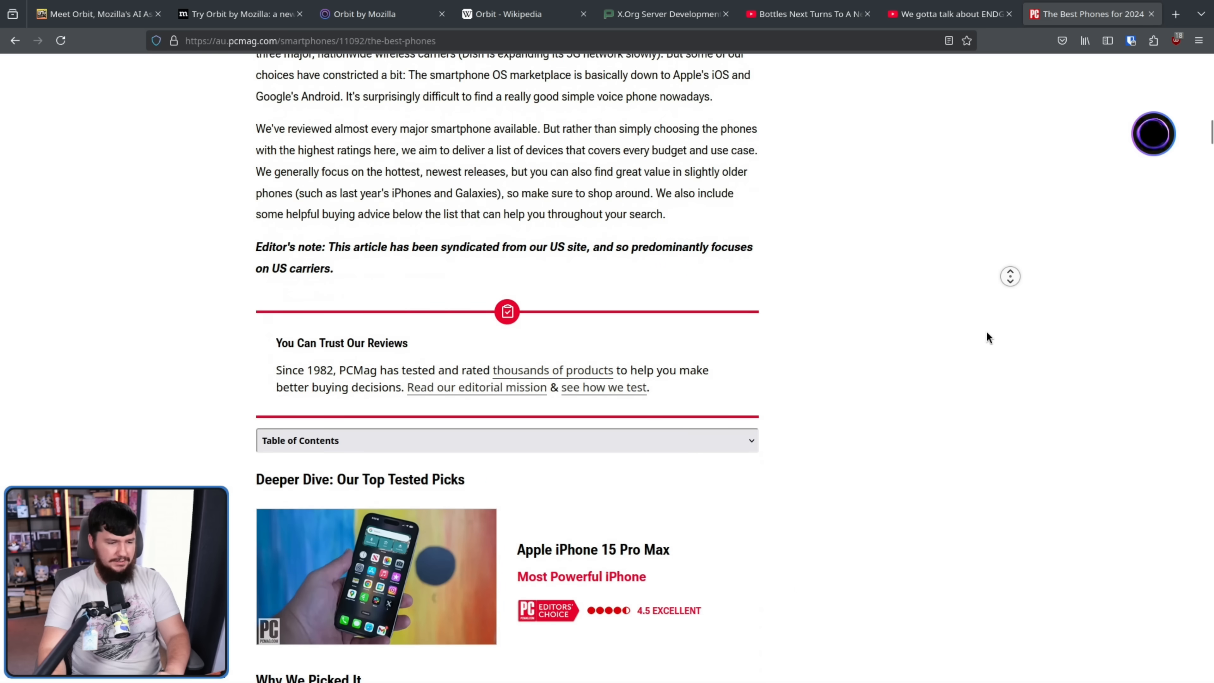
scroll("down", 3)
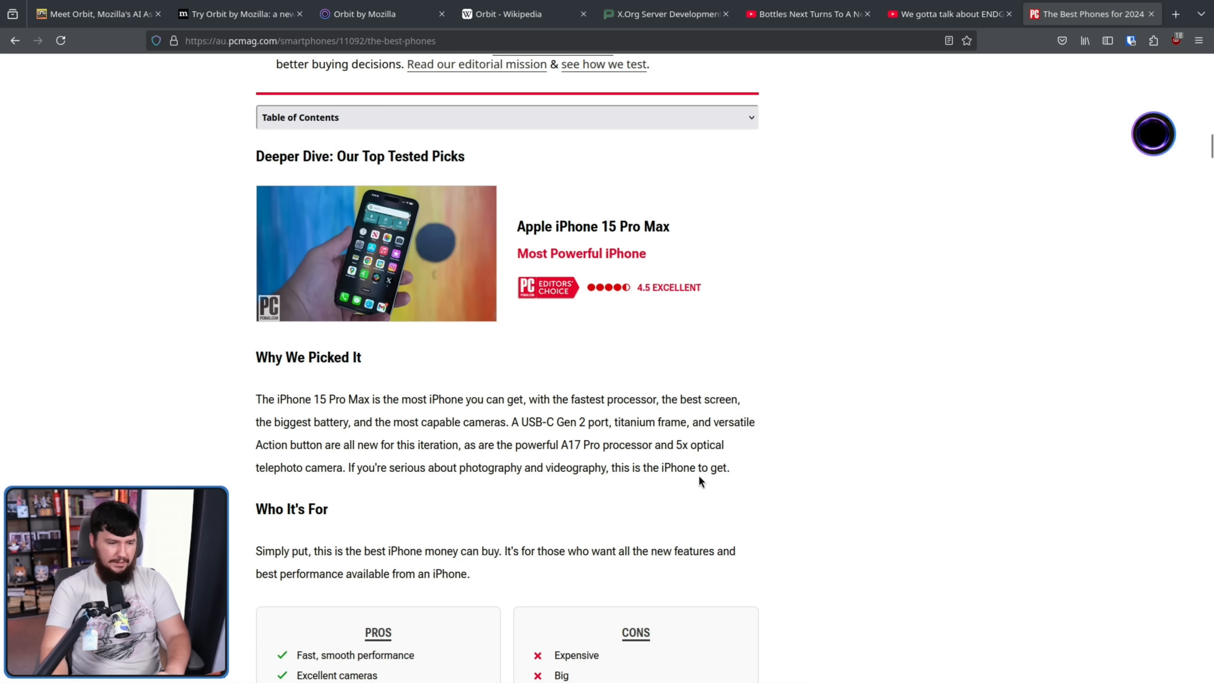
scroll("down", 3)
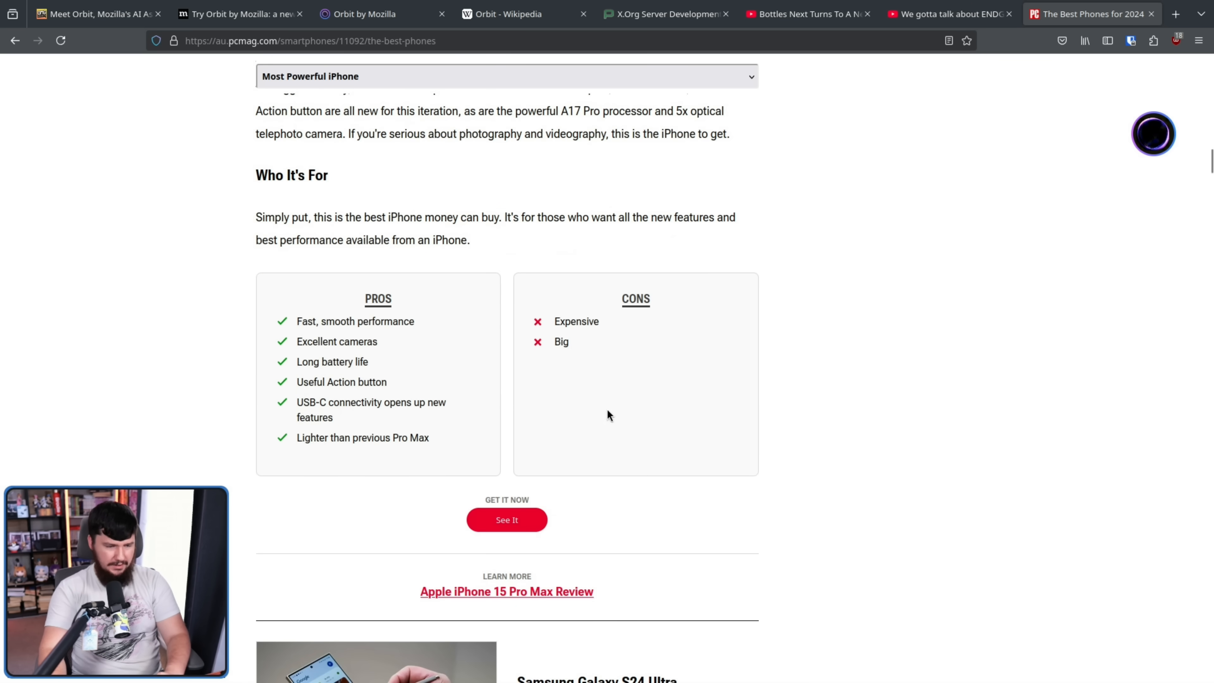
scroll("down", 3)
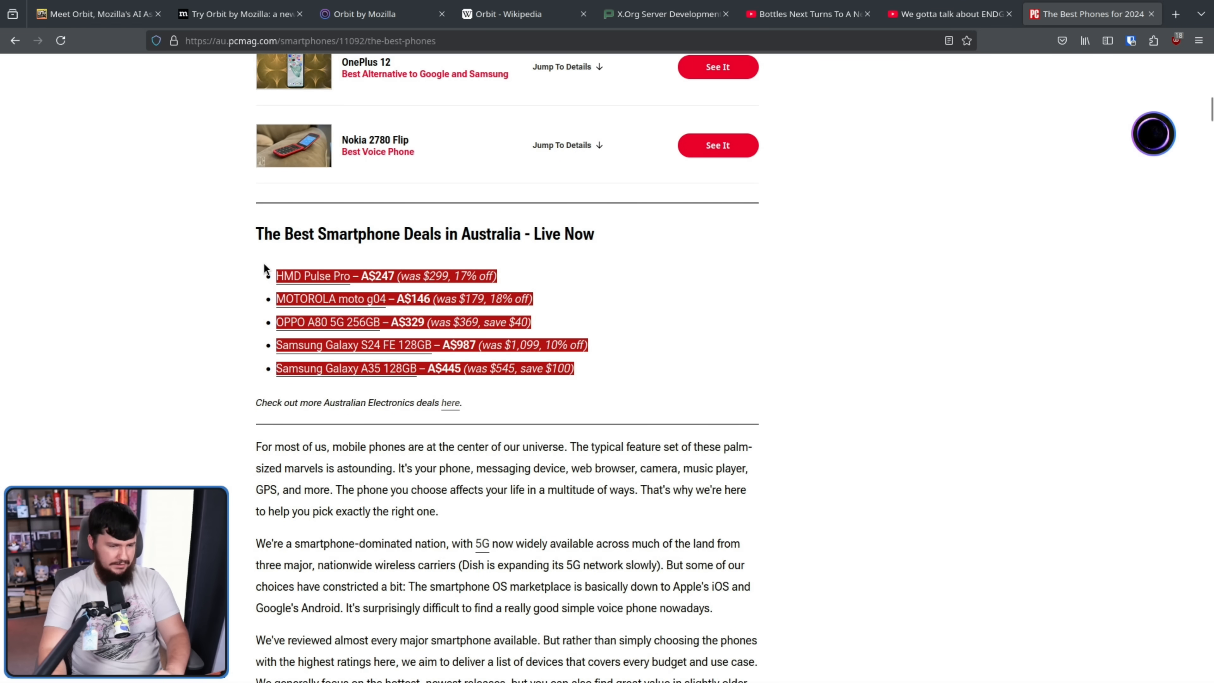
mouse_move(726, 333)
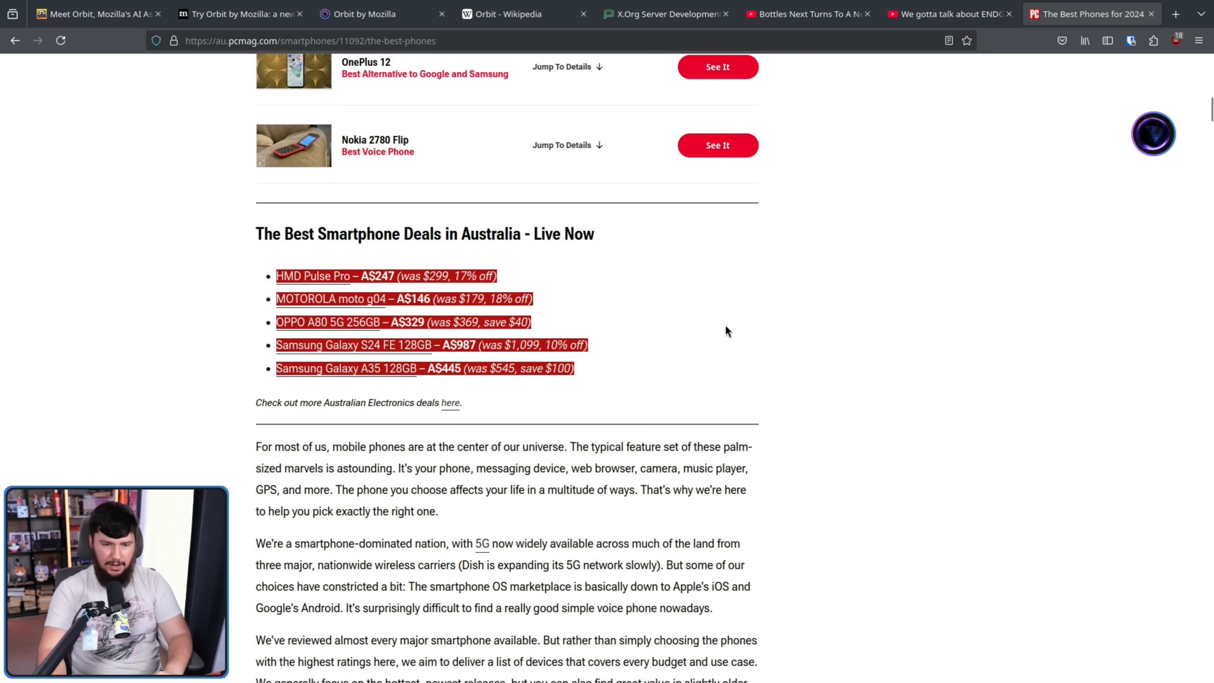
scroll("down", 3)
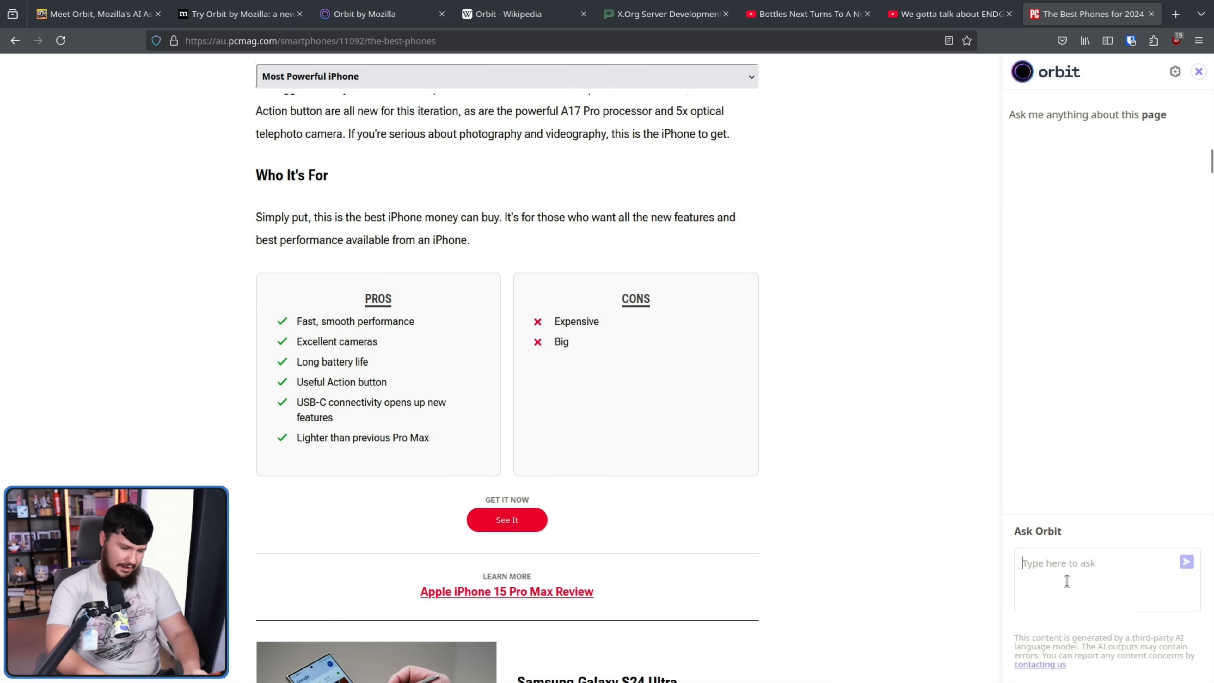
- Ask Orbit to 'Highlight all of the phones on the list under $800'
type("Highlight all of the phones on")
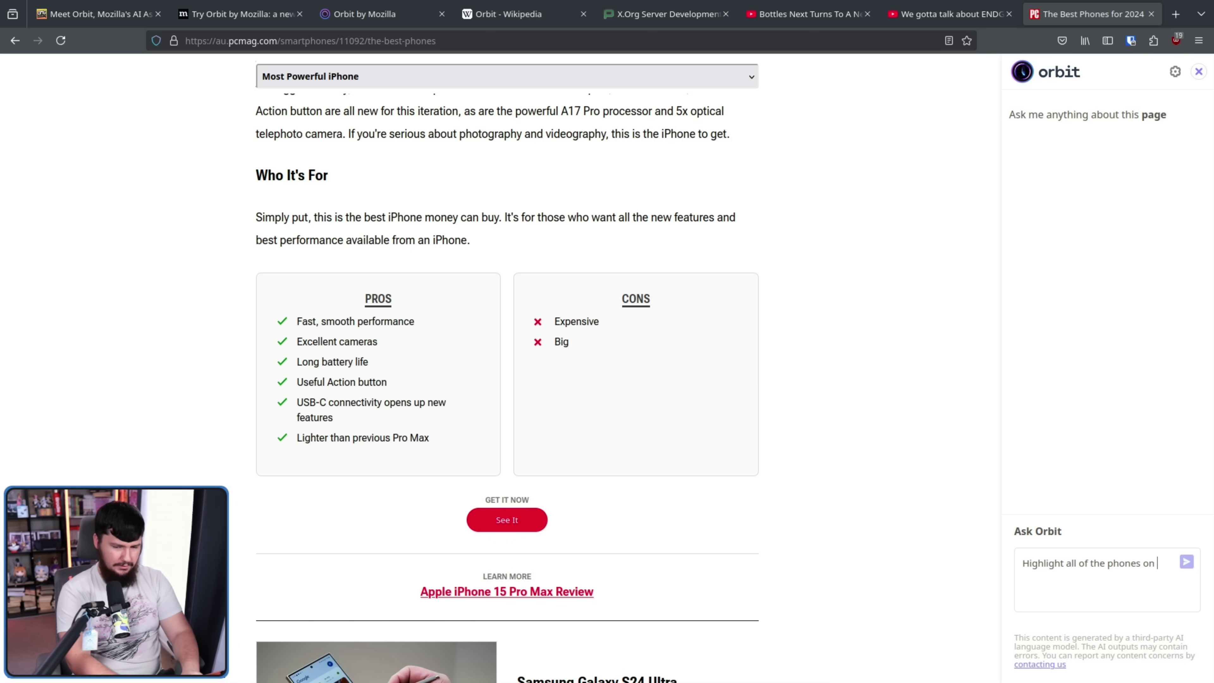
type("the list und")
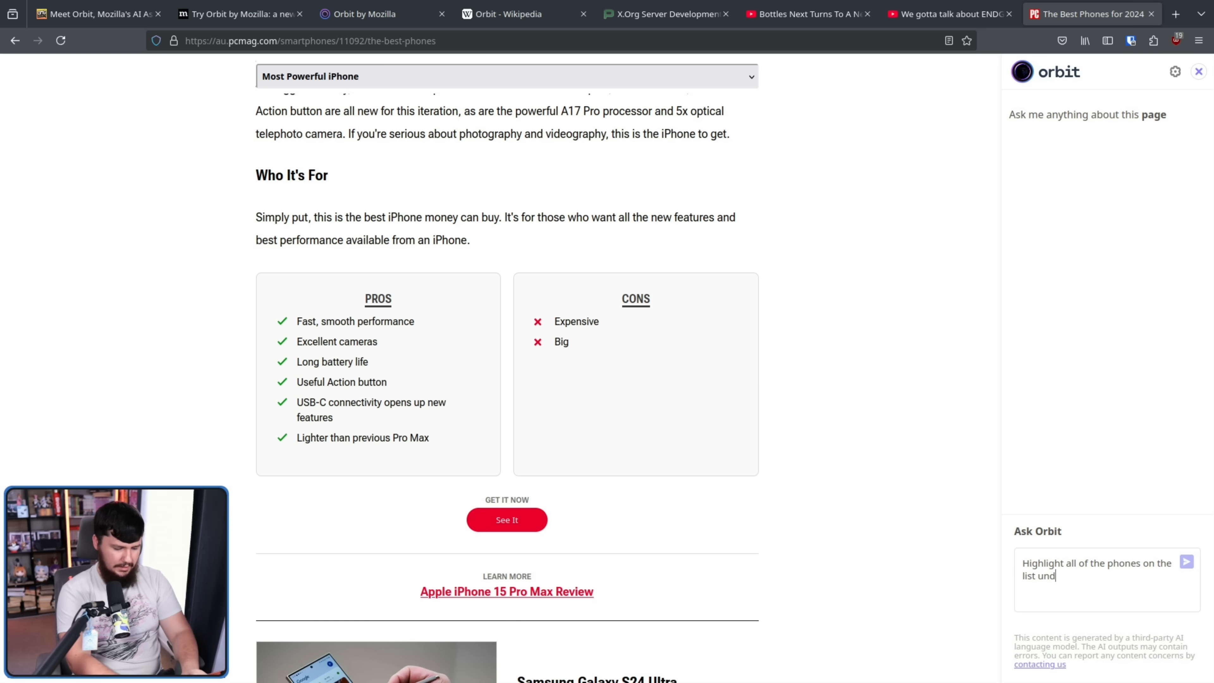
type("er $")
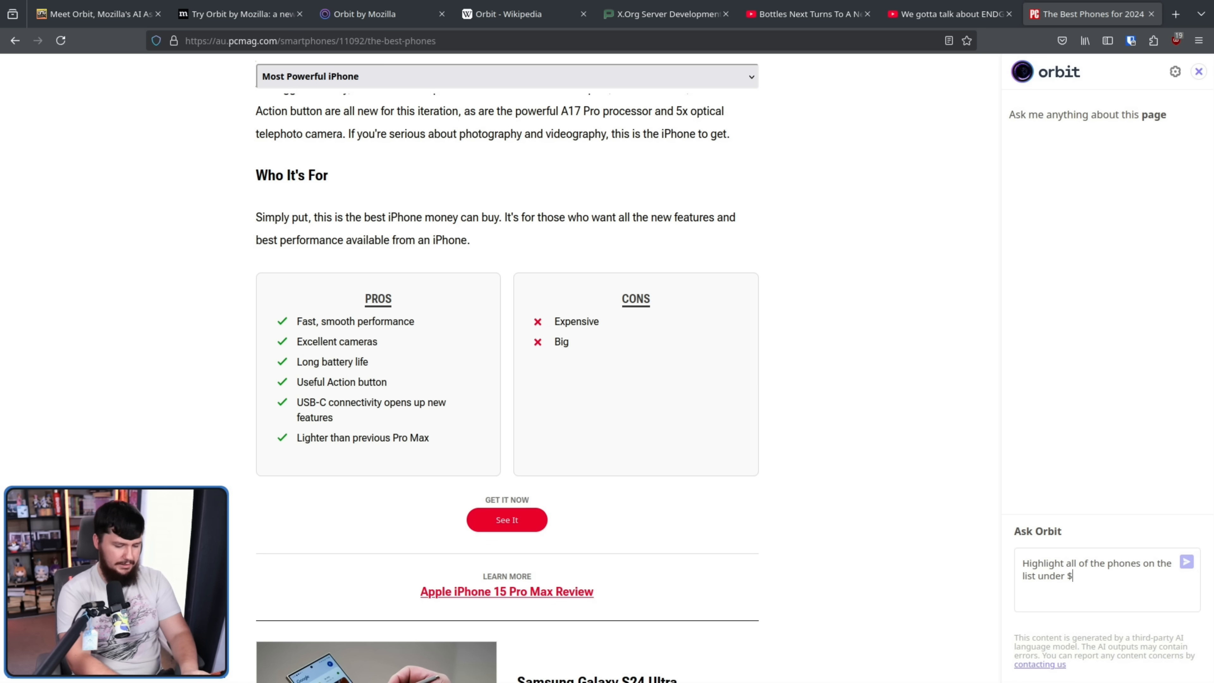
left_click(1184, 563)
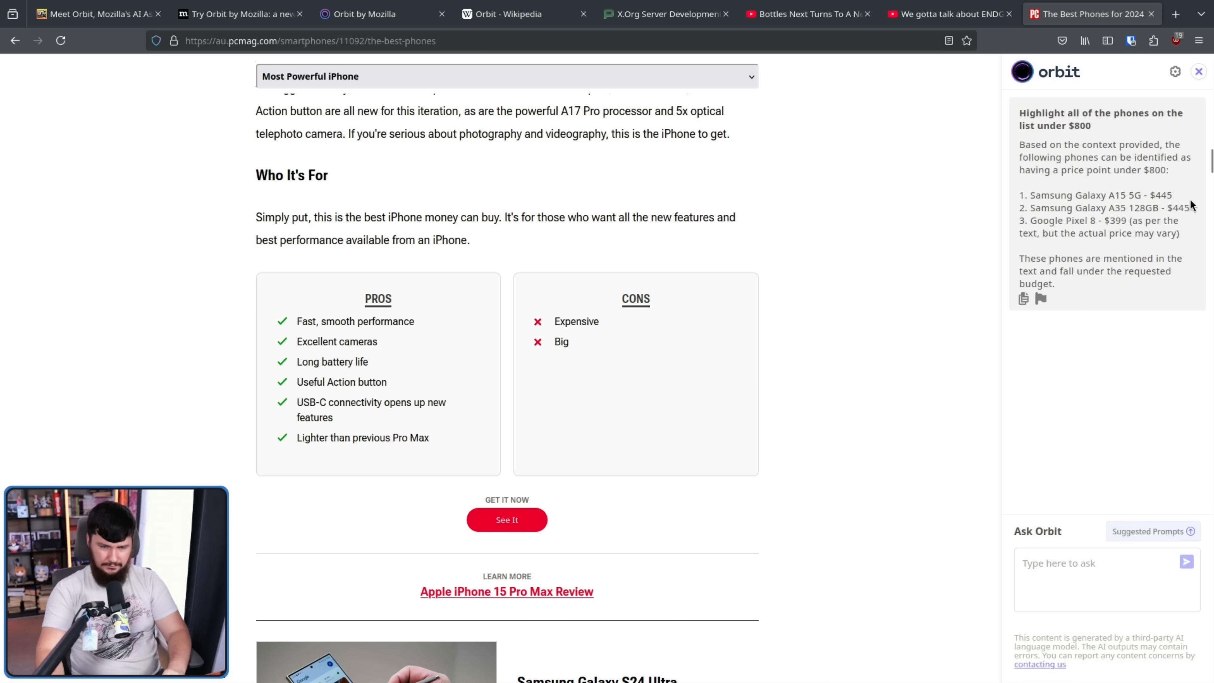
- Check the article's Nokia 2780 Flip entry against Orbit's answer, then return to the Orbit homepage
scroll("down", 3)
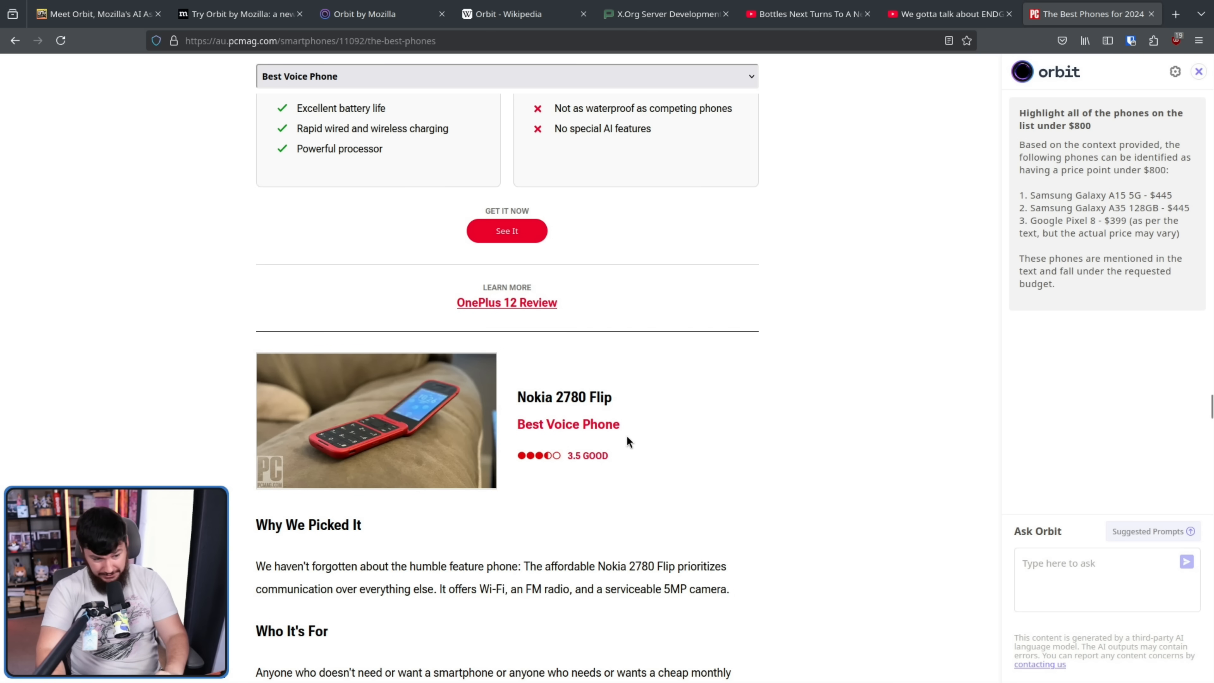
left_click_drag(518, 397, 620, 425)
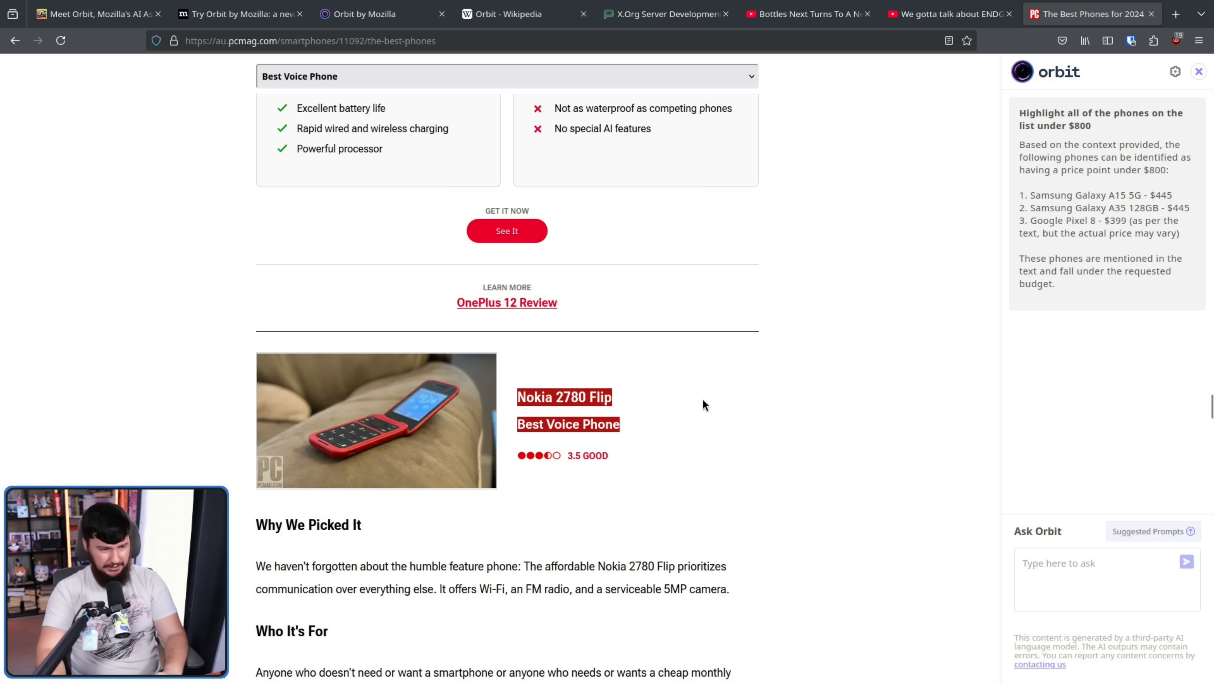
scroll("down", 3)
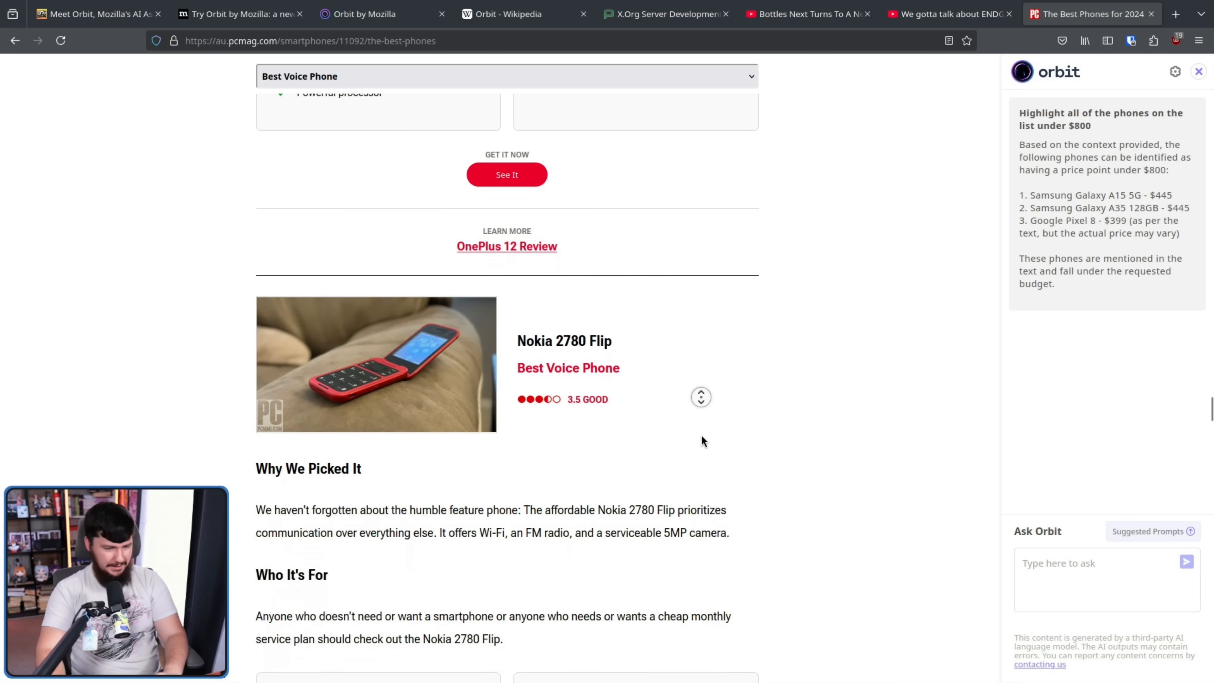
scroll("down", 3)
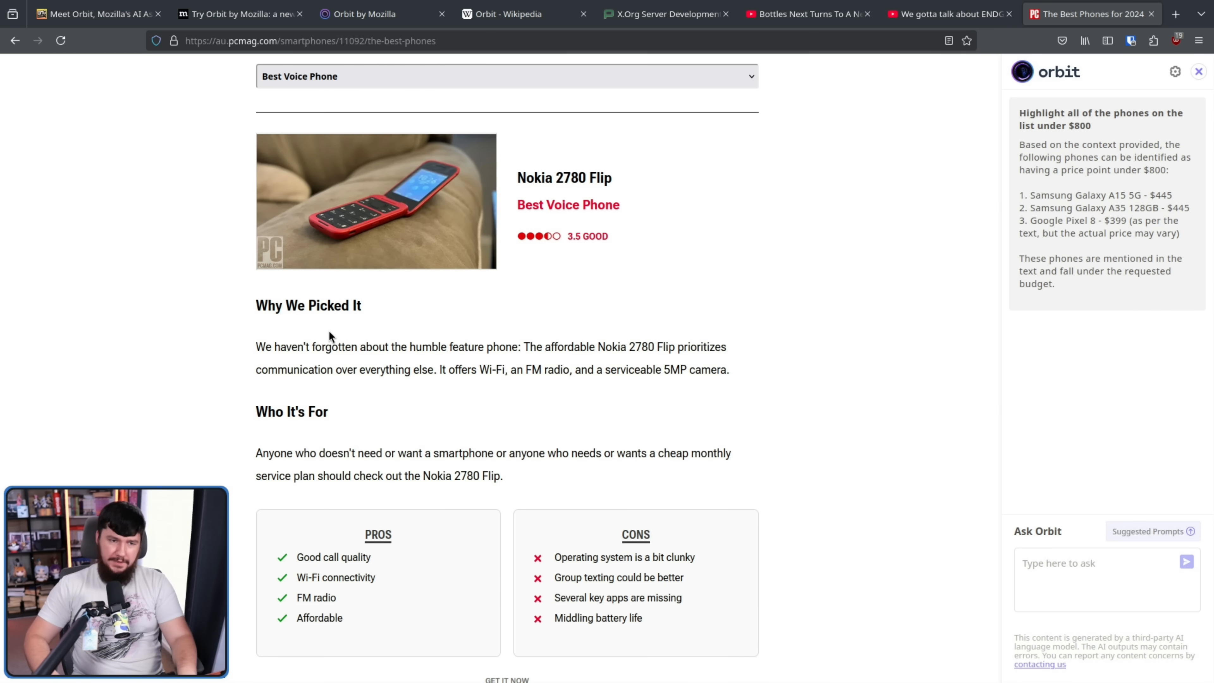
left_click(371, 14)
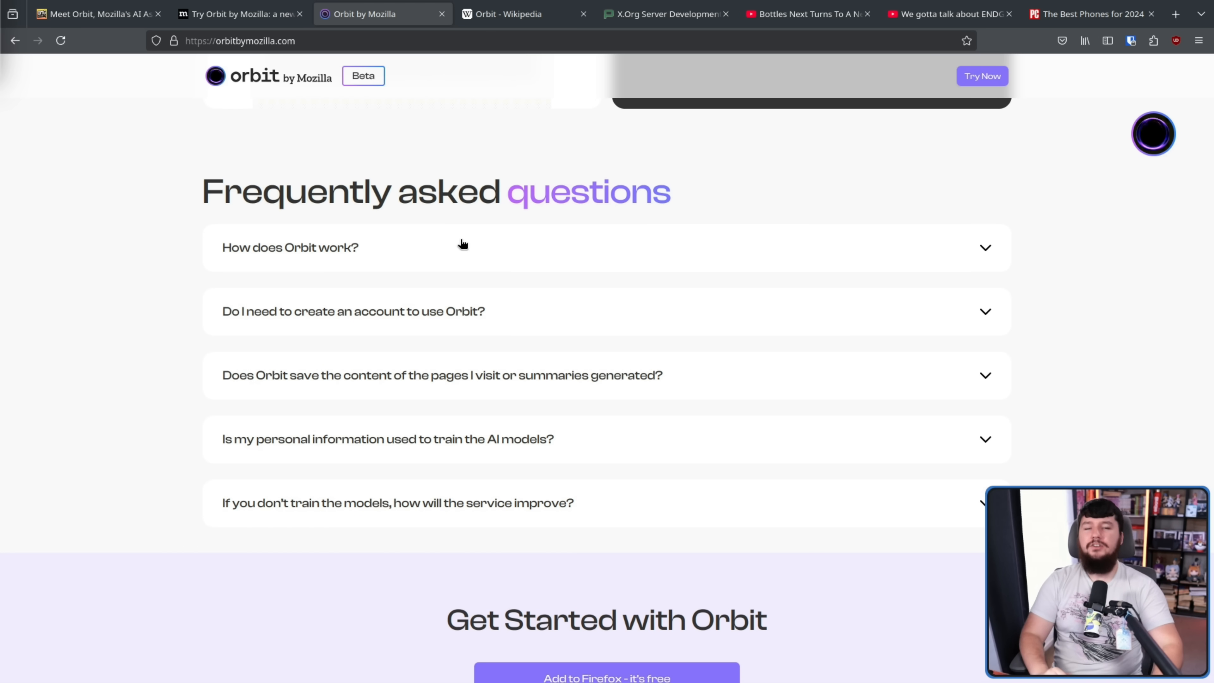
- Expand the 'How does Orbit work?' FAQ entry describing the Mistral 7B model
left_click(290, 248)
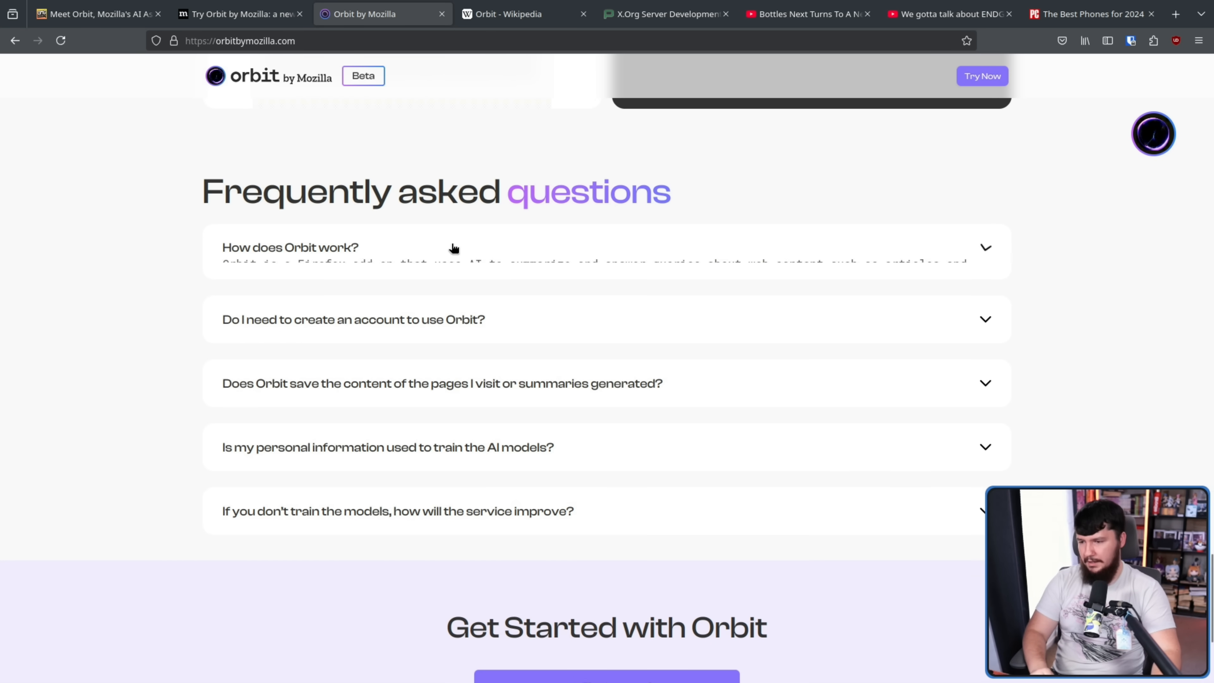
left_click(290, 246)
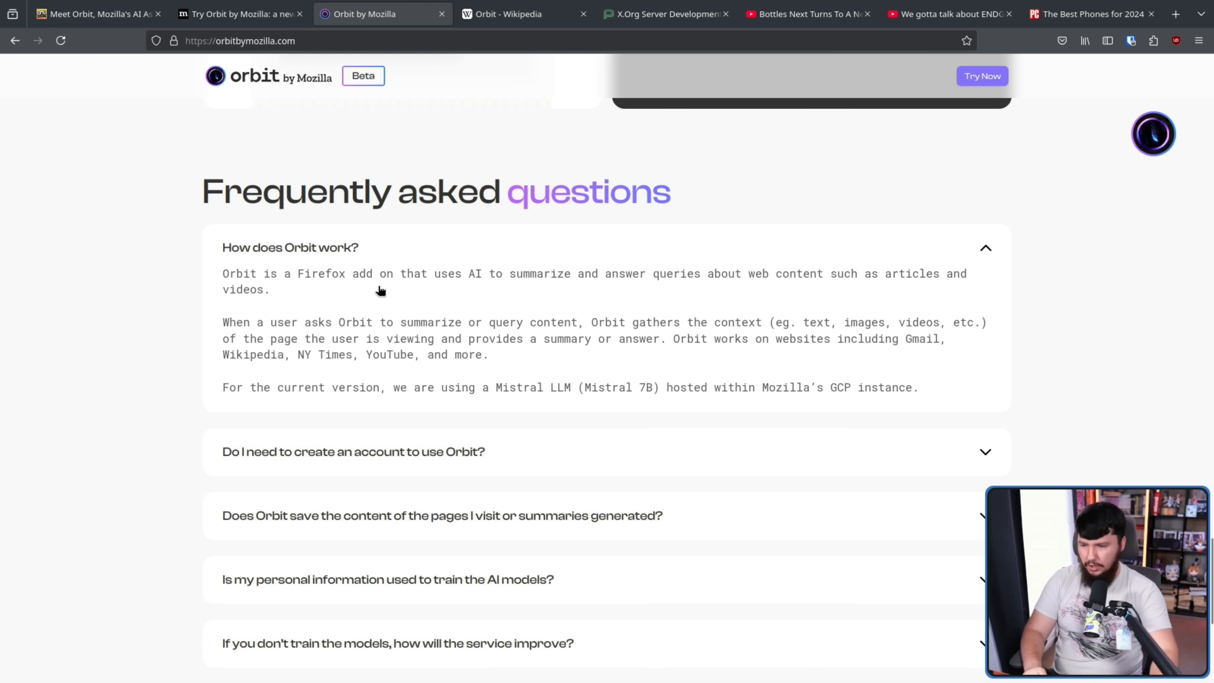
mouse_move(448, 394)
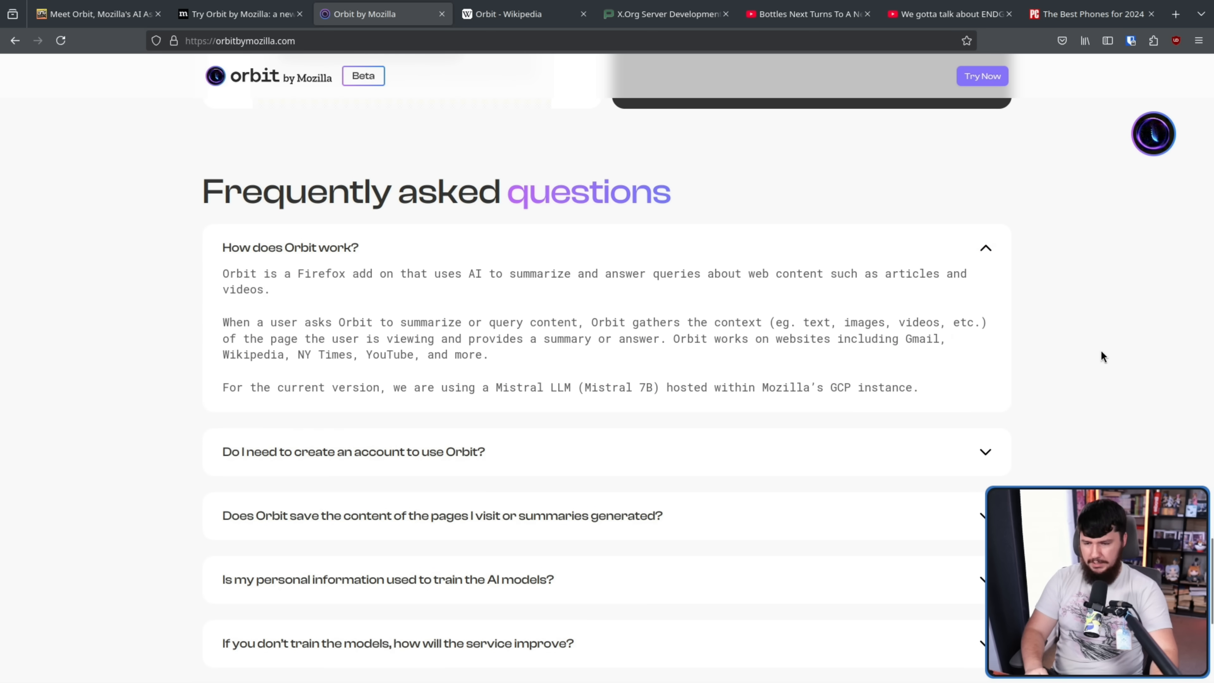
mouse_move(878, 378)
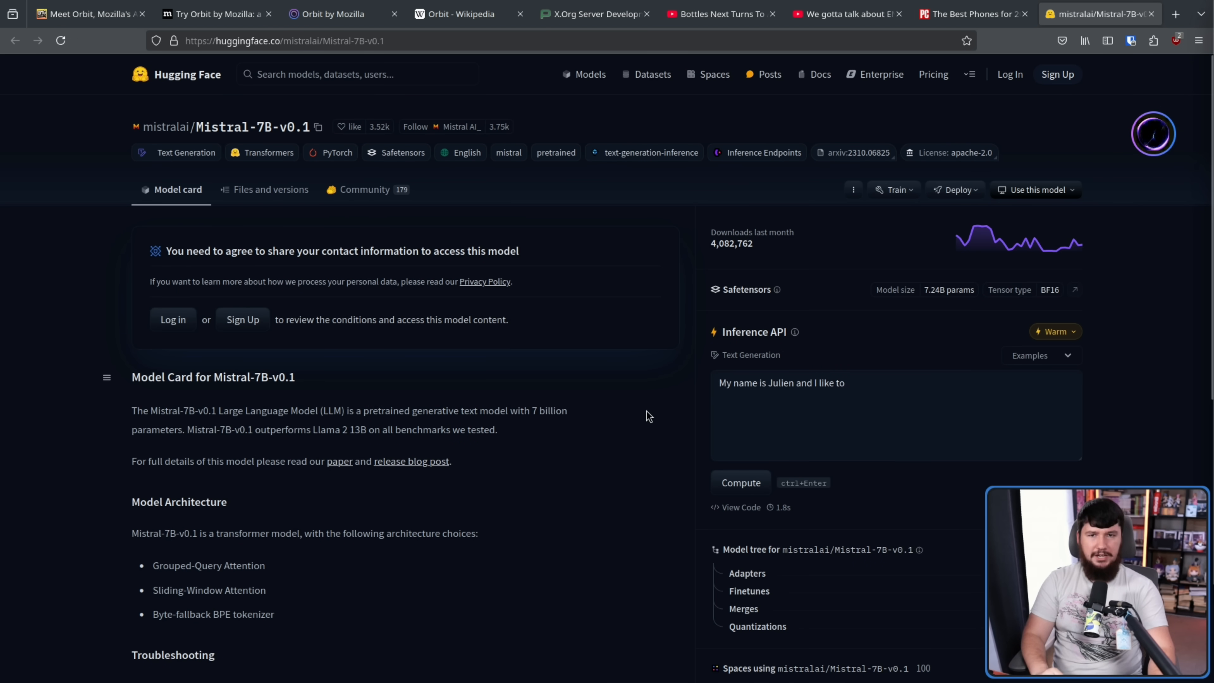
mouse_move(601, 421)
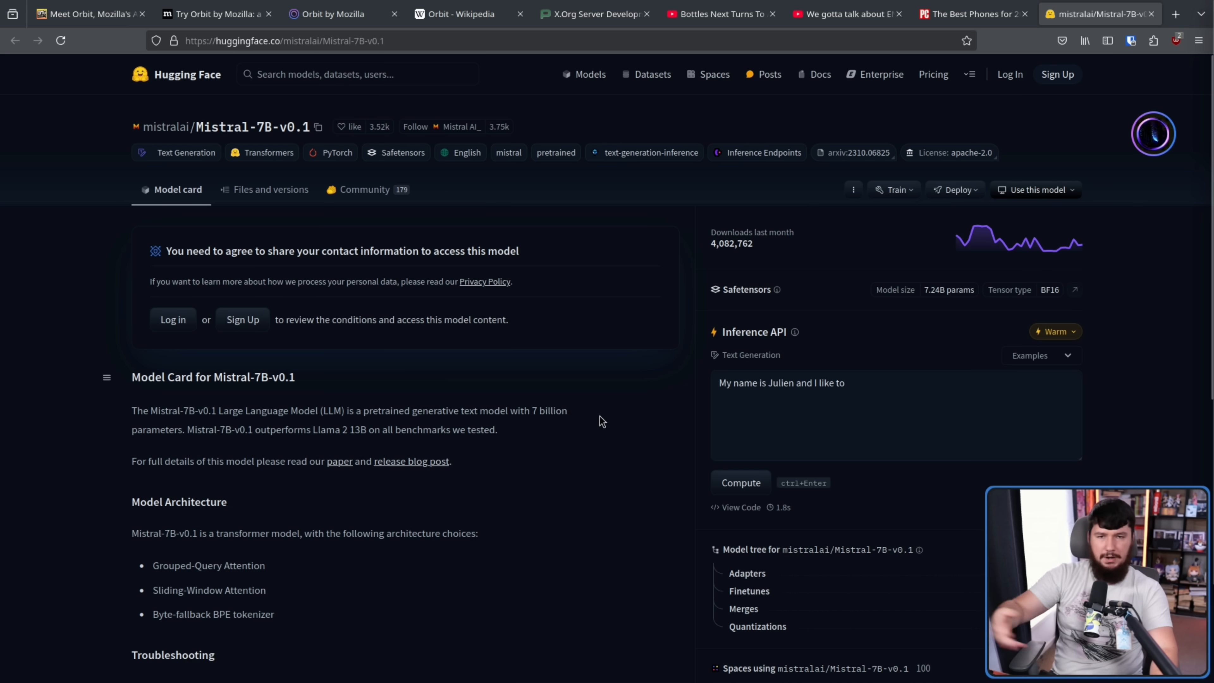
- Return from the Hugging Face Mistral-7B-v0.1 tab to the Orbit FAQ page
left_click(332, 14)
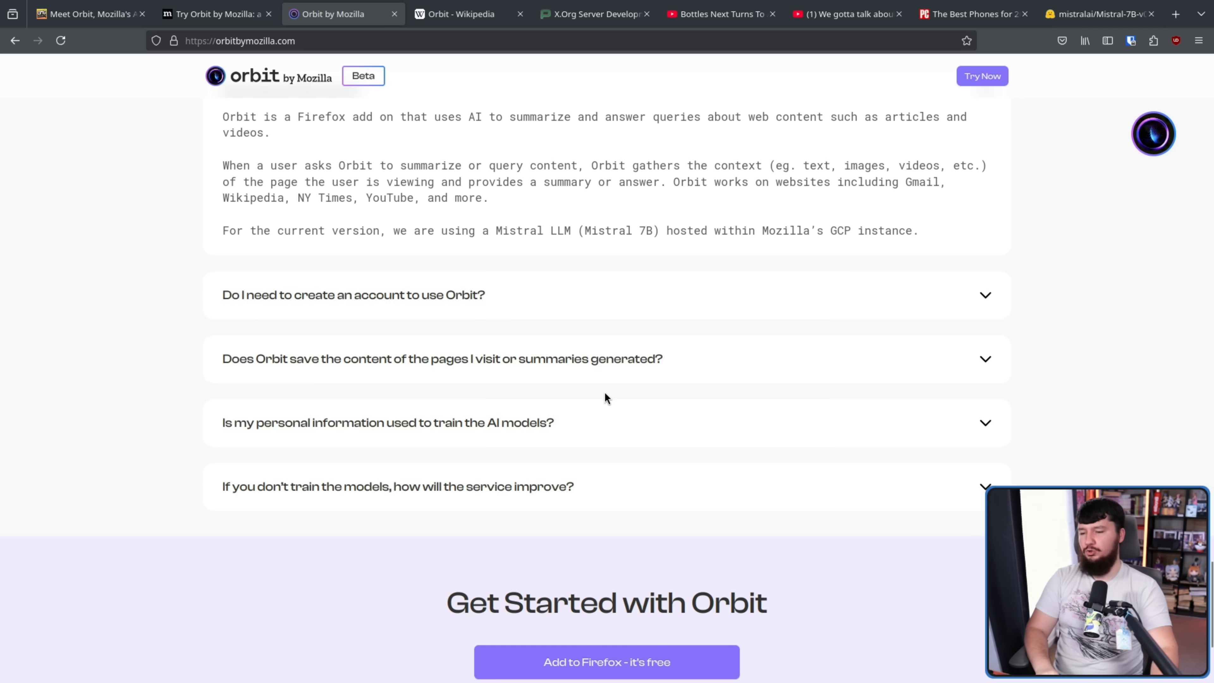
mouse_move(635, 372)
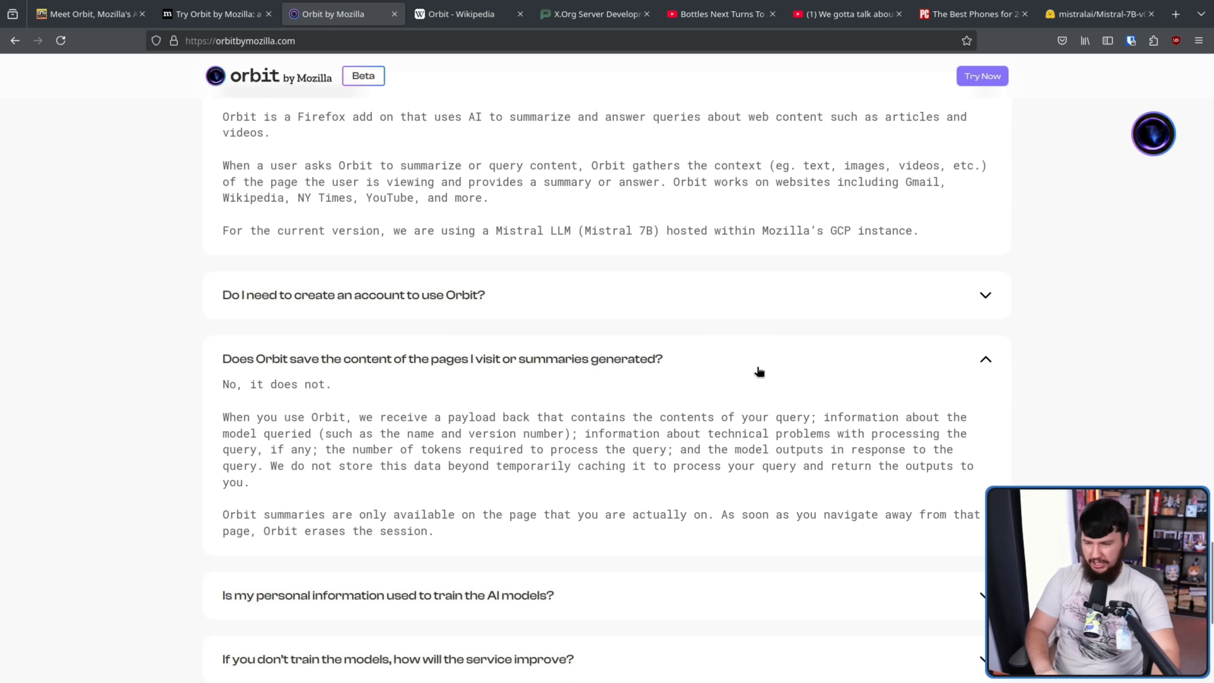
mouse_move(978, 328)
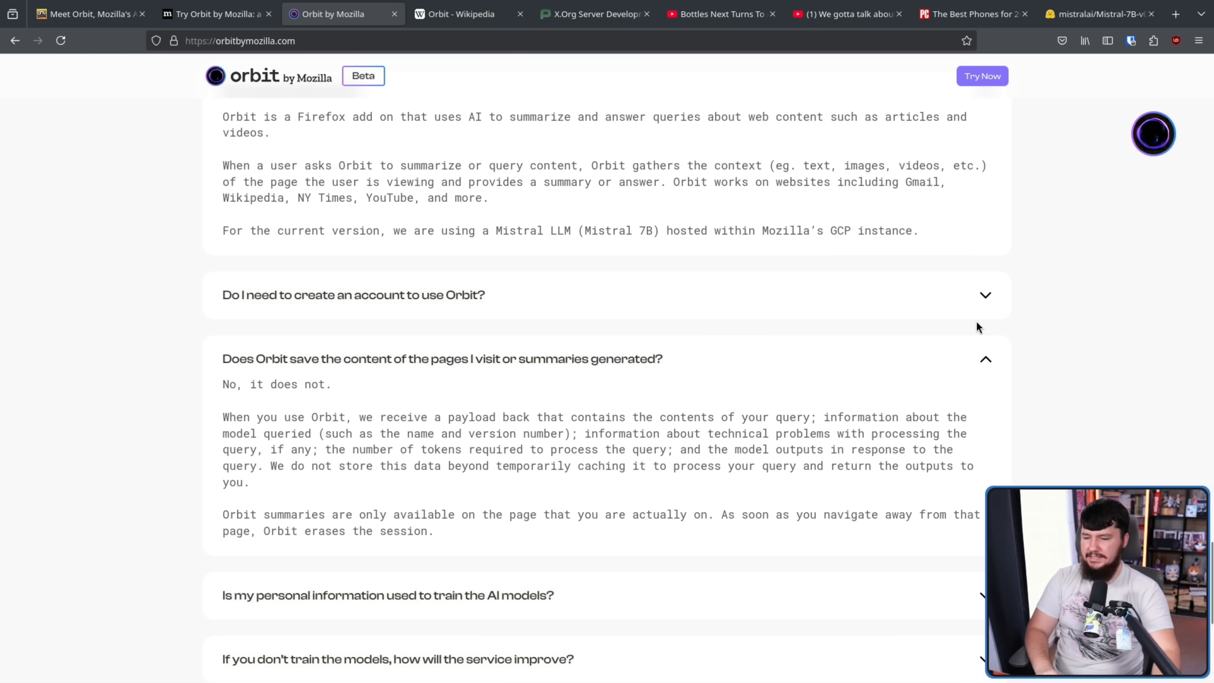
mouse_move(455, 347)
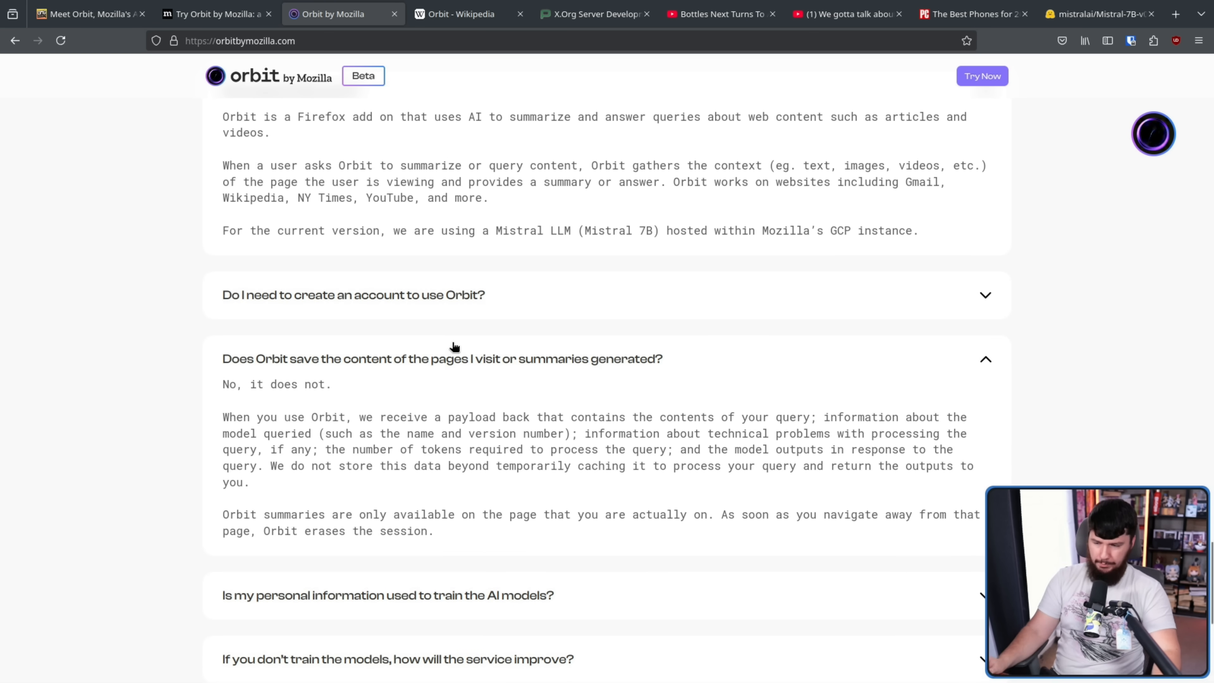
mouse_move(463, 331)
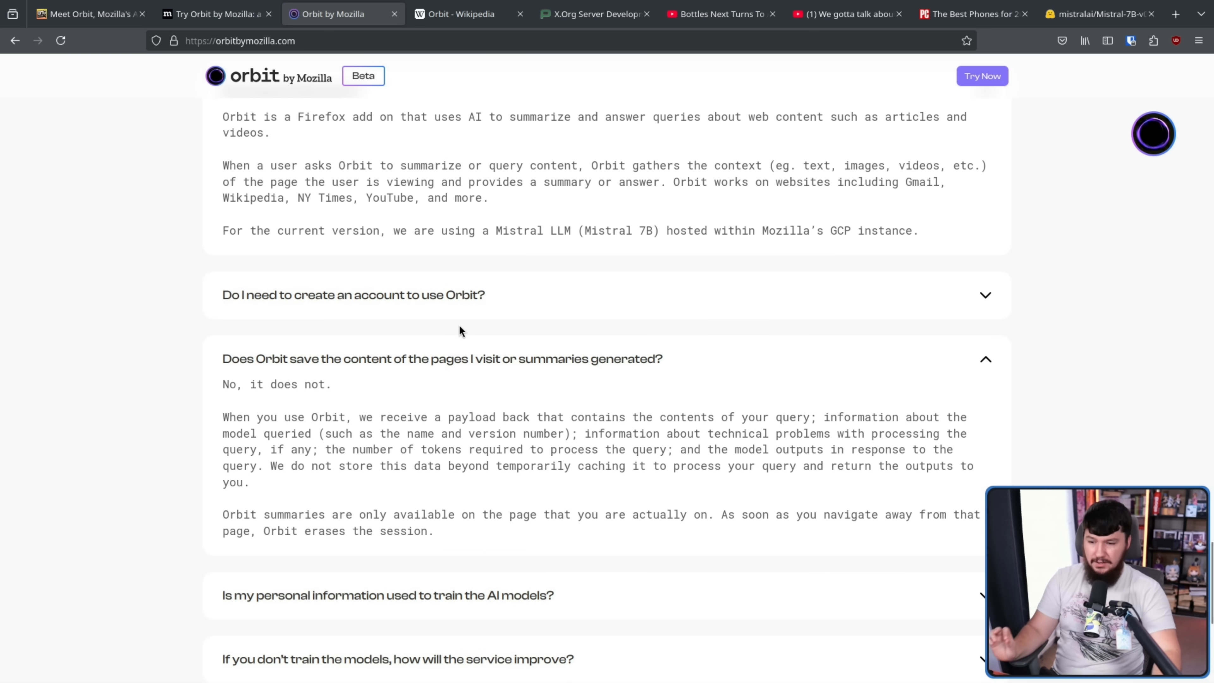
mouse_move(737, 360)
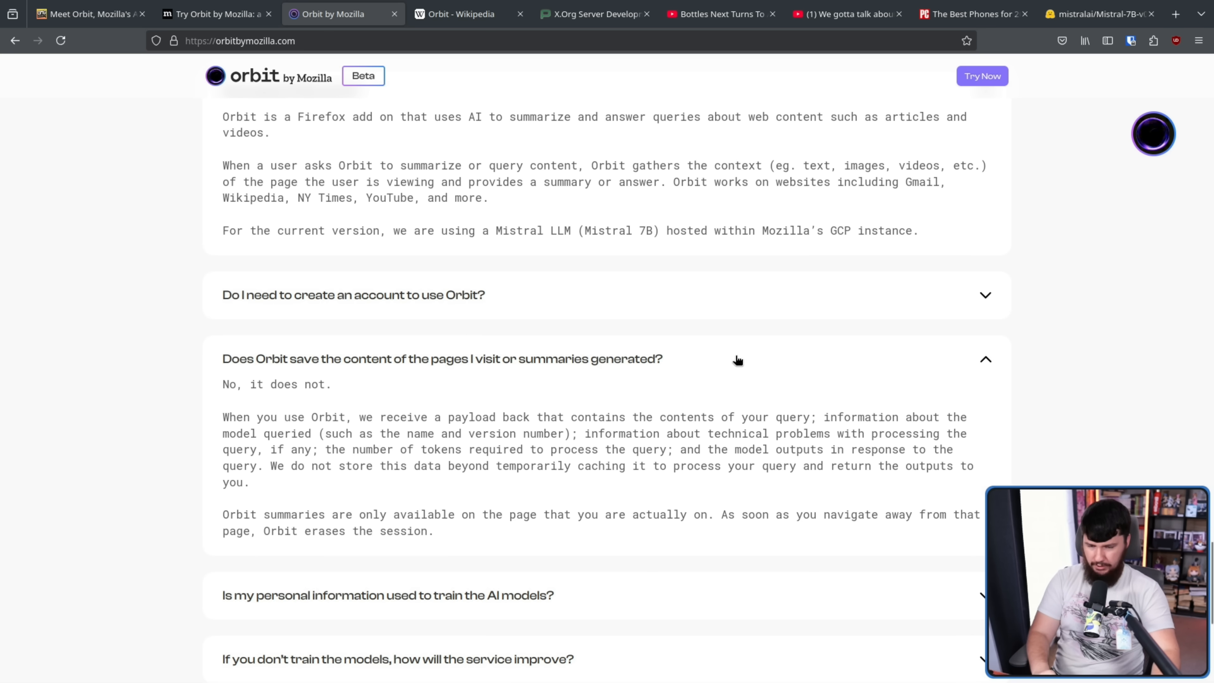
mouse_move(410, 418)
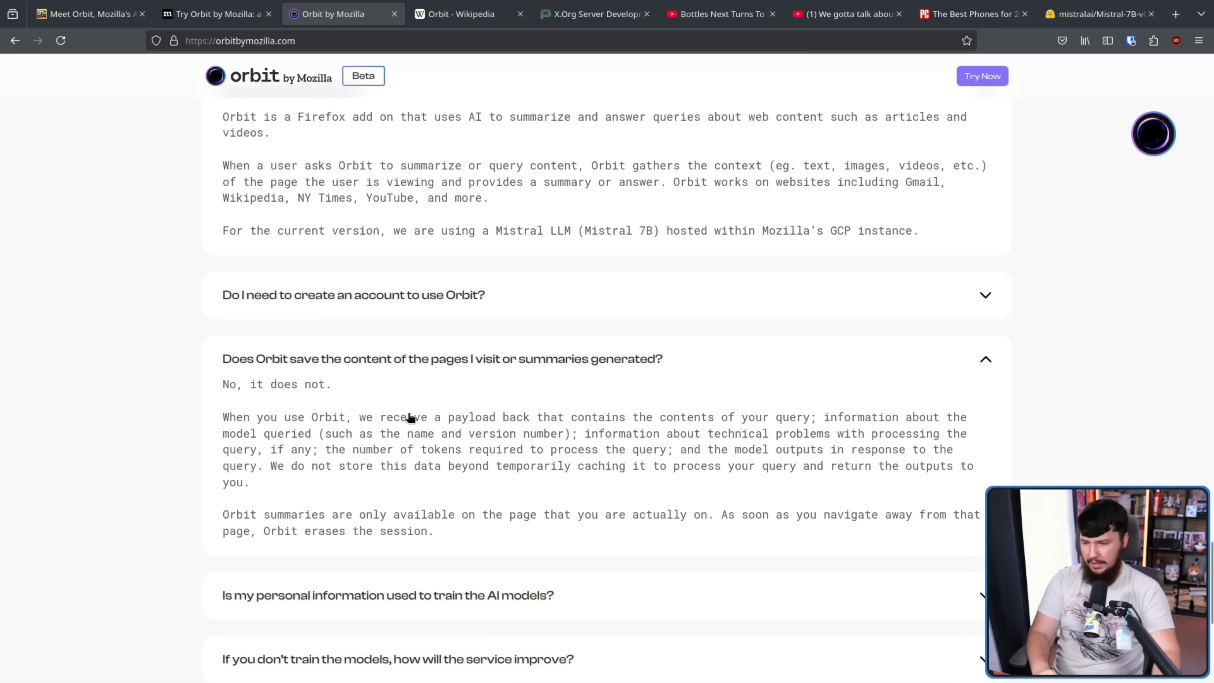
mouse_move(721, 427)
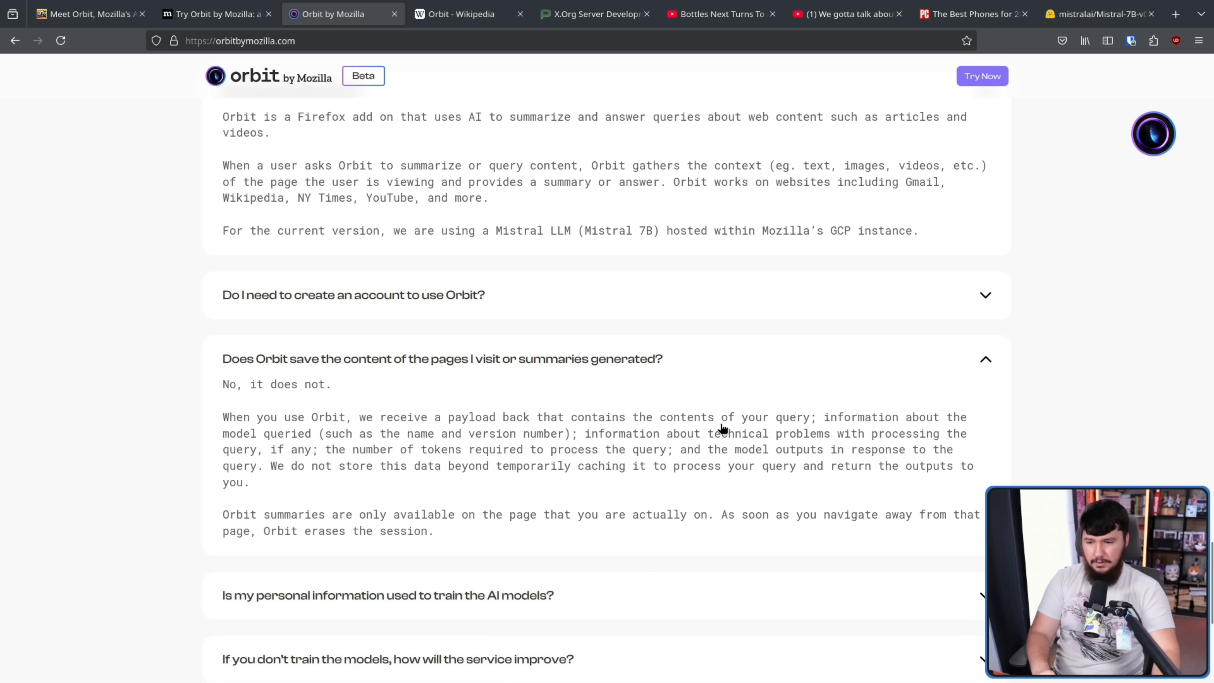
mouse_move(880, 448)
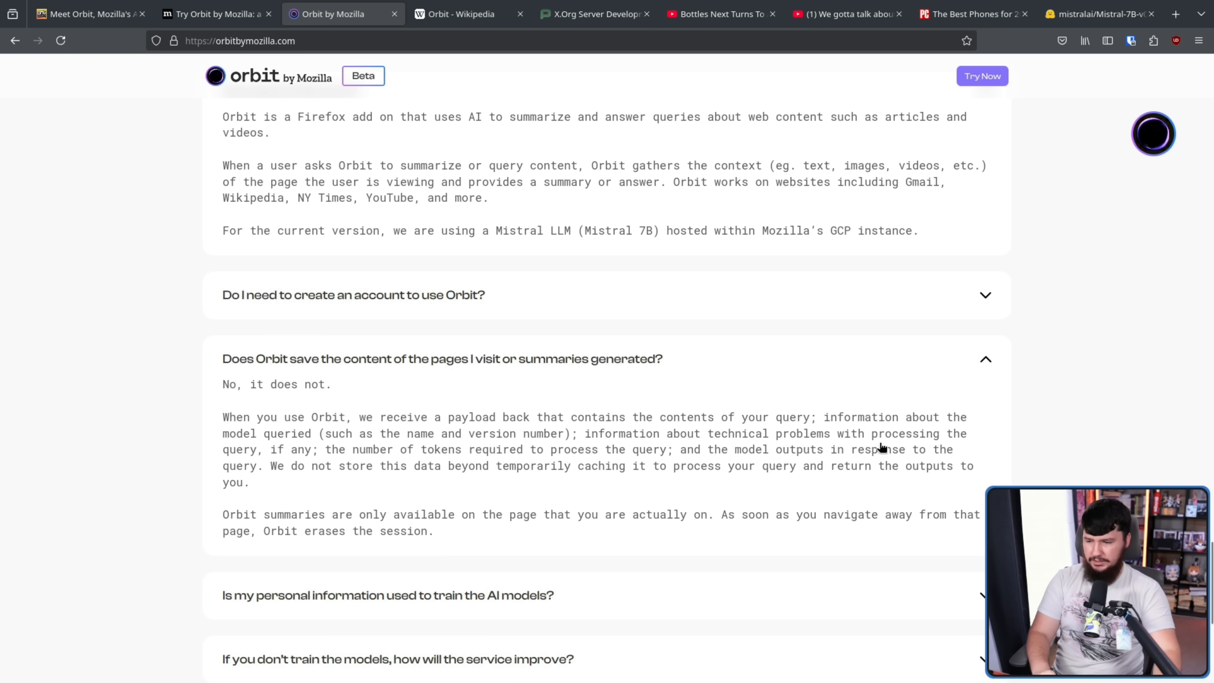
mouse_move(503, 447)
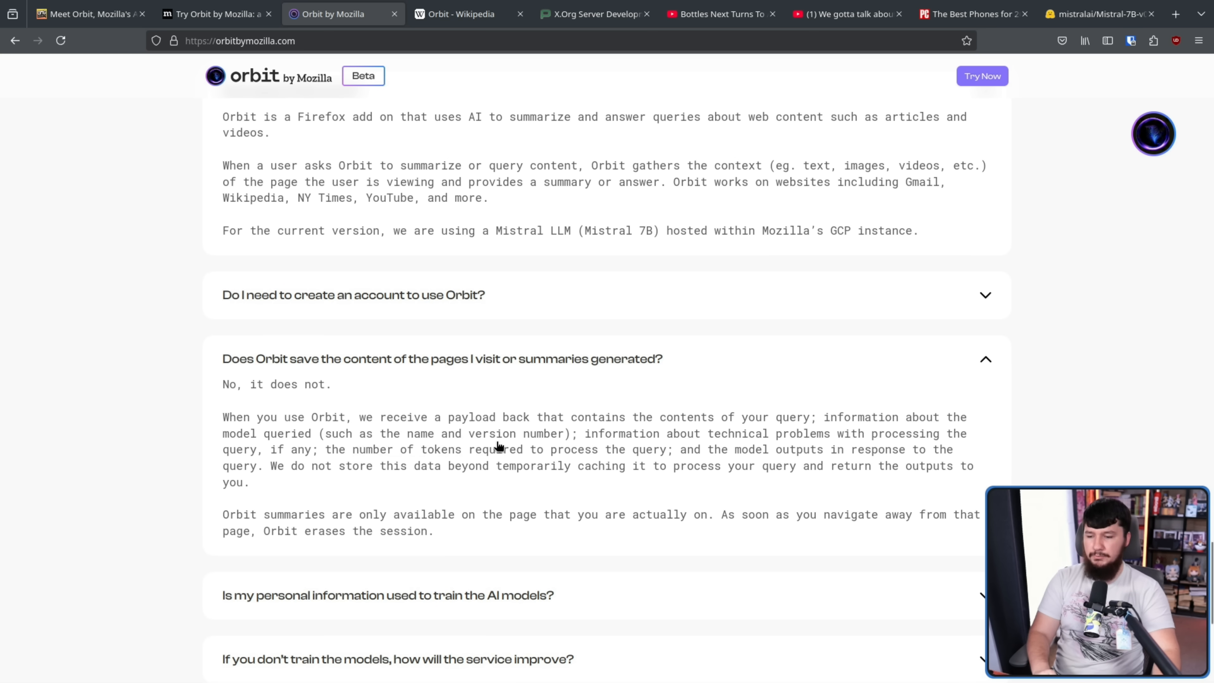
mouse_move(778, 462)
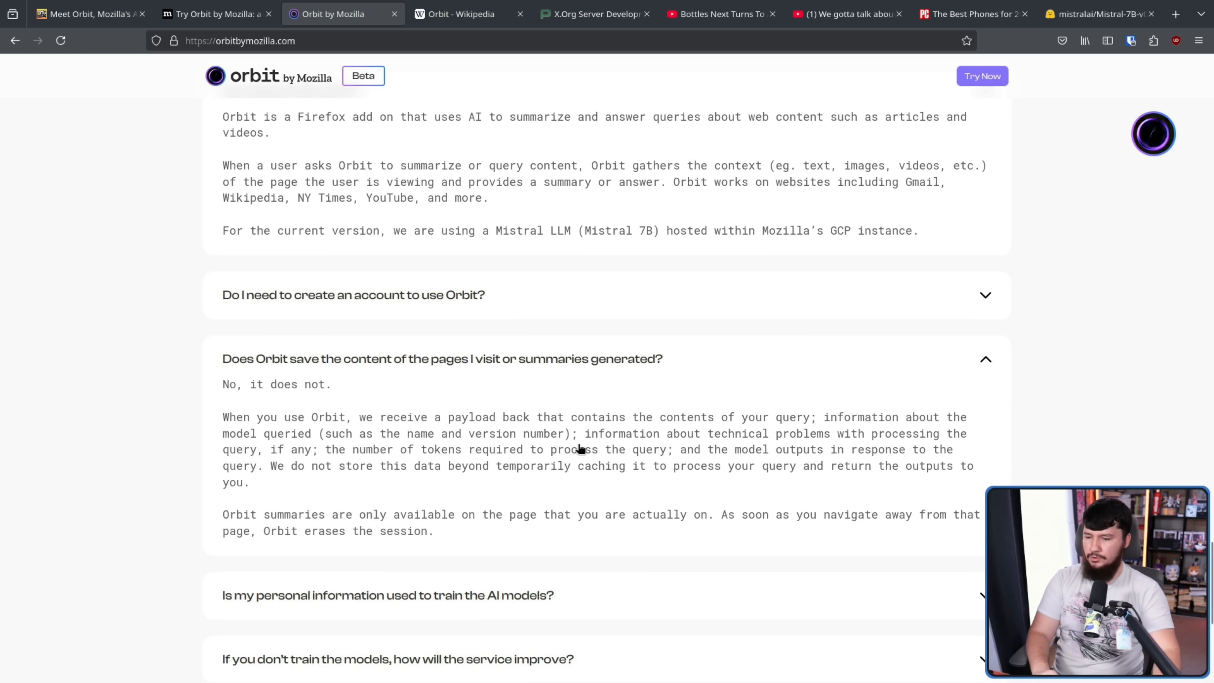
mouse_move(501, 484)
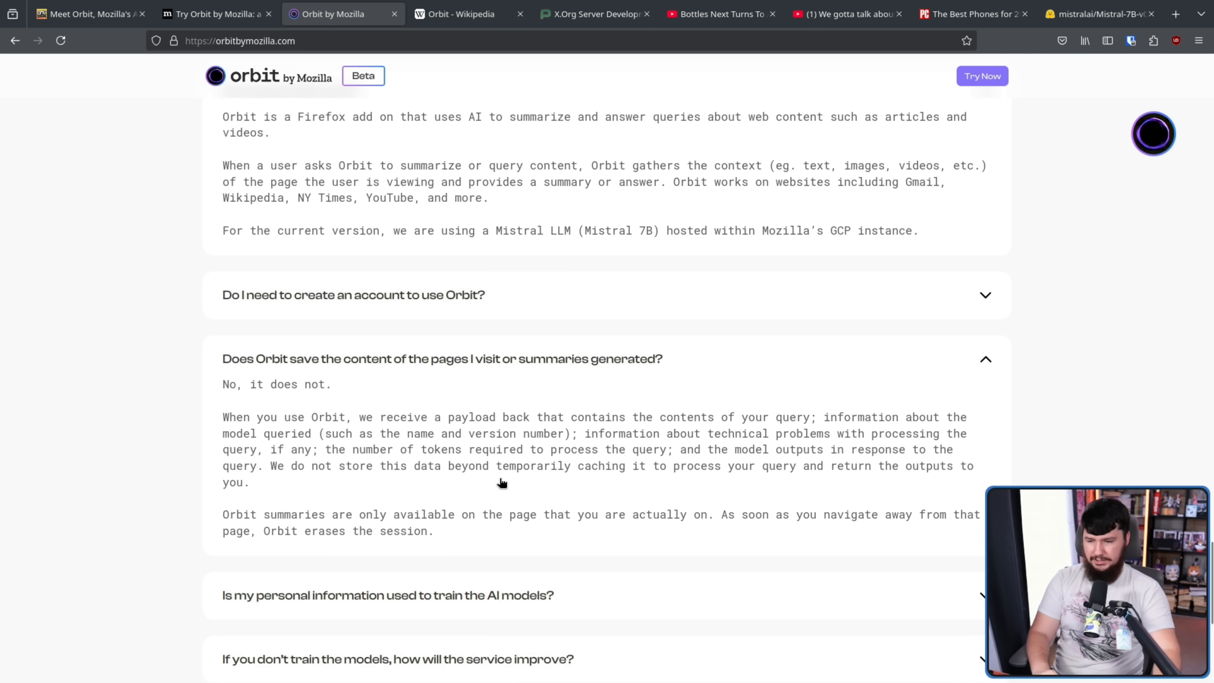
mouse_move(900, 478)
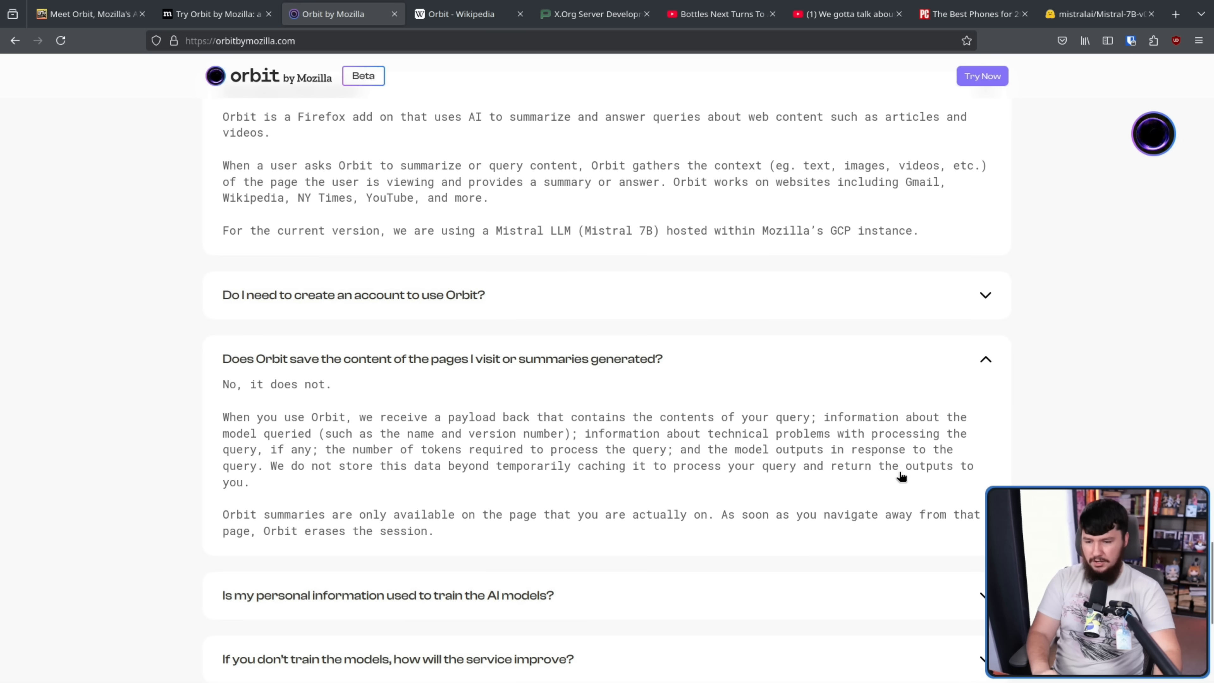
mouse_move(850, 474)
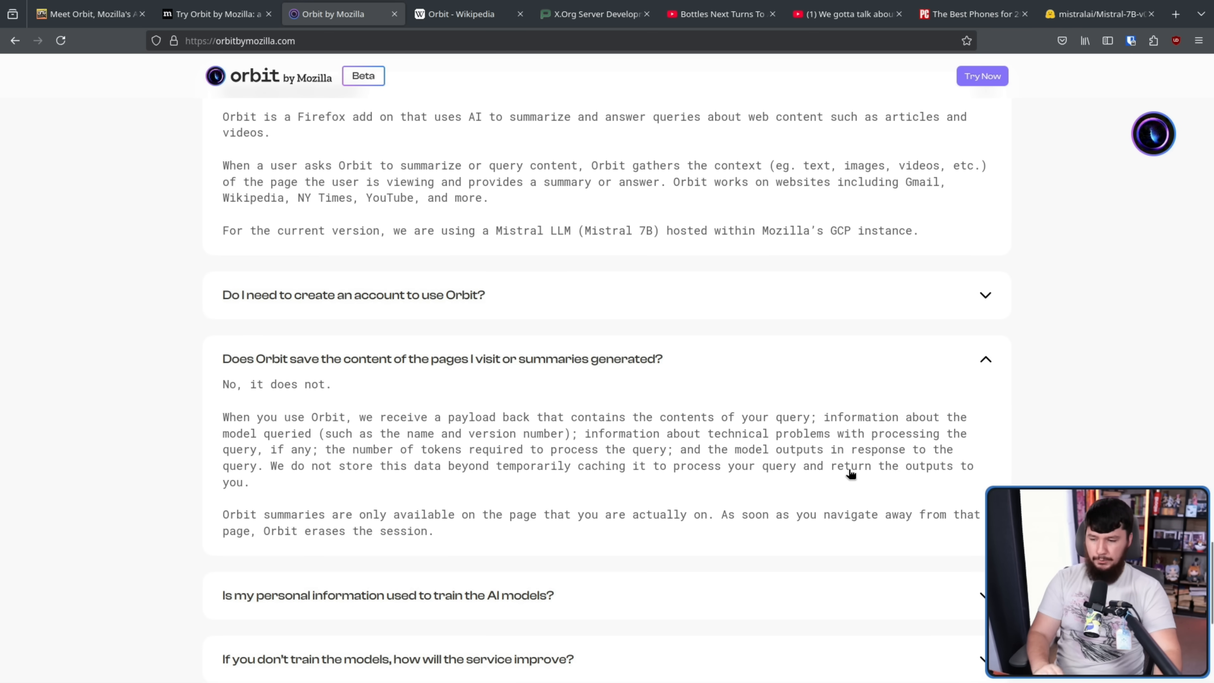
mouse_move(467, 522)
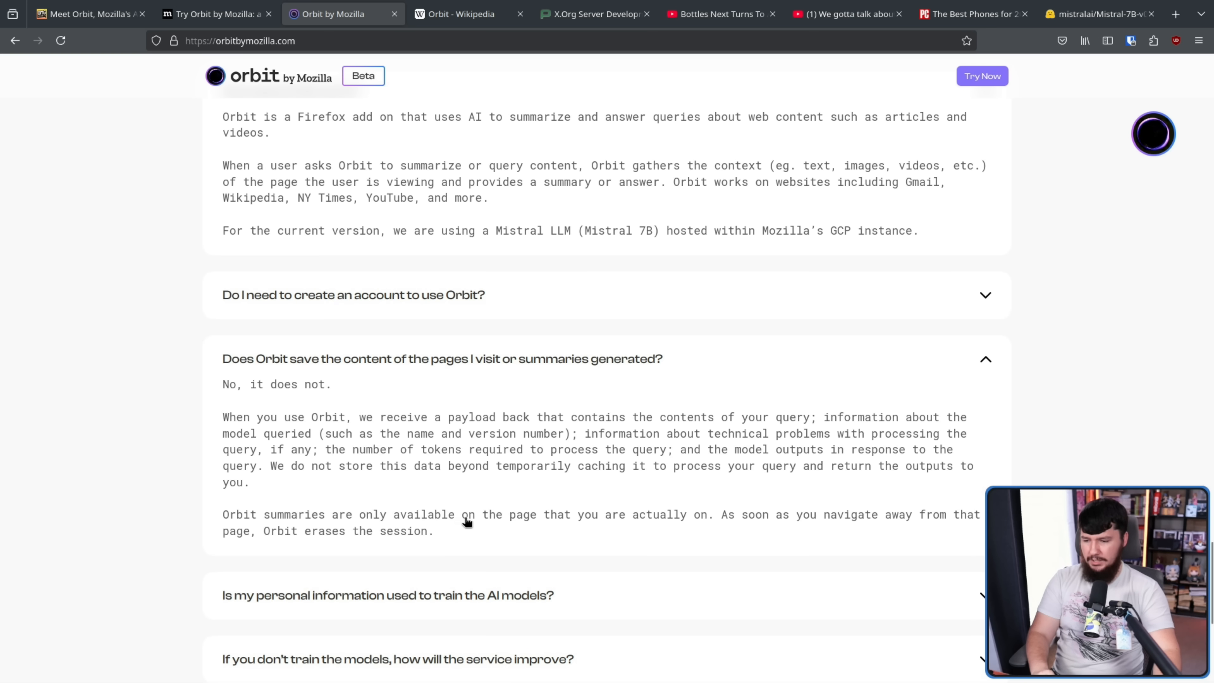
mouse_move(757, 523)
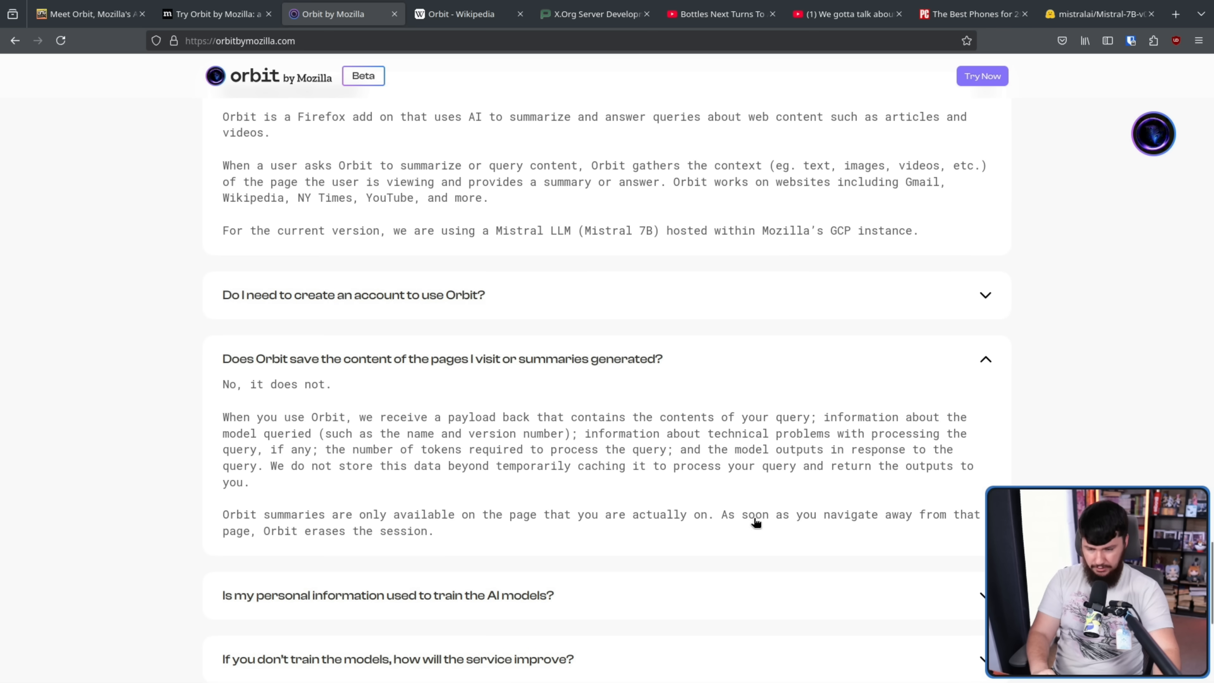
mouse_move(927, 523)
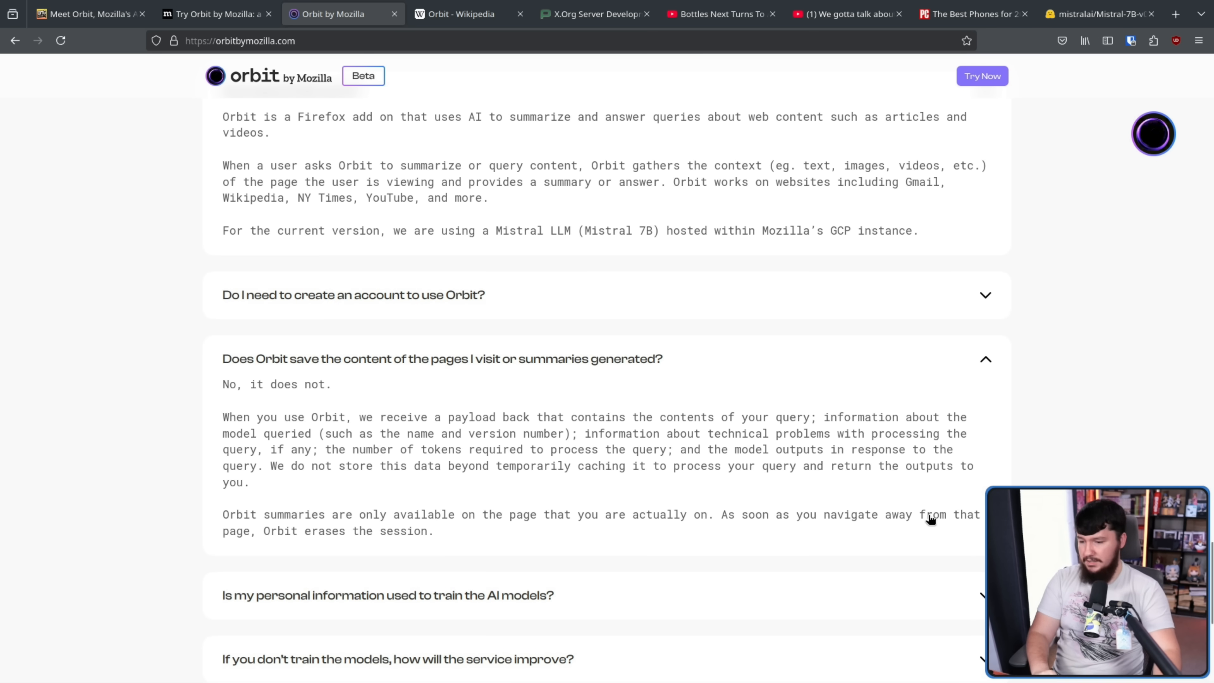
mouse_move(1110, 472)
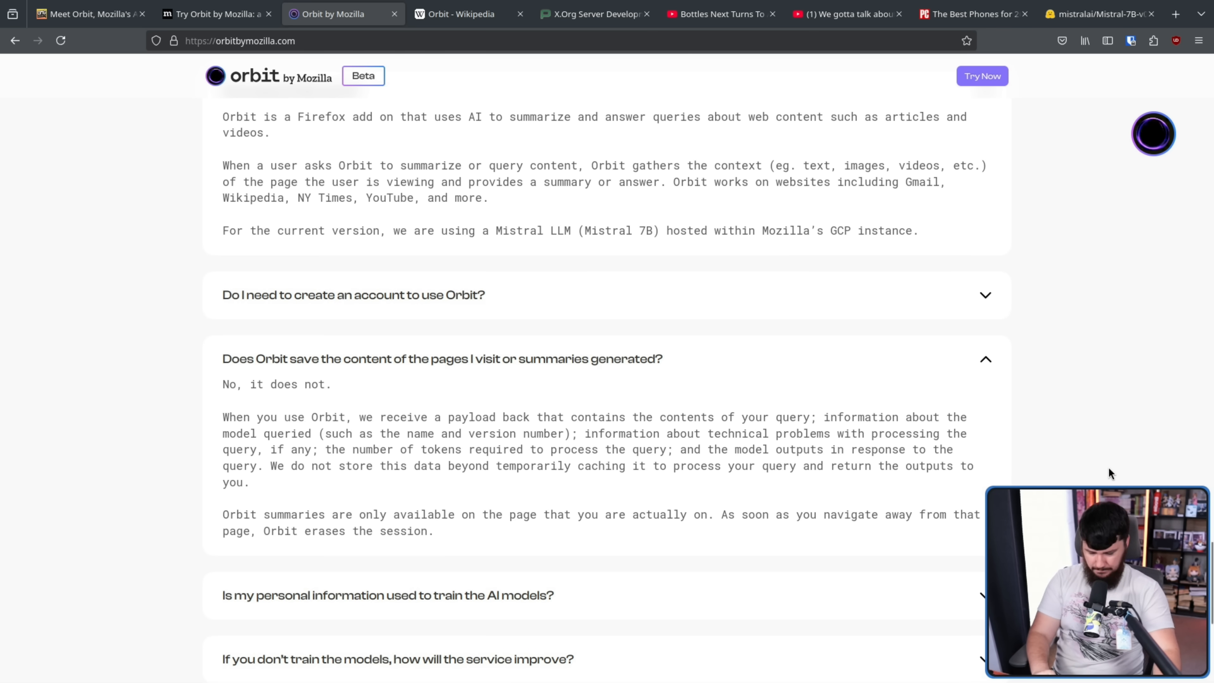
- Scroll the FAQ to the answer on whether Orbit saves page content or summaries
scroll("down", 3)
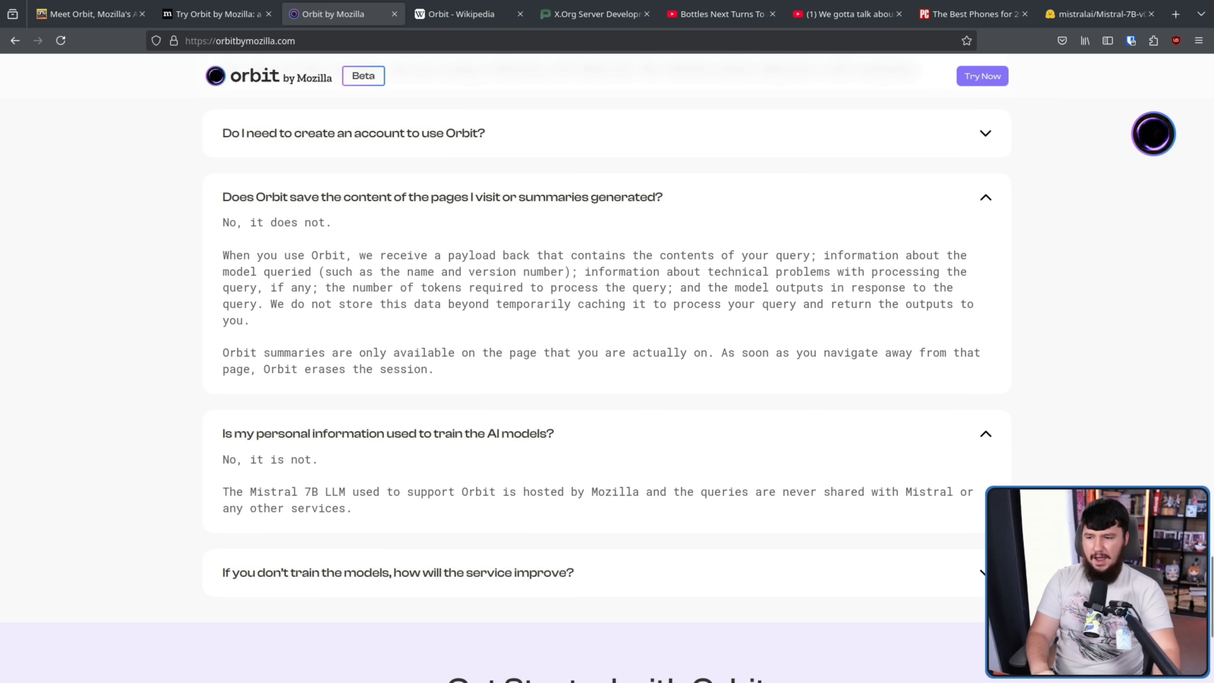
mouse_move(238, 348)
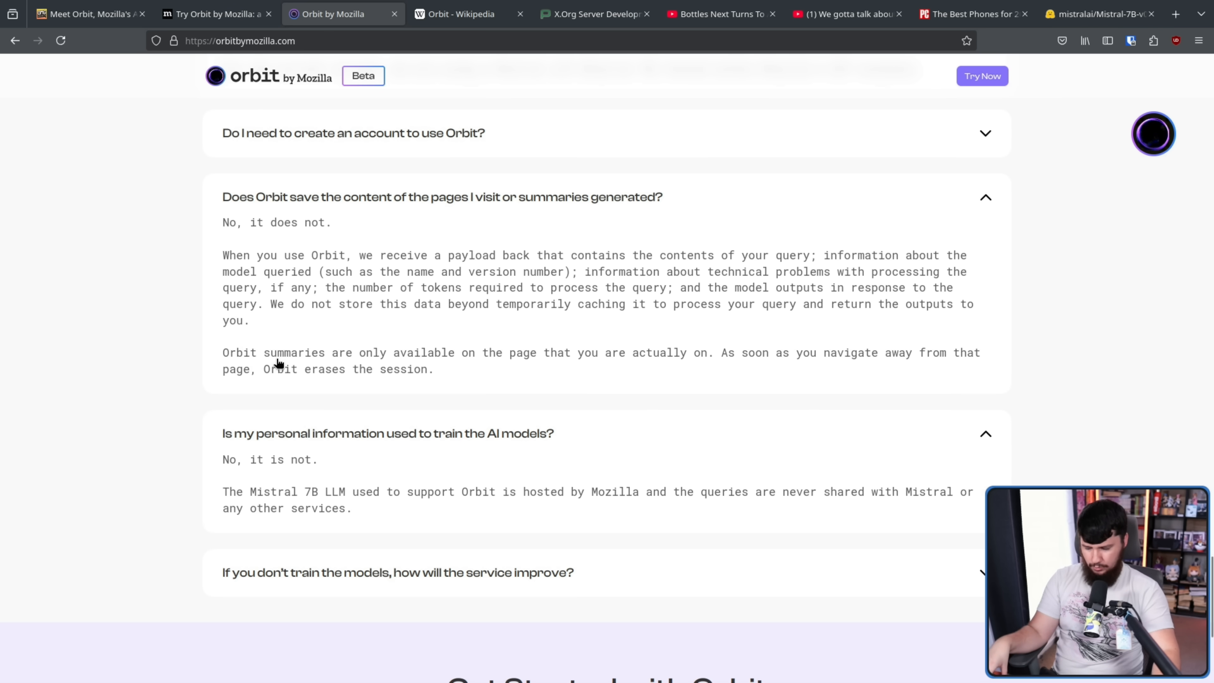
mouse_move(282, 396)
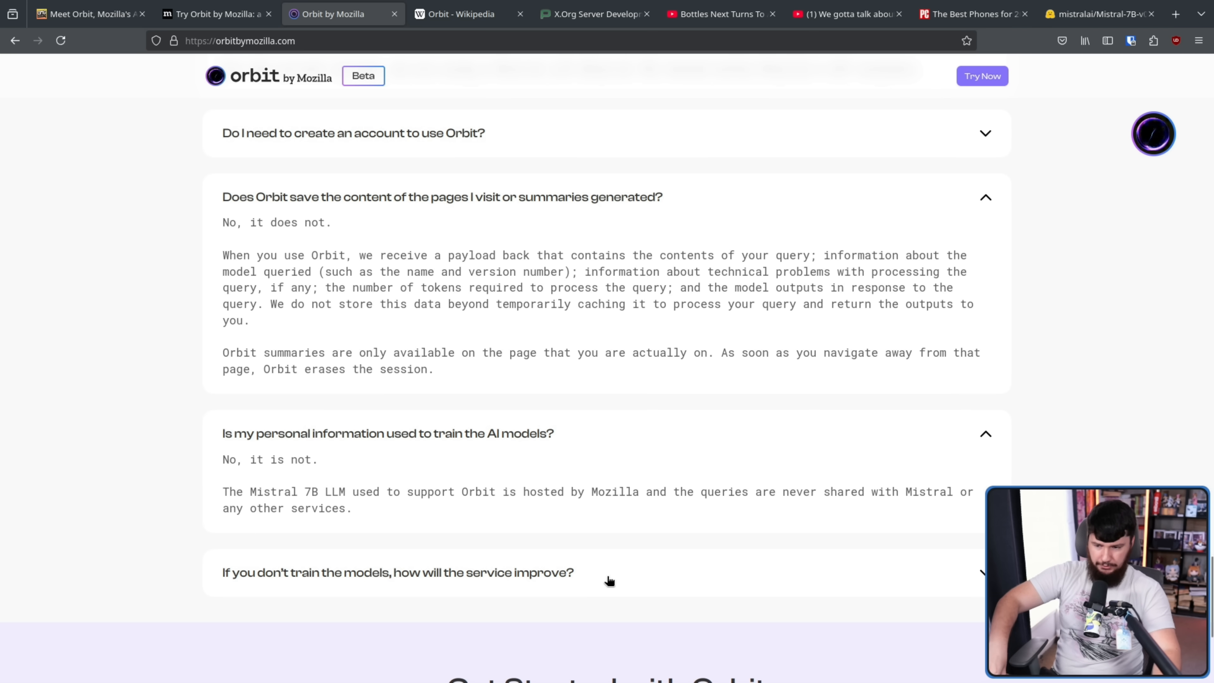
- Expand the FAQ answer on how the service improves without training on user data
left_click(378, 580)
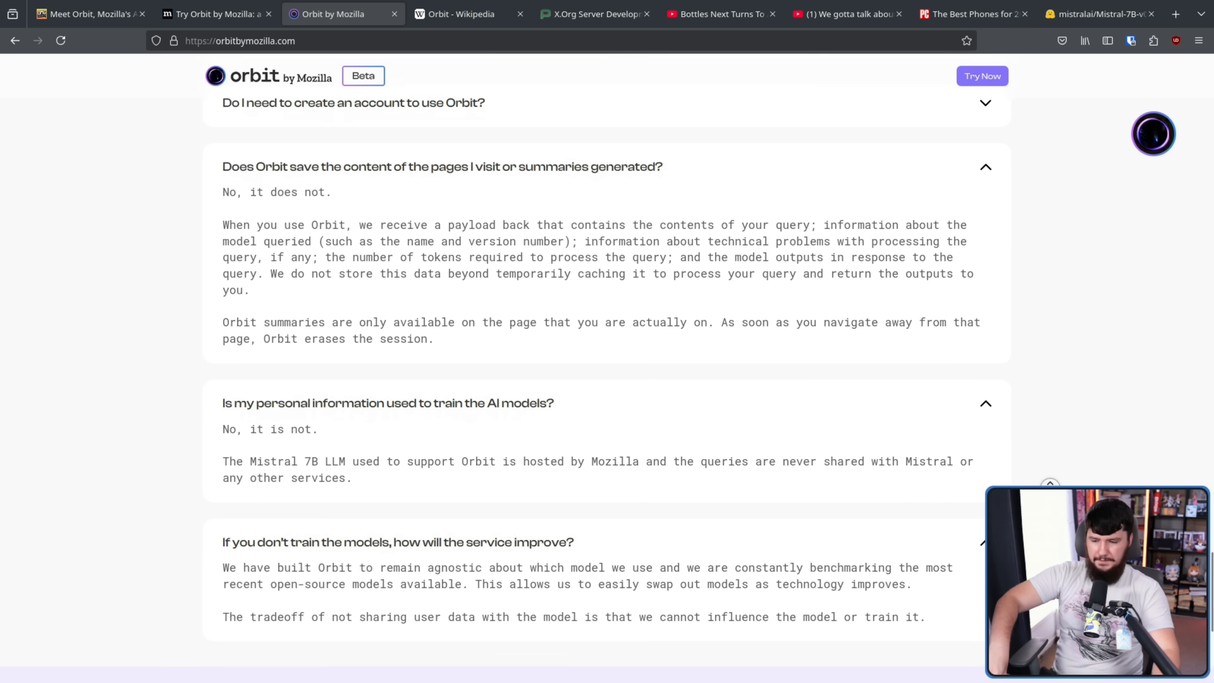
- Scroll past the FAQ to the closing 'Get Started with Orbit' section
scroll("down", 3)
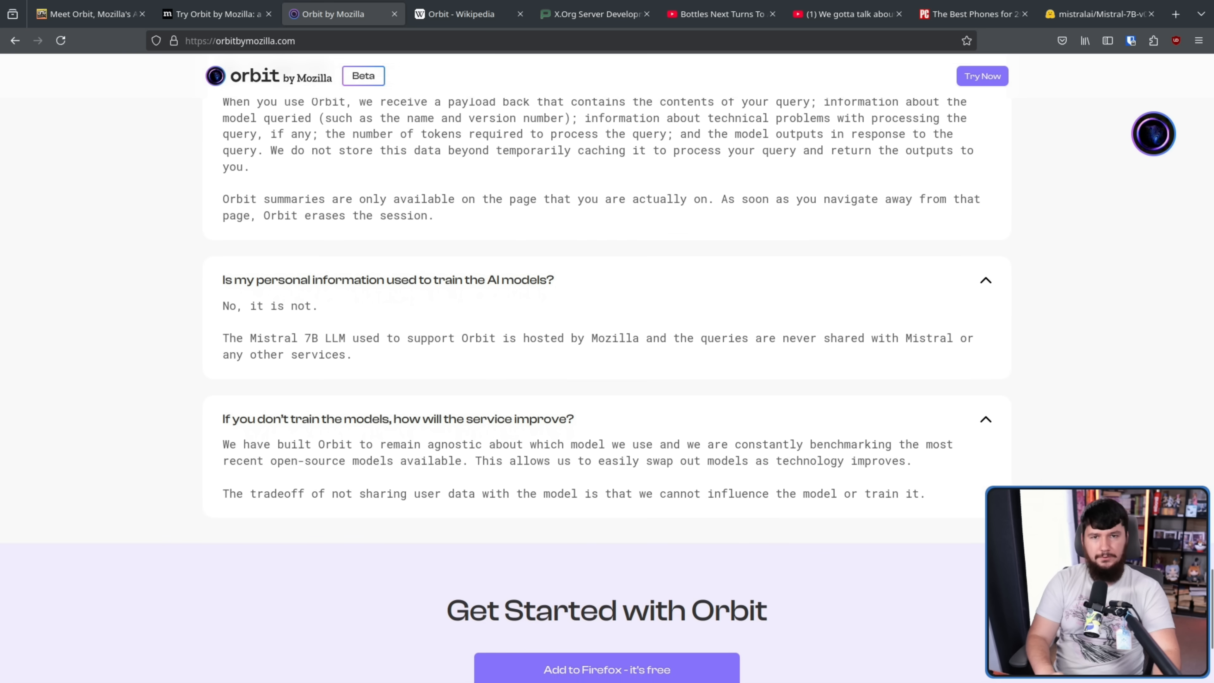
mouse_move(1038, 479)
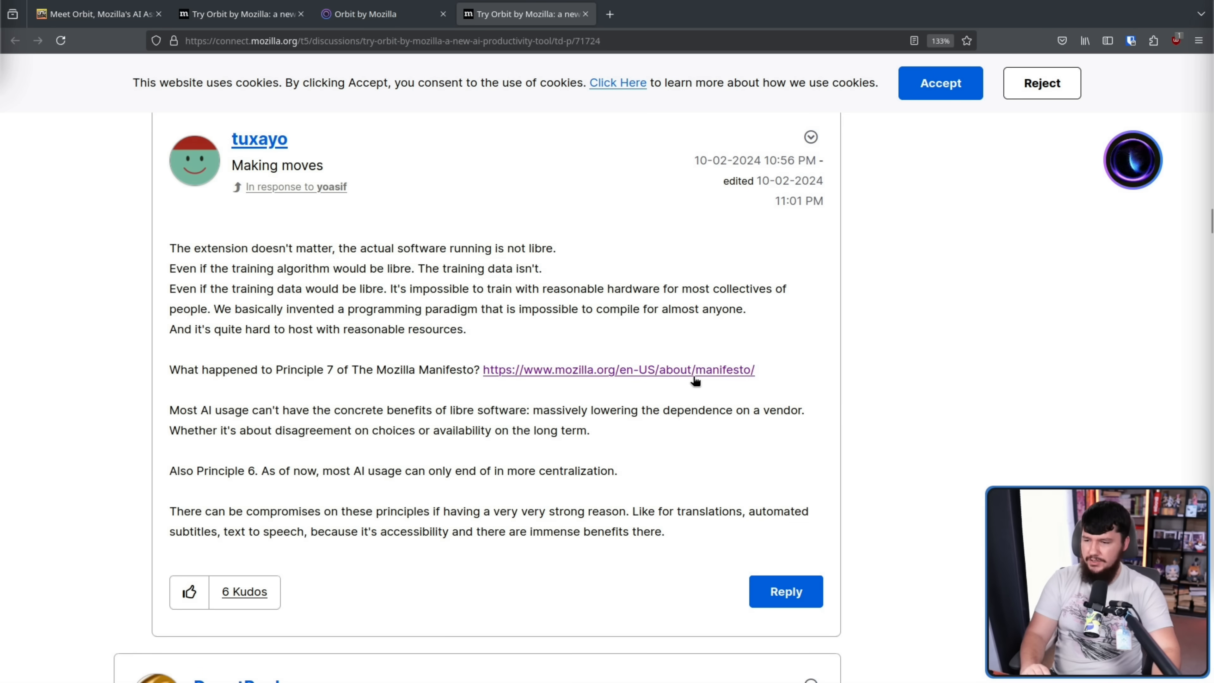
mouse_move(413, 222)
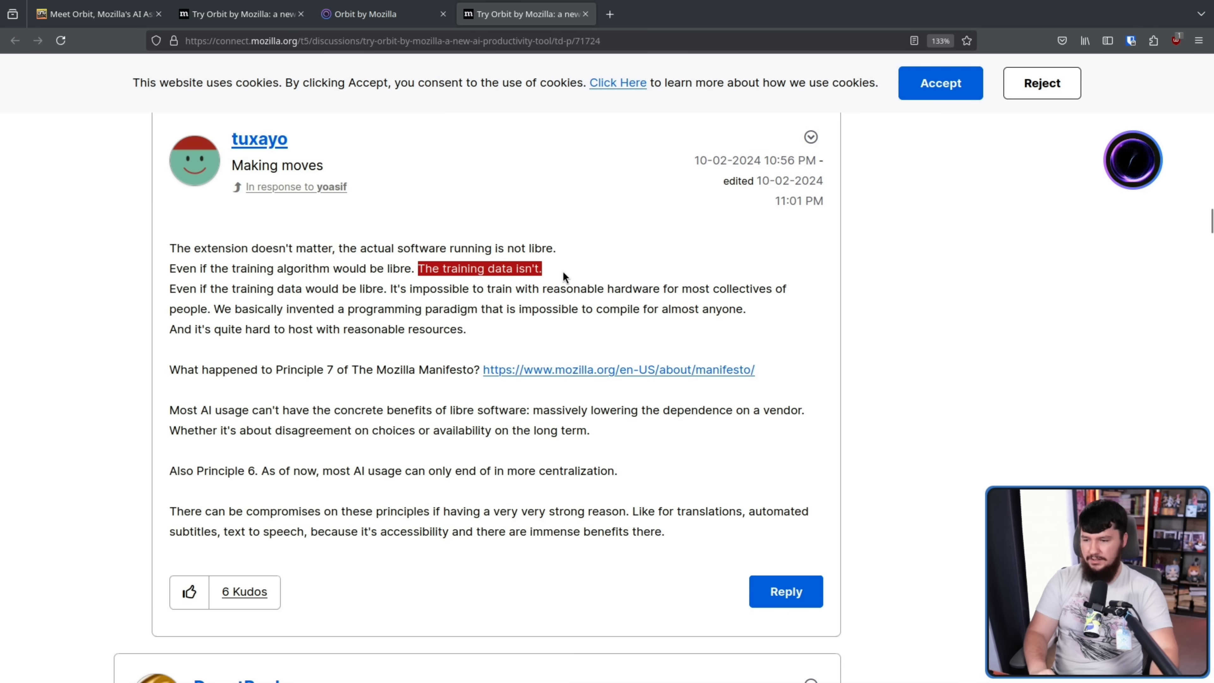
mouse_move(579, 330)
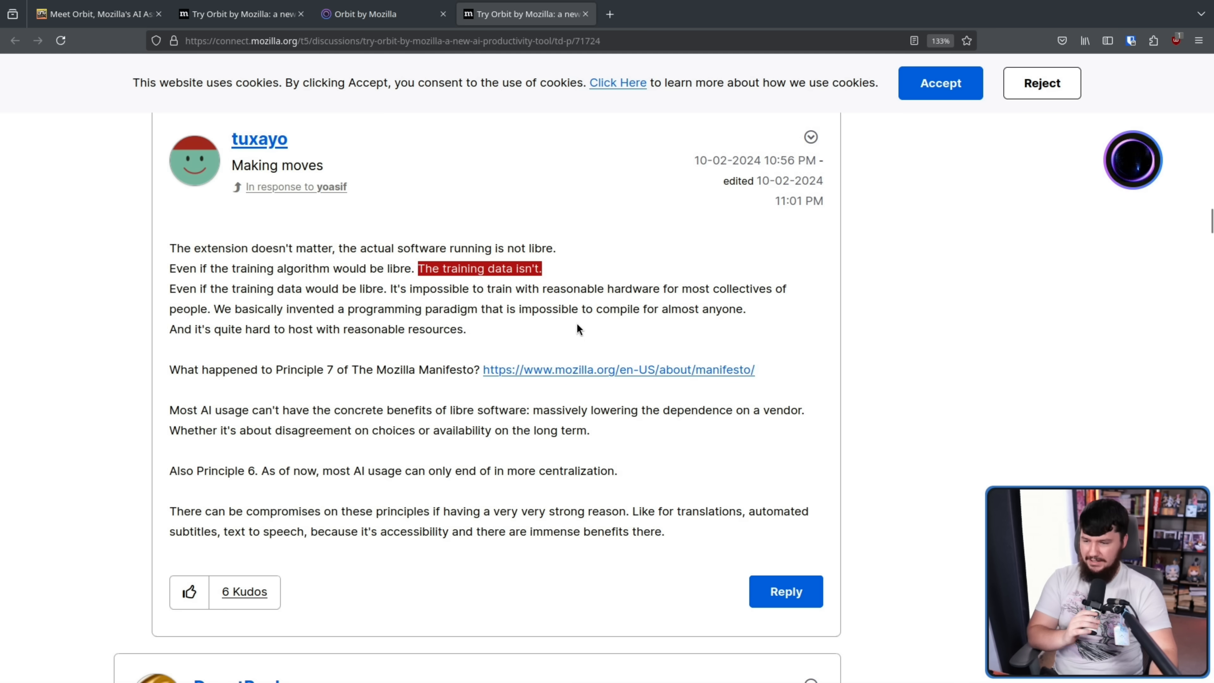
mouse_move(489, 286)
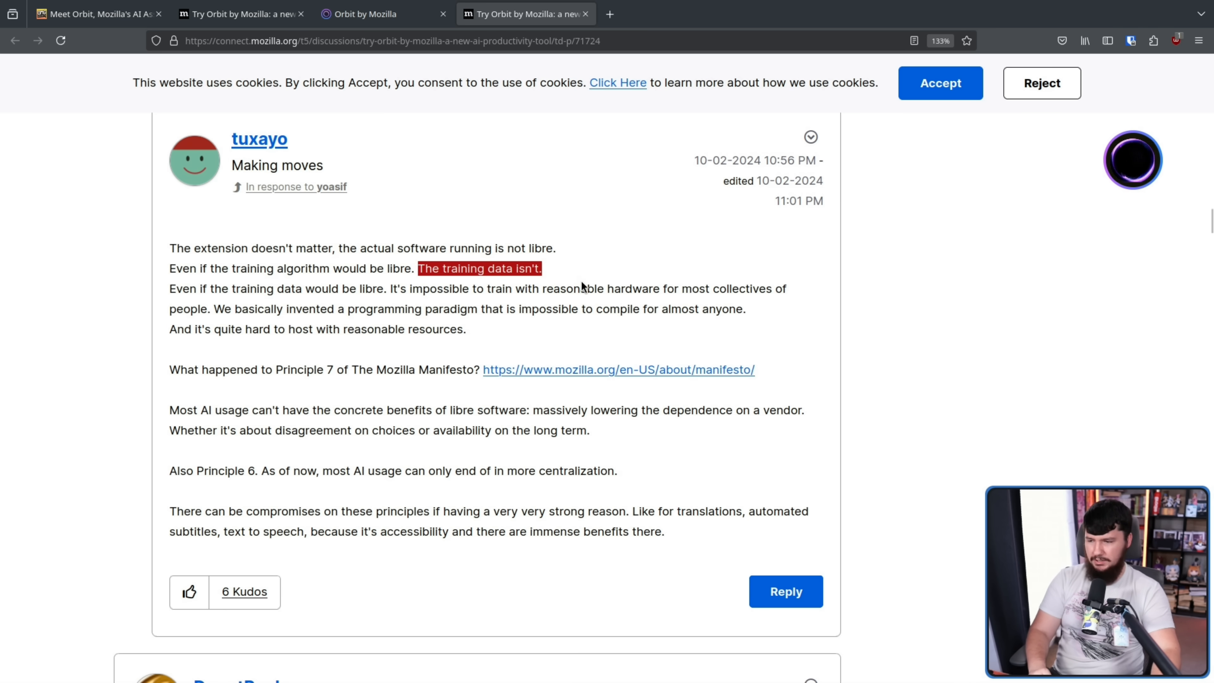
mouse_move(582, 273)
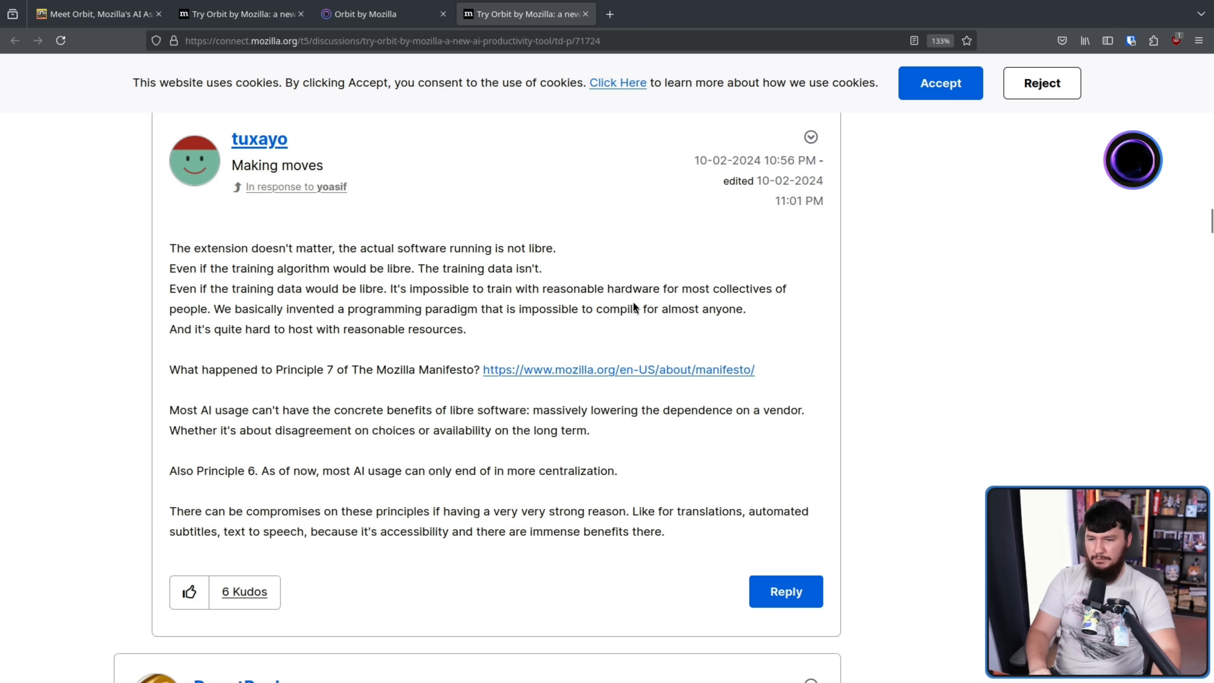
mouse_move(632, 289)
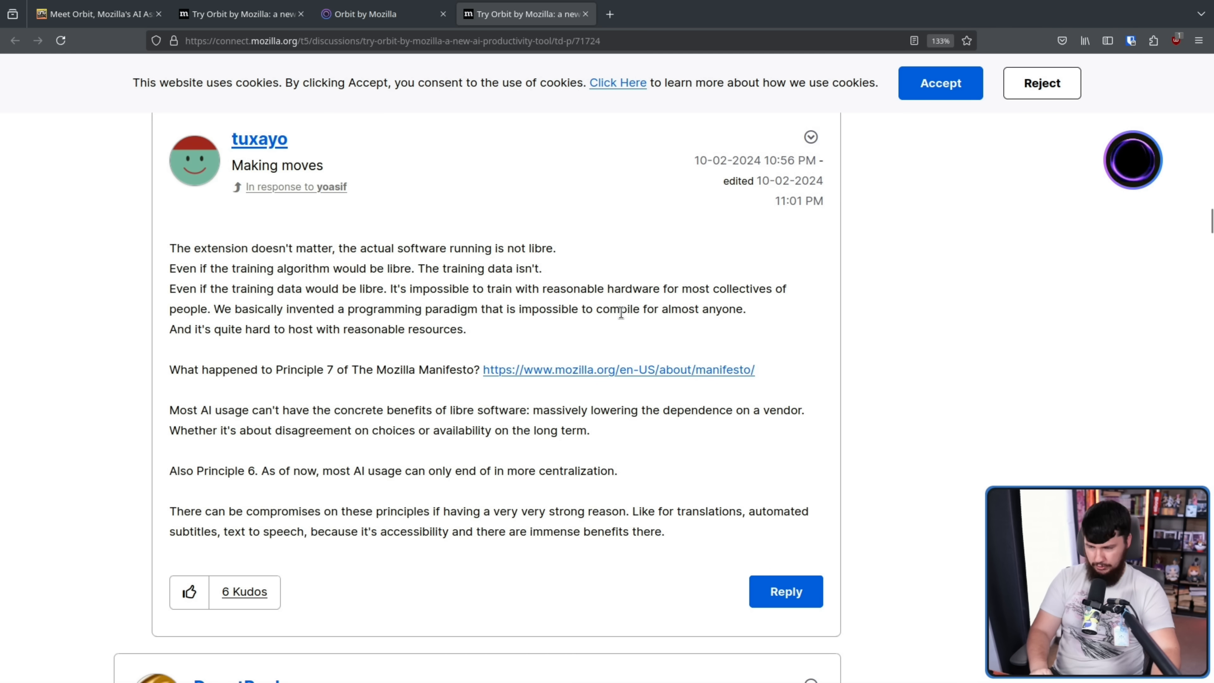
mouse_move(578, 371)
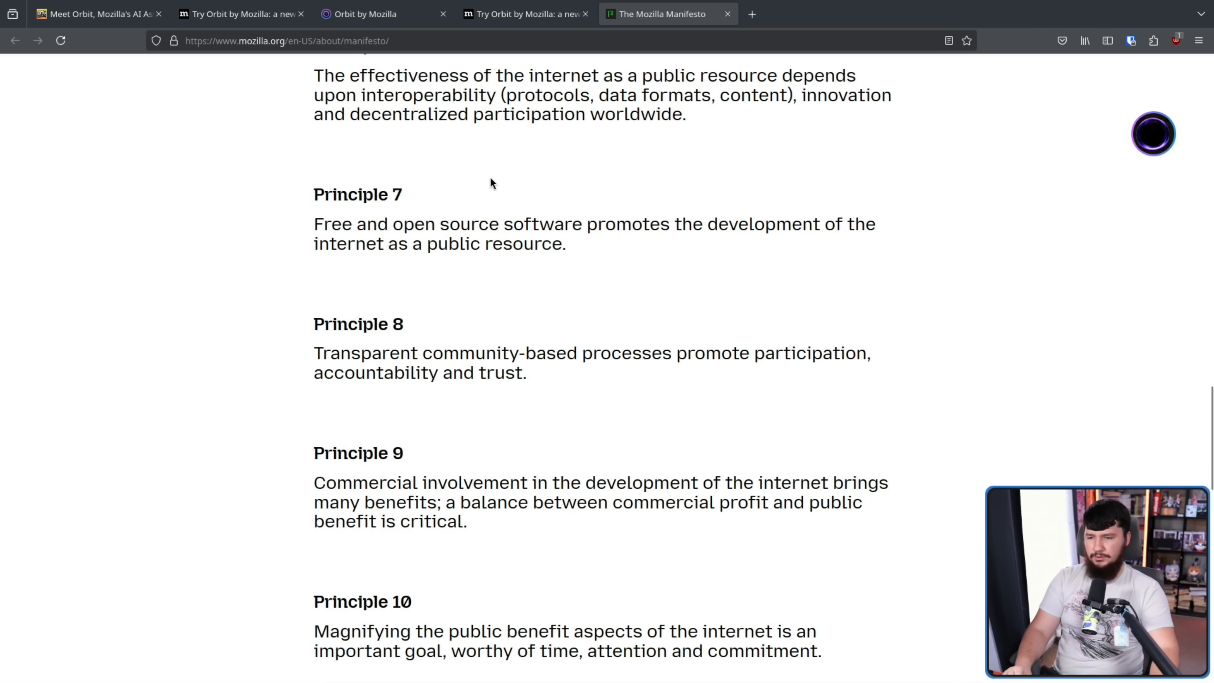
mouse_move(512, 137)
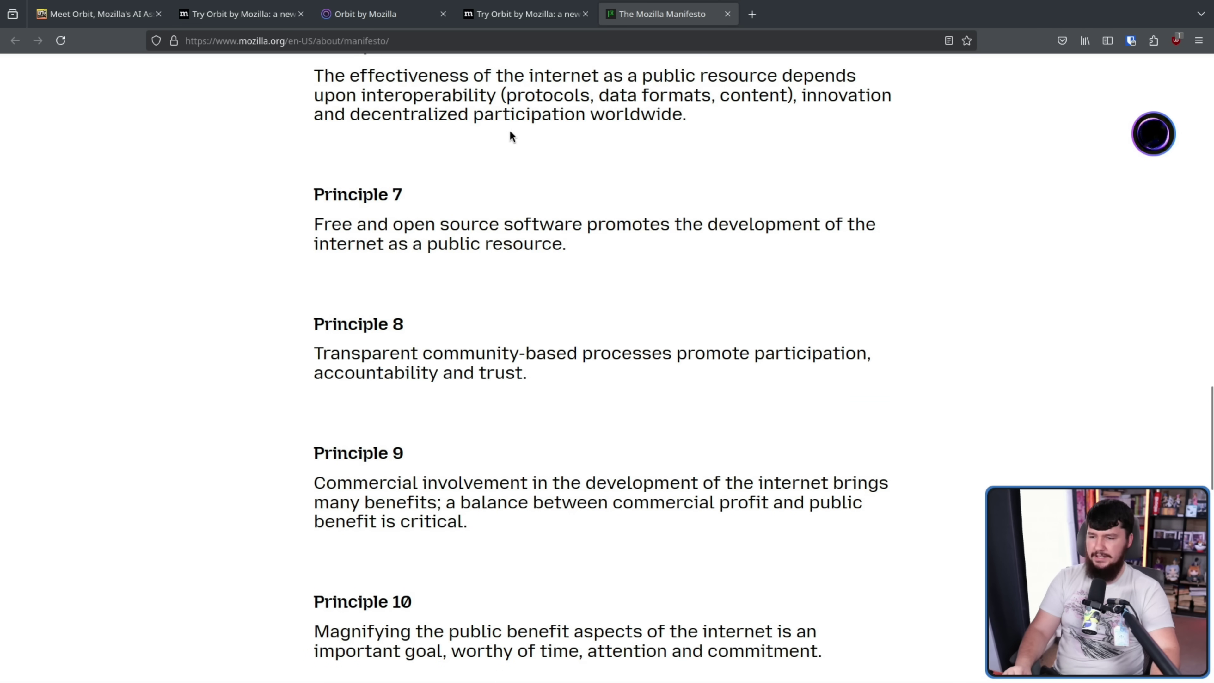
- Check Principle 6 in the Mozilla Manifesto tab and return to tuxayo's Connect comment
left_click(525, 14)
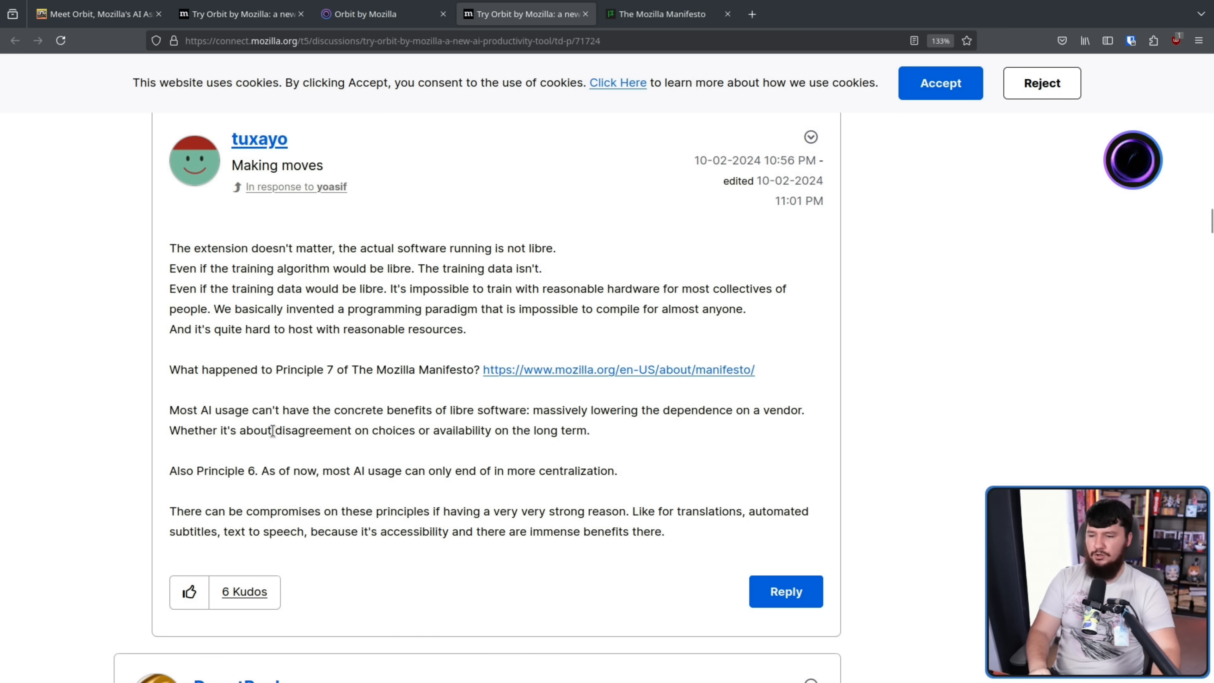
mouse_move(593, 429)
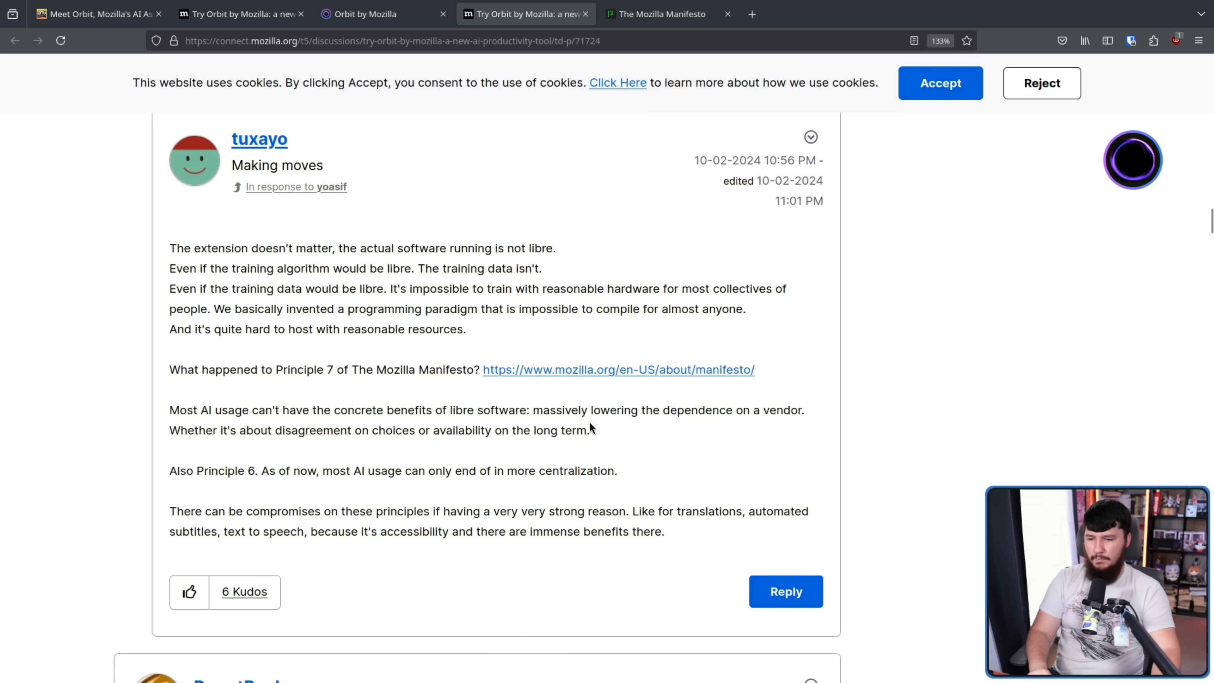
mouse_move(257, 448)
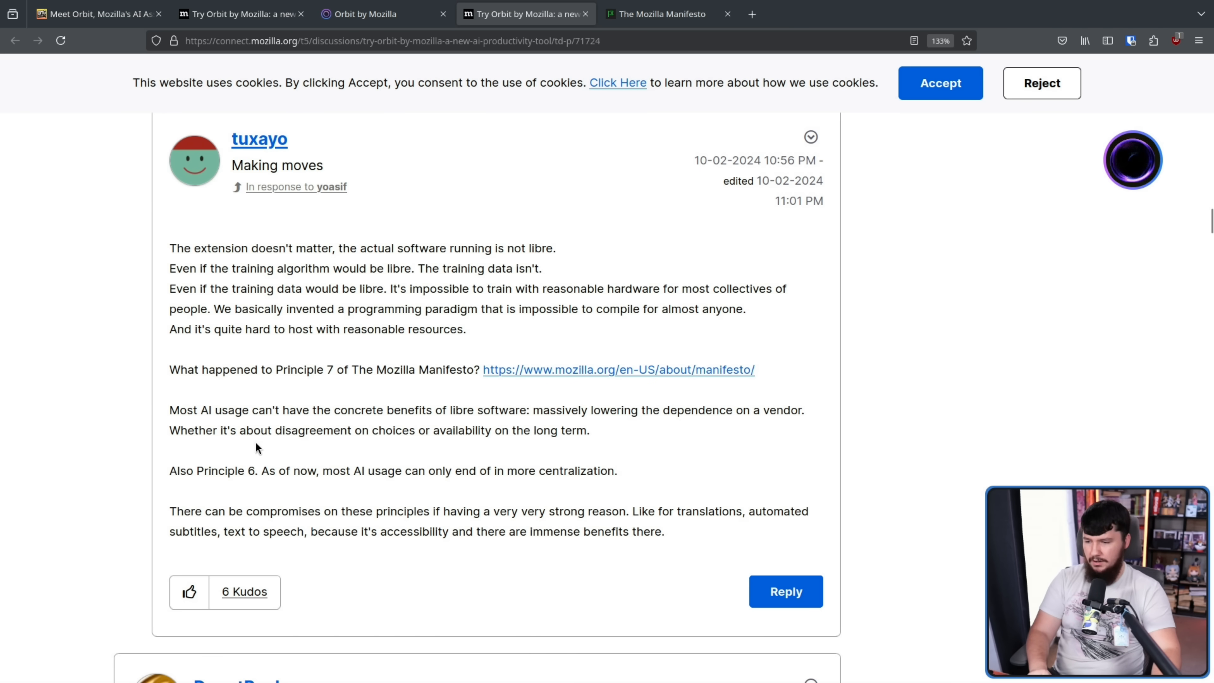
mouse_move(531, 431)
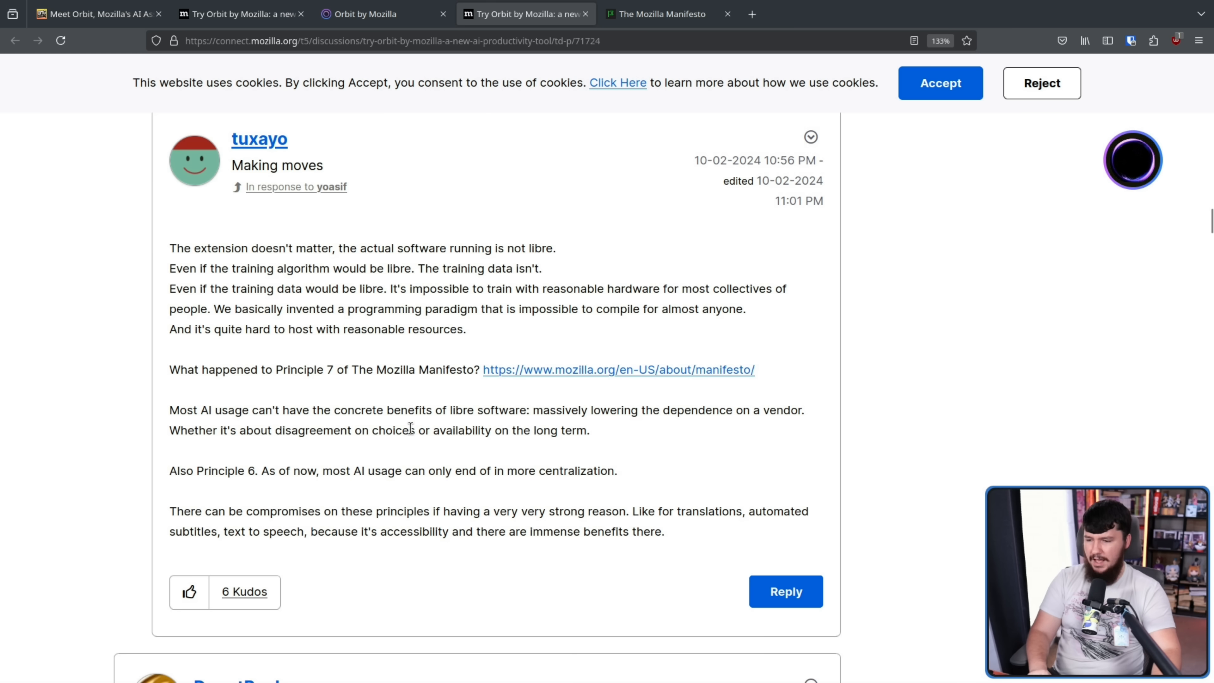
mouse_move(647, 471)
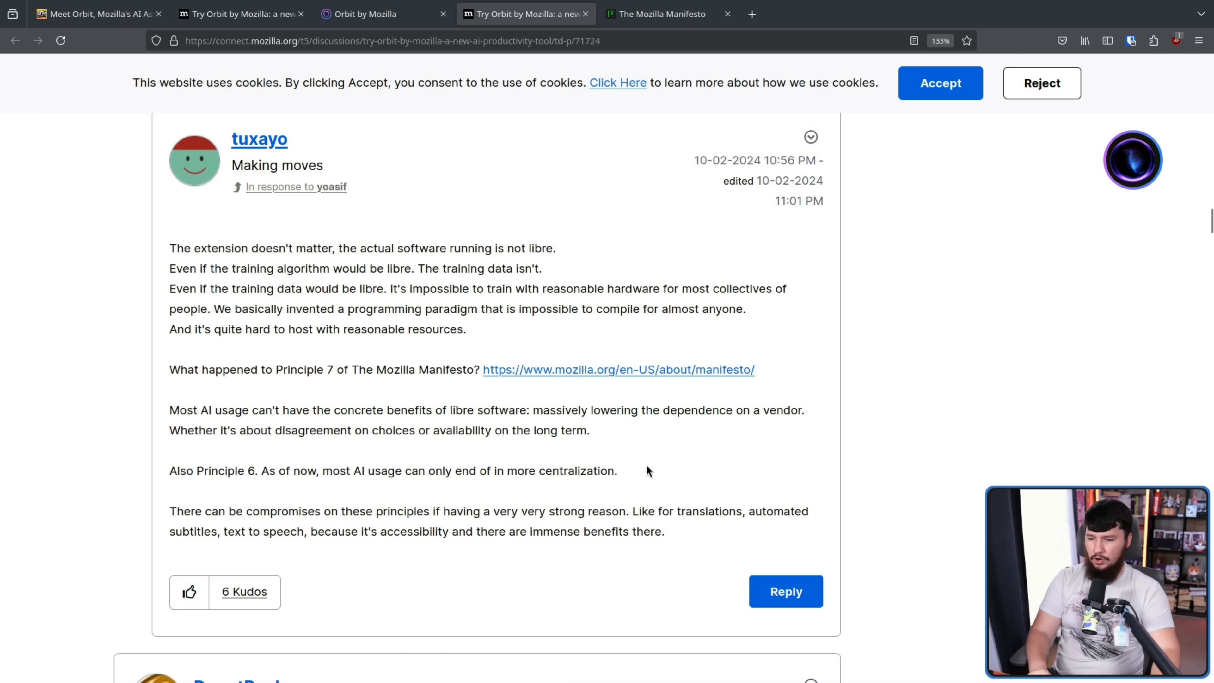
left_click(666, 14)
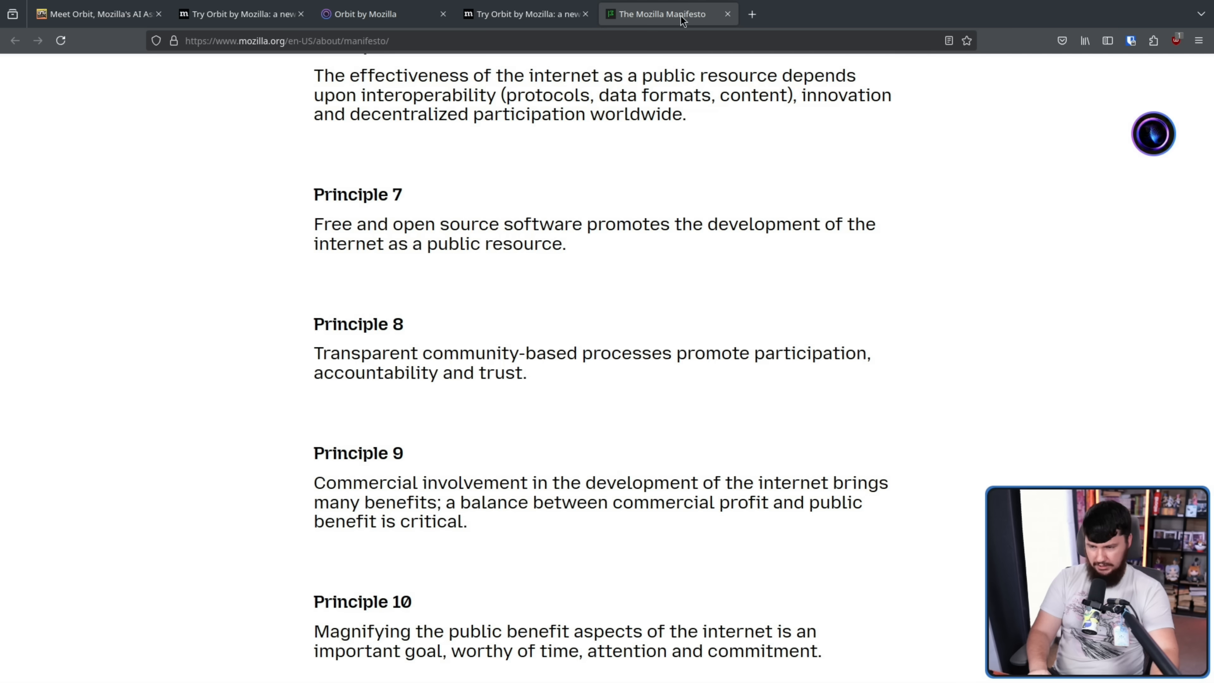
scroll("up", 3)
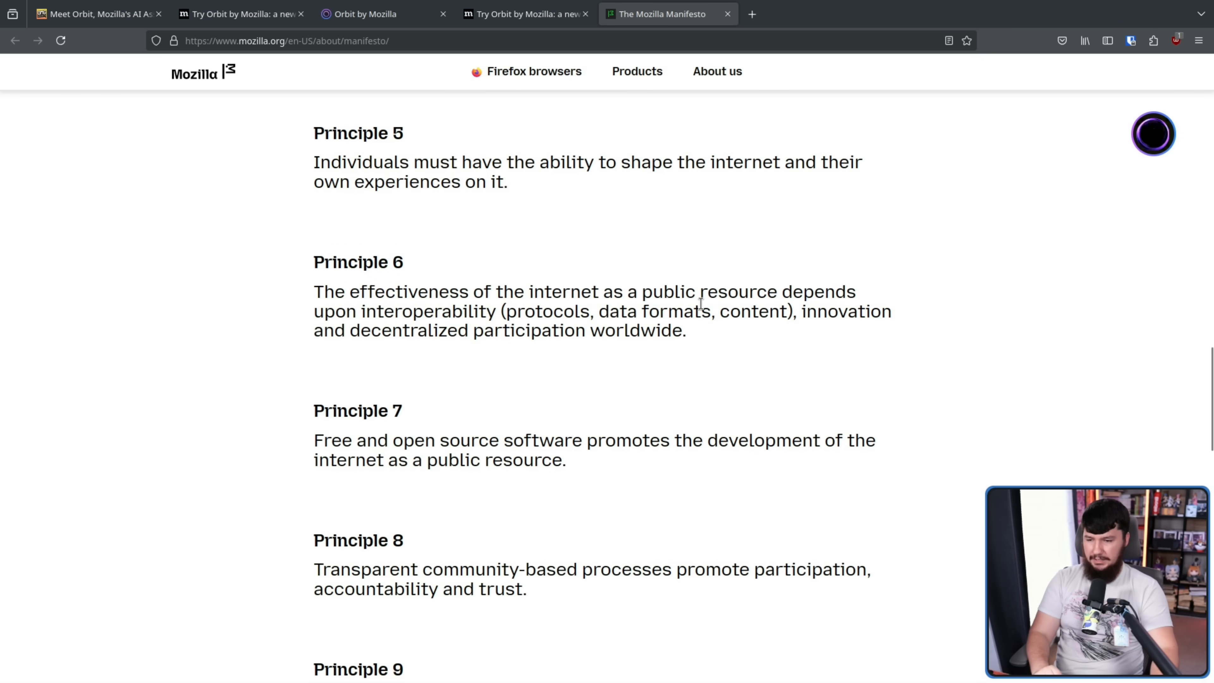
mouse_move(688, 287)
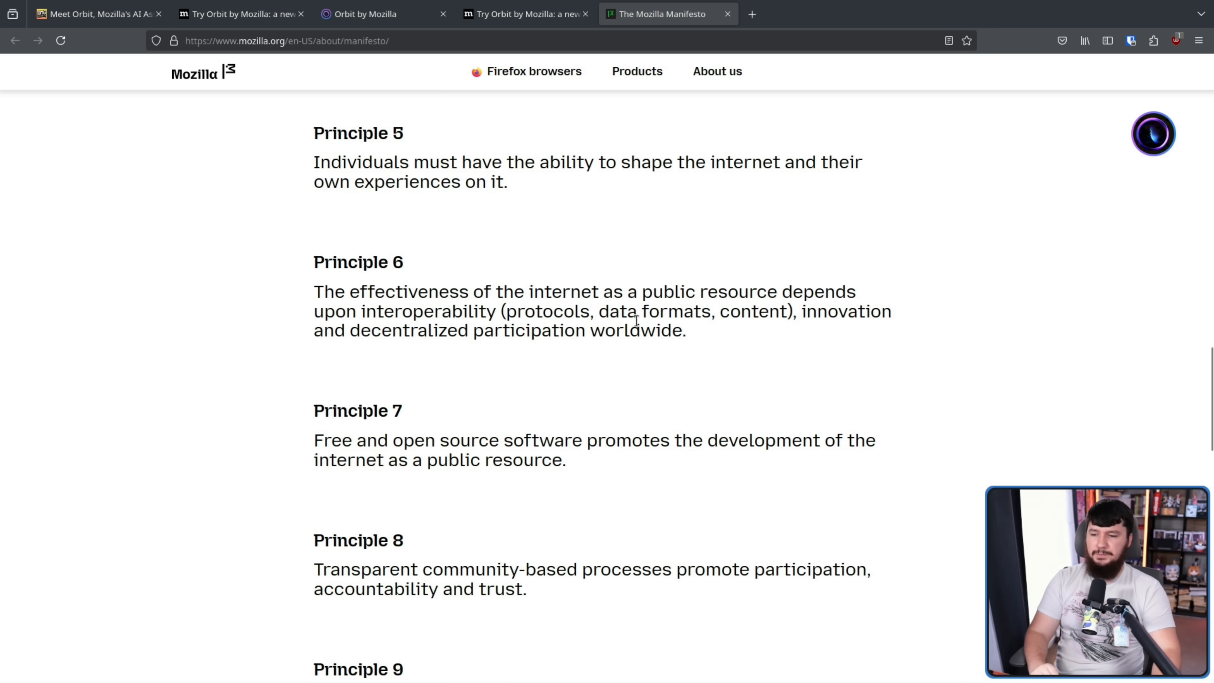
left_click(522, 14)
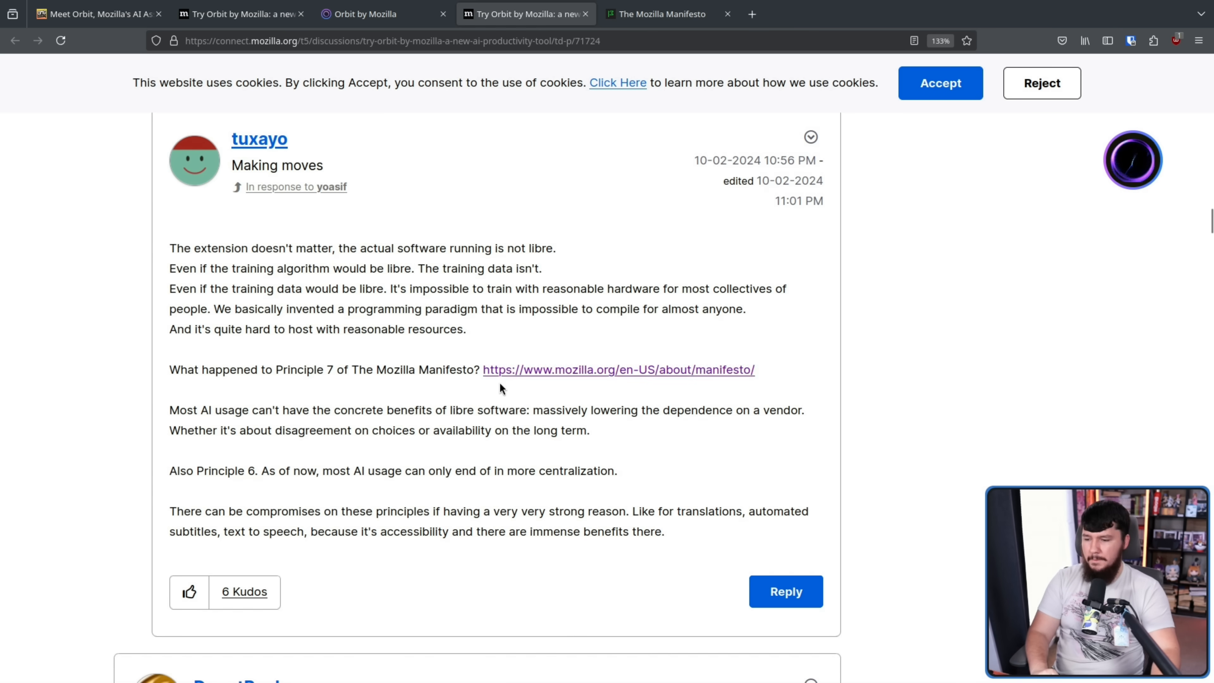
mouse_move(629, 467)
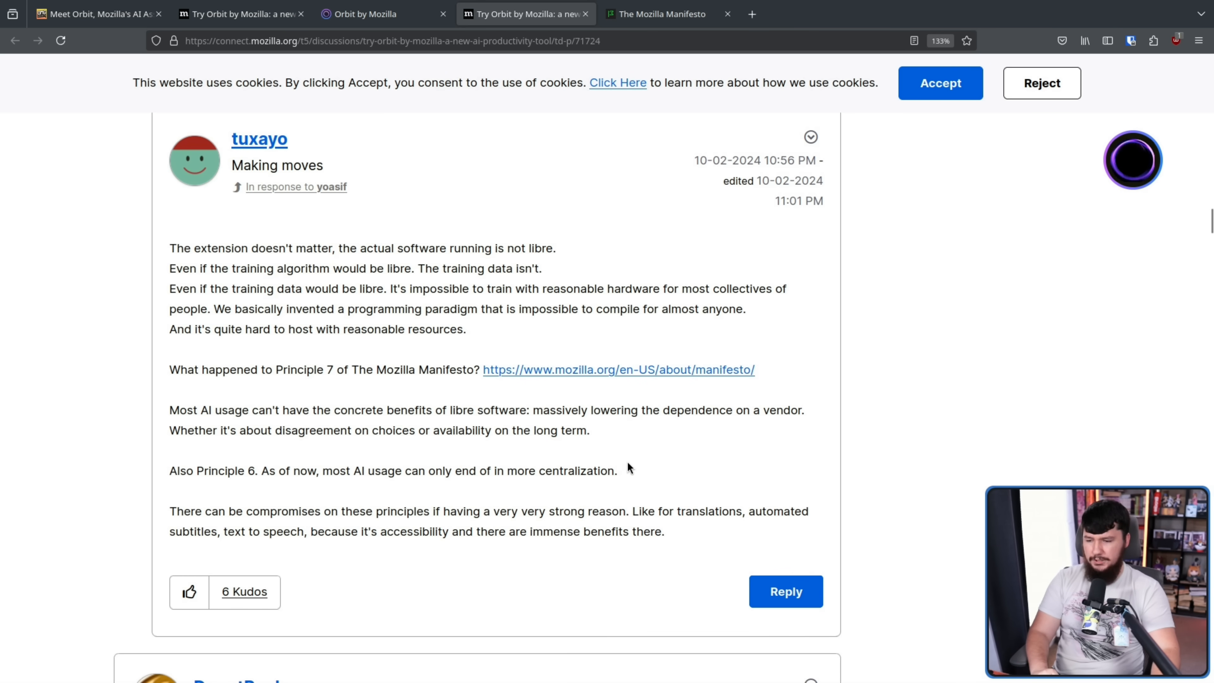
scroll("down", 3)
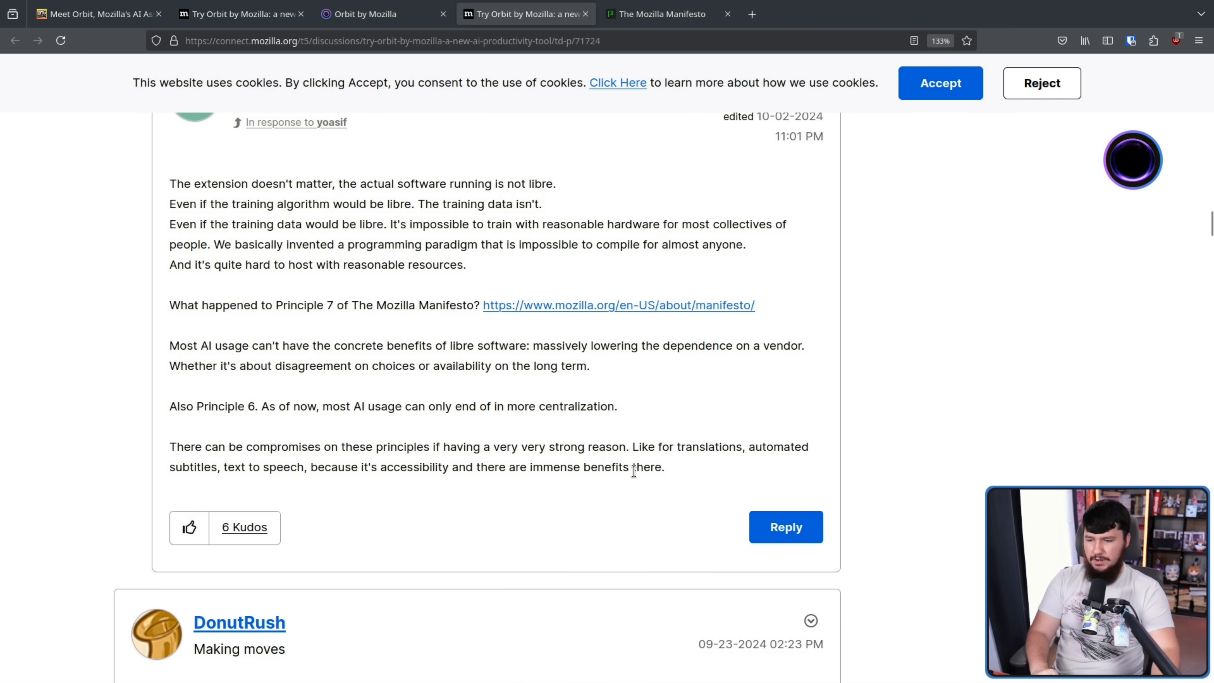
mouse_move(785, 443)
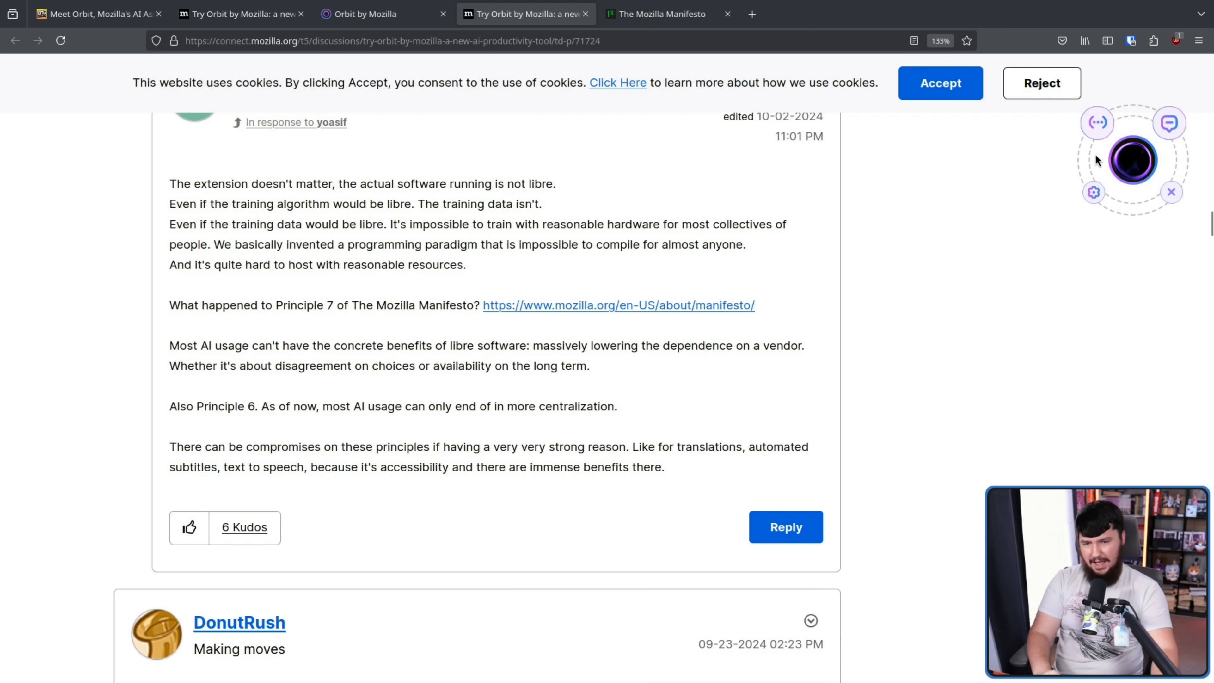
mouse_move(1115, 116)
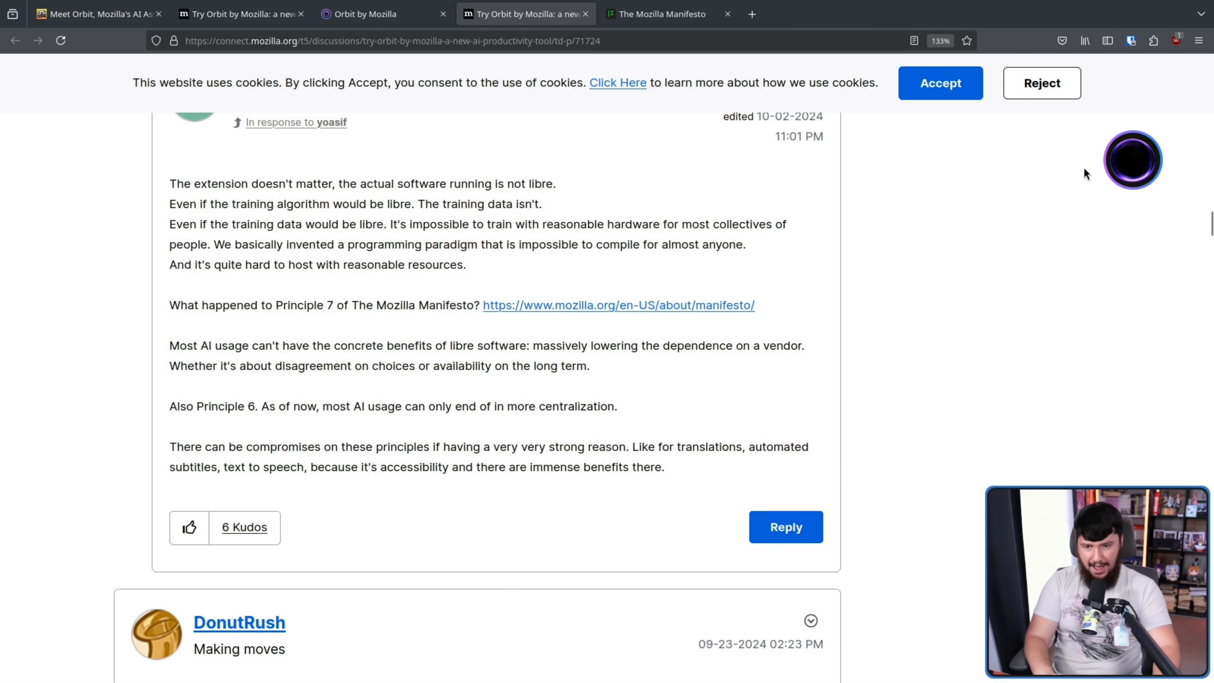
left_click(1133, 162)
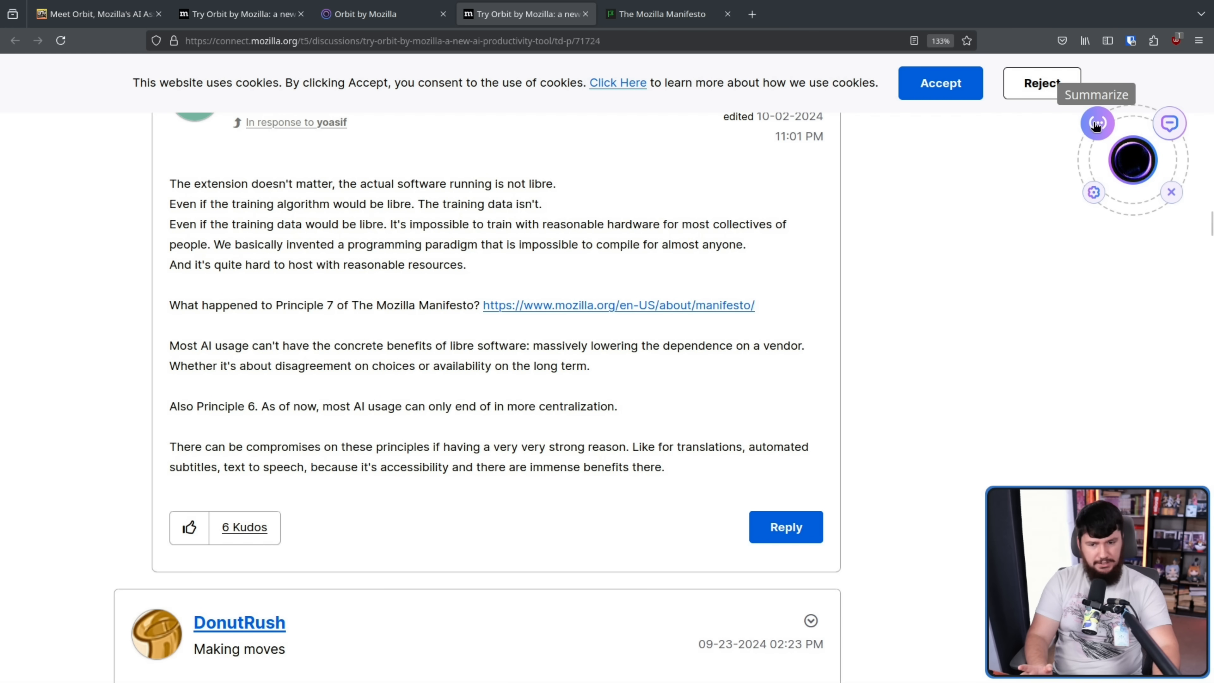